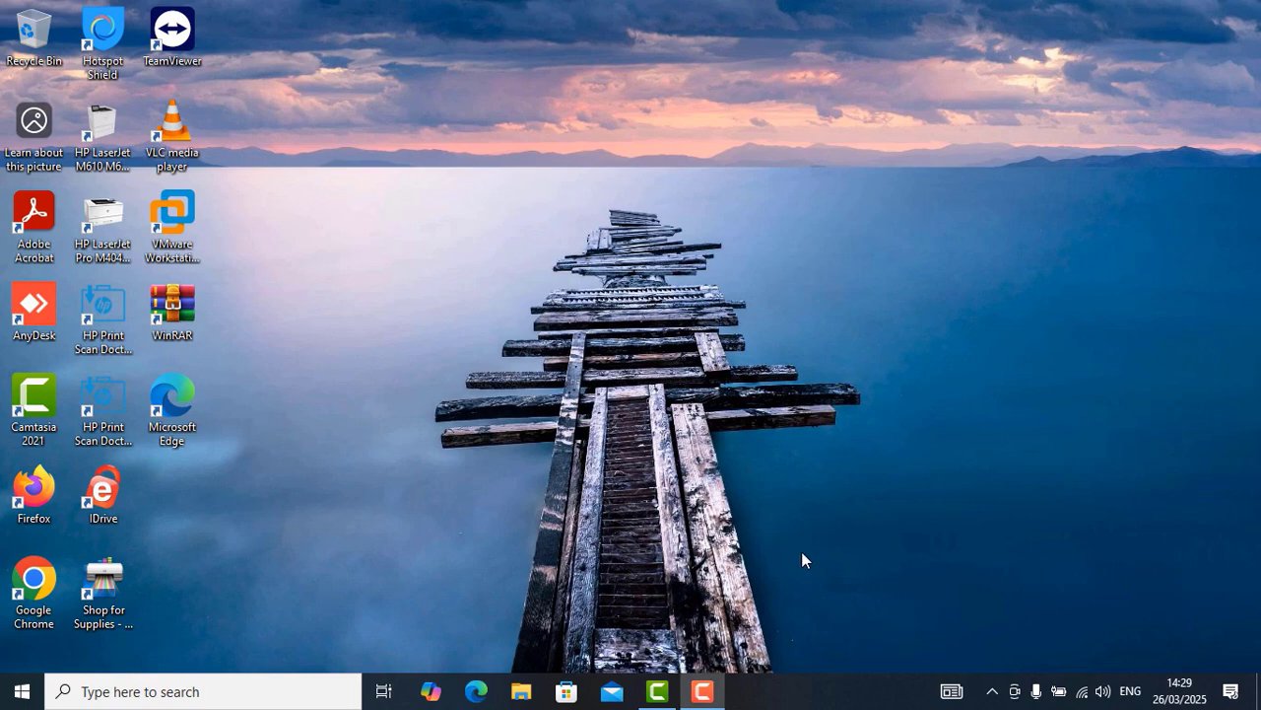
{"action": "mouse_move", "coordinate": [791, 549]}
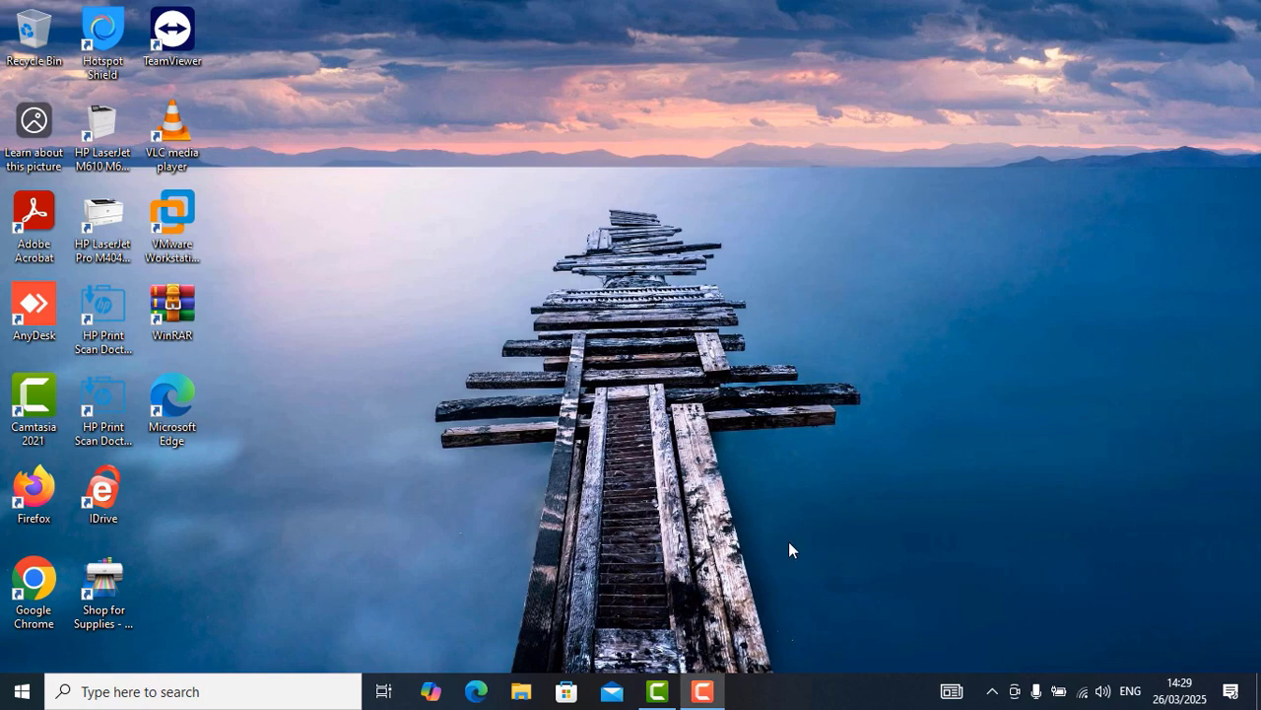
{"action": "mouse_move", "coordinate": [898, 335]}
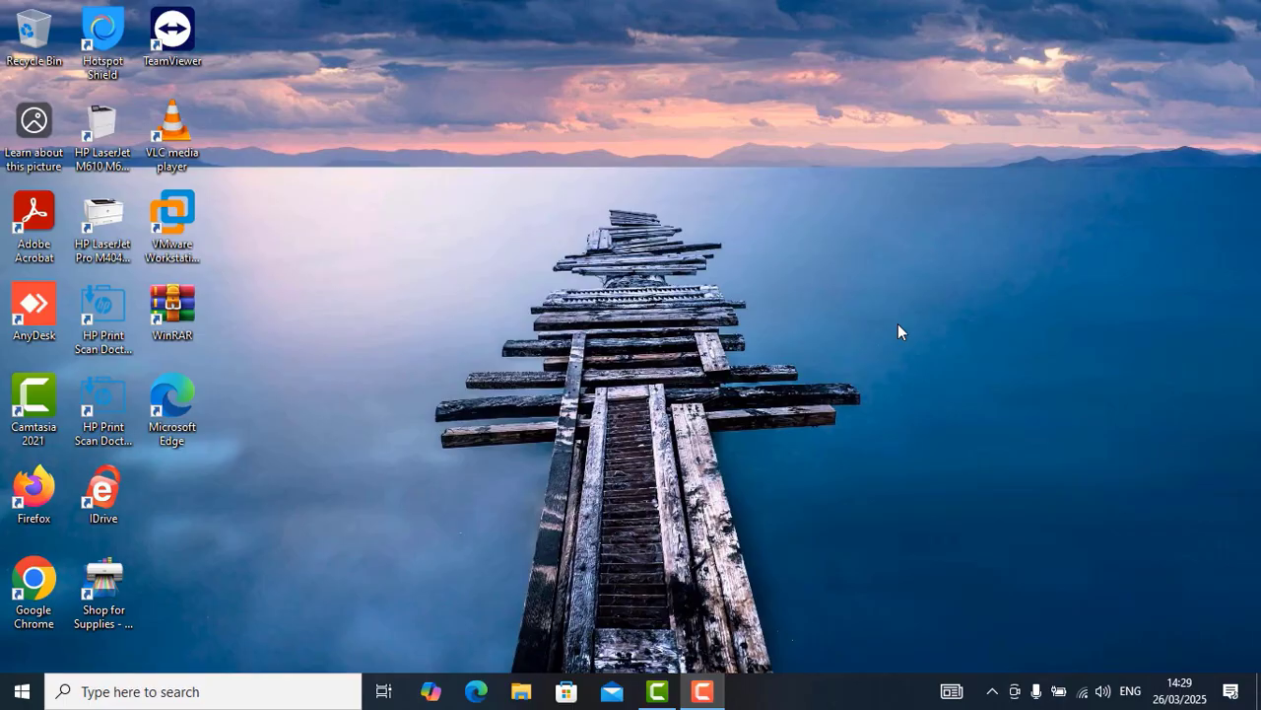
{"action": "mouse_move", "coordinate": [892, 74]}
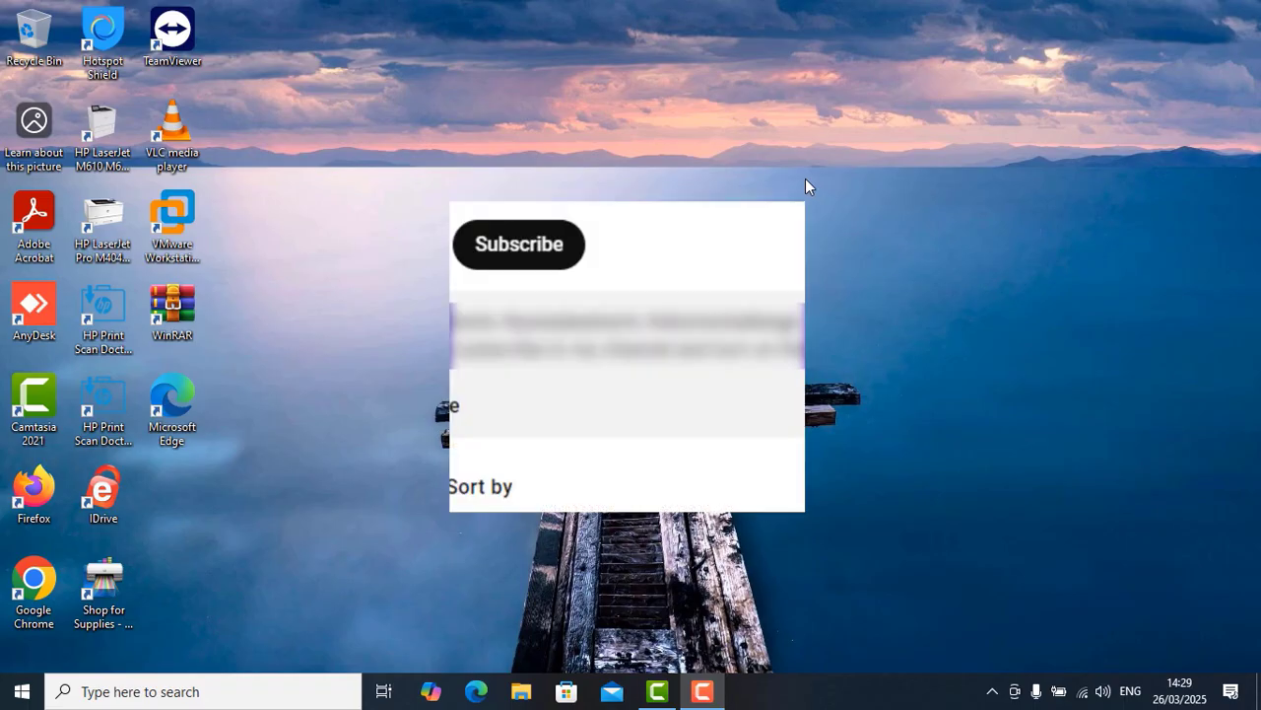
{"action": "mouse_move", "coordinate": [1212, 450]}
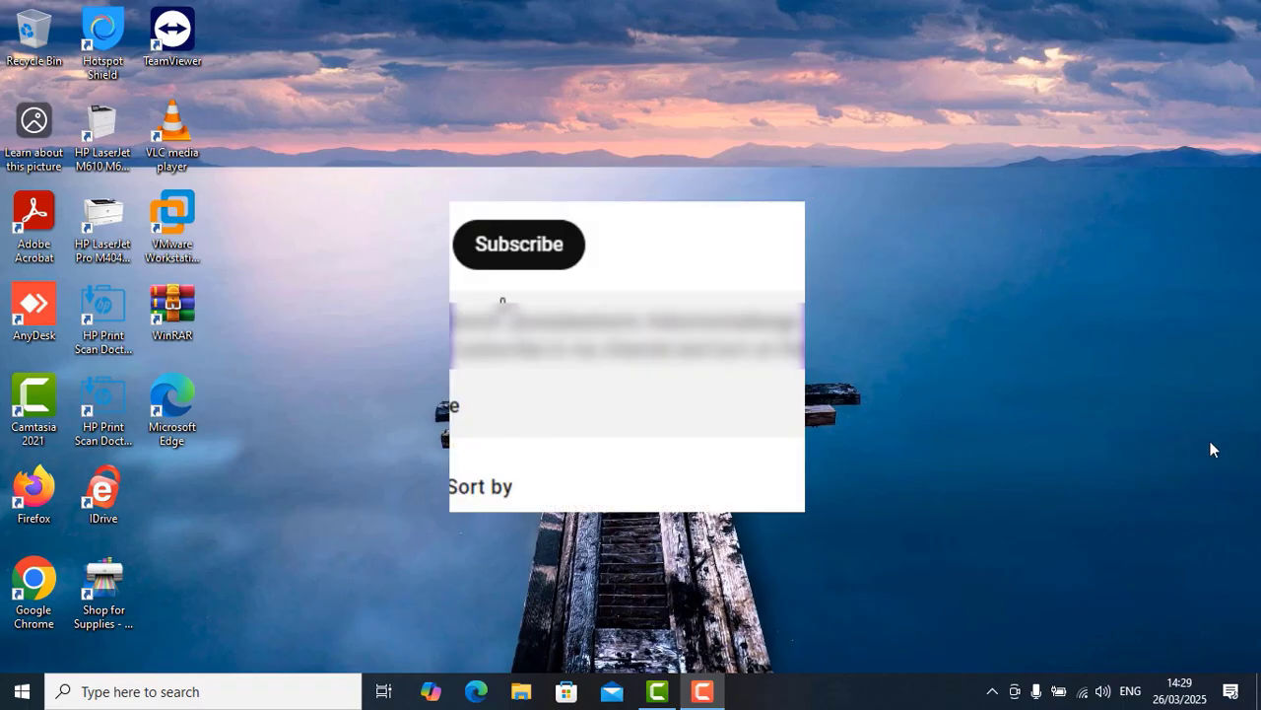
Add a new folder on the desktop and name it Scantofolder.
{"action": "left_click", "coordinate": [518, 245]}
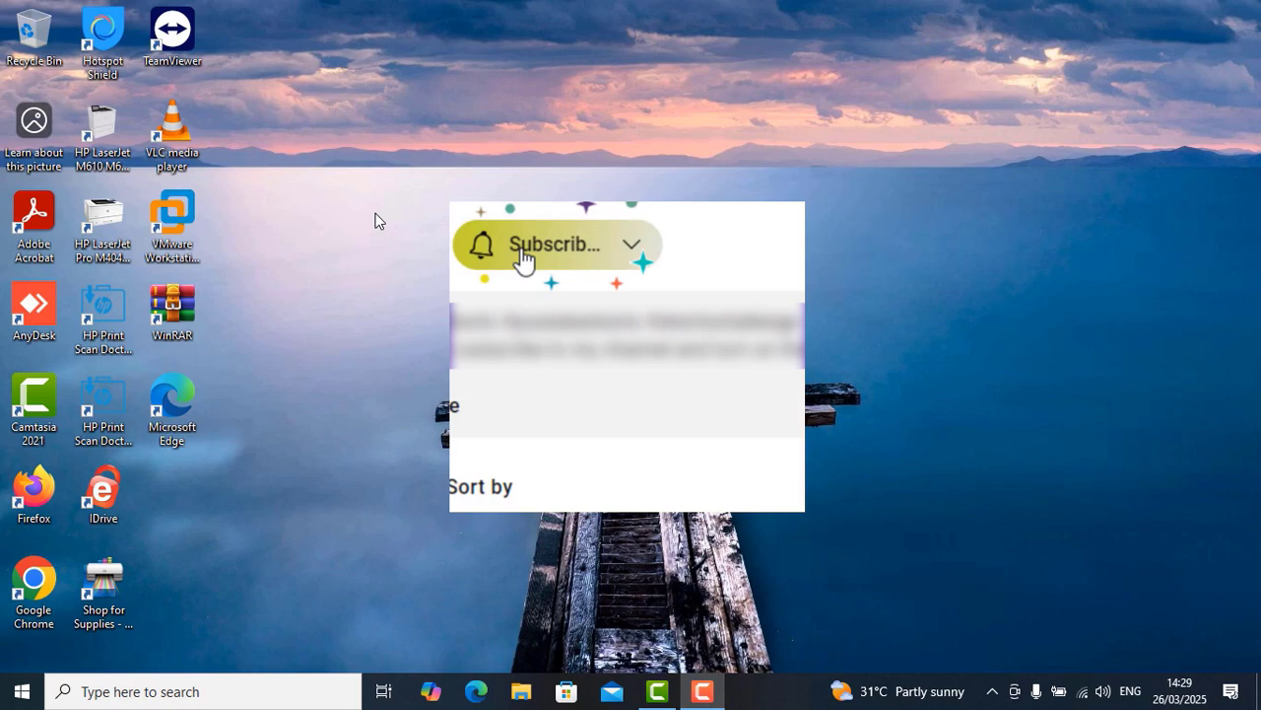
{"action": "left_click", "coordinate": [552, 244]}
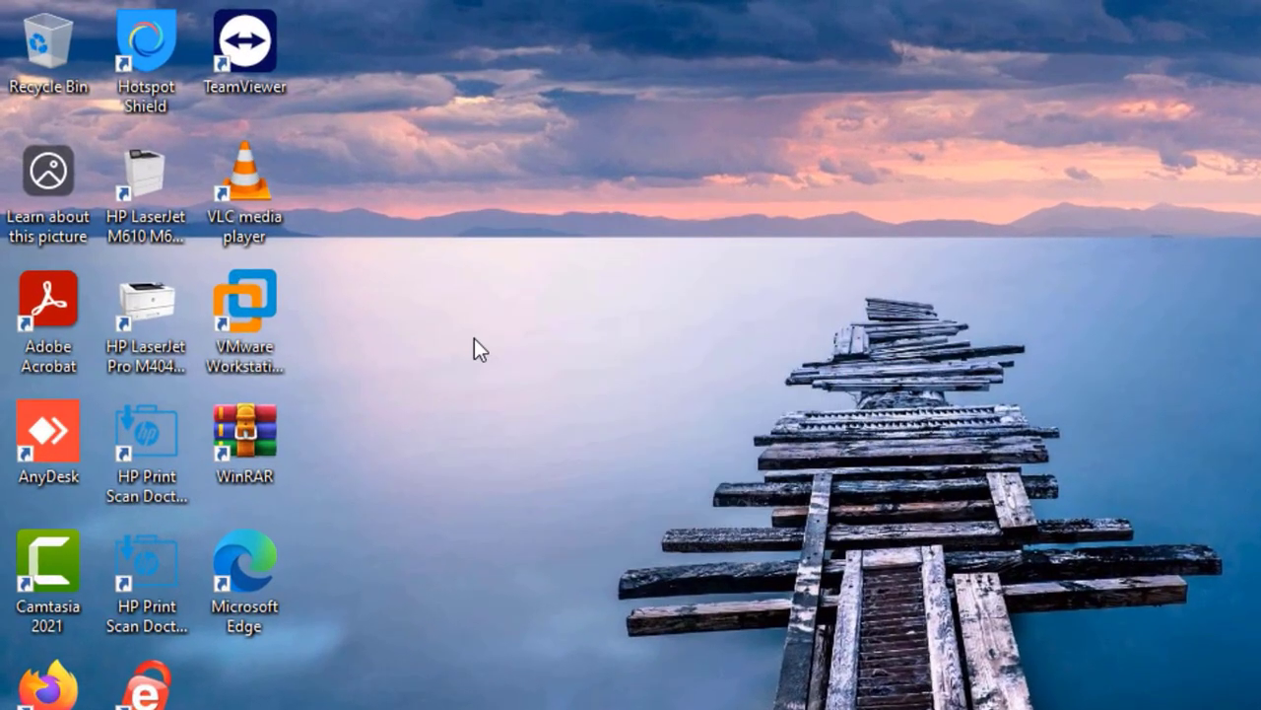
{"action": "right_click", "coordinate": [480, 350]}
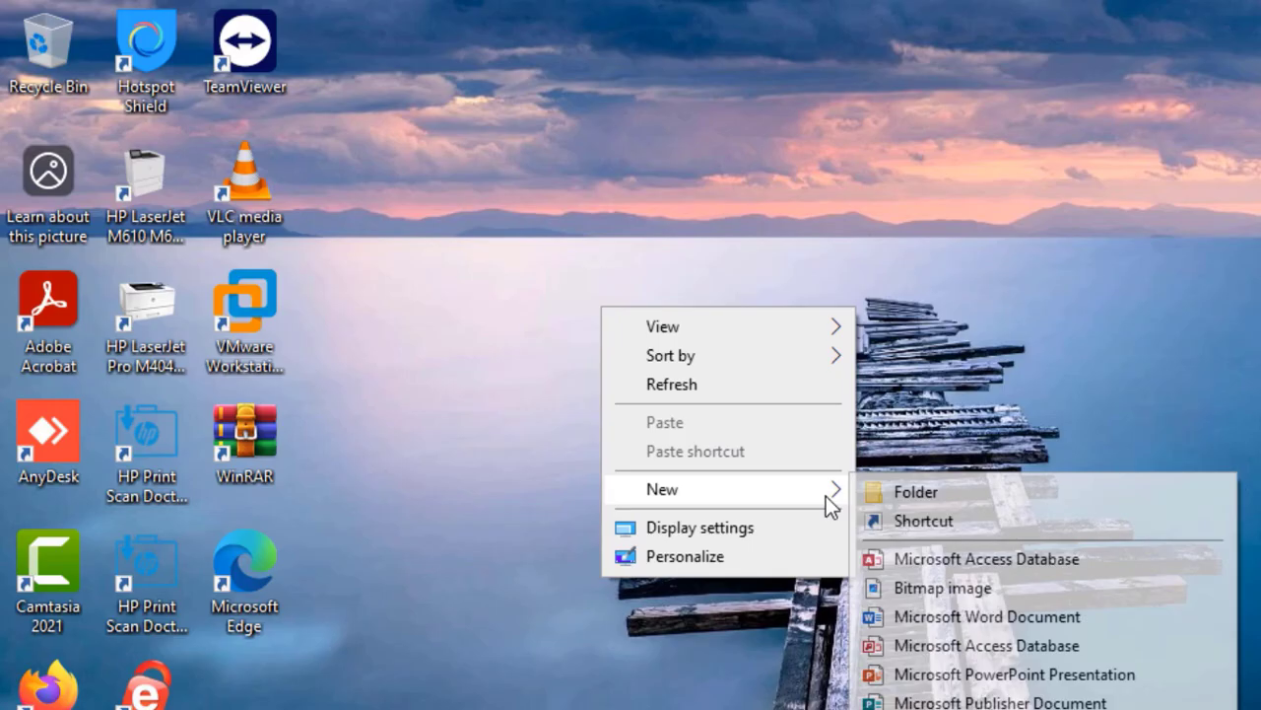
{"action": "left_click", "coordinate": [914, 492]}
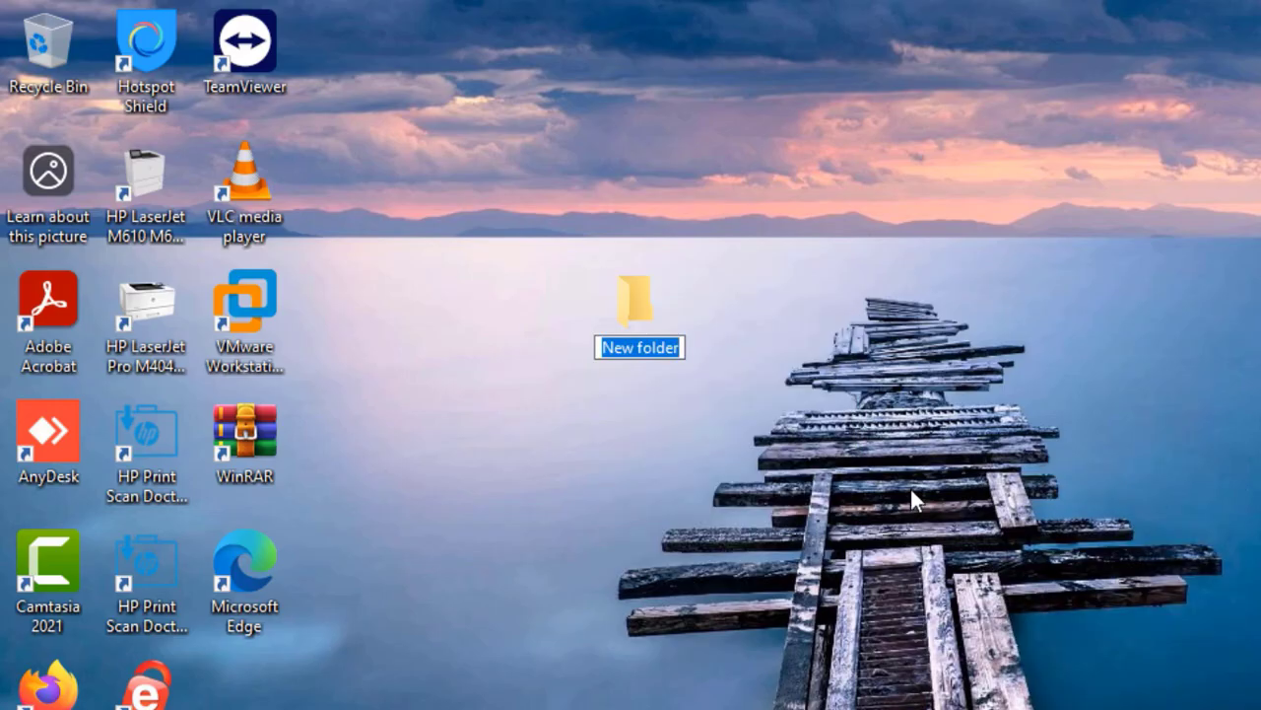
{"action": "type", "text": "Scanto"}
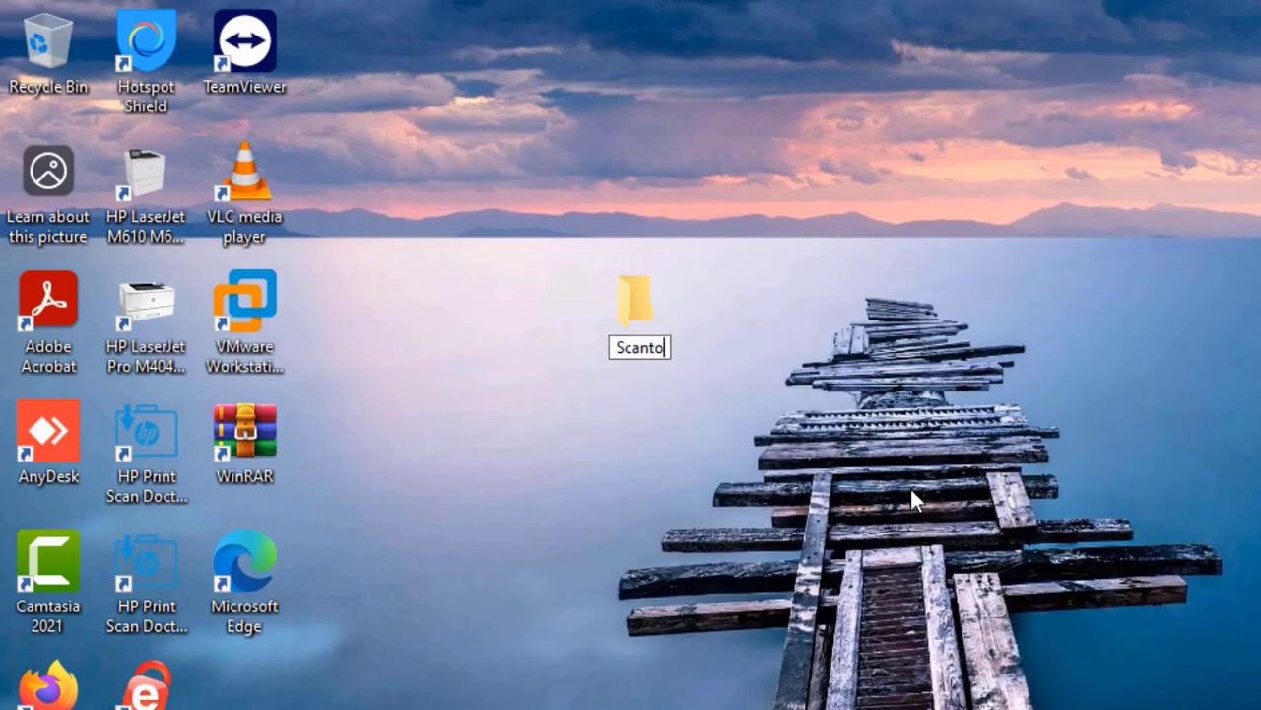
{"action": "type", "text": "folder"}
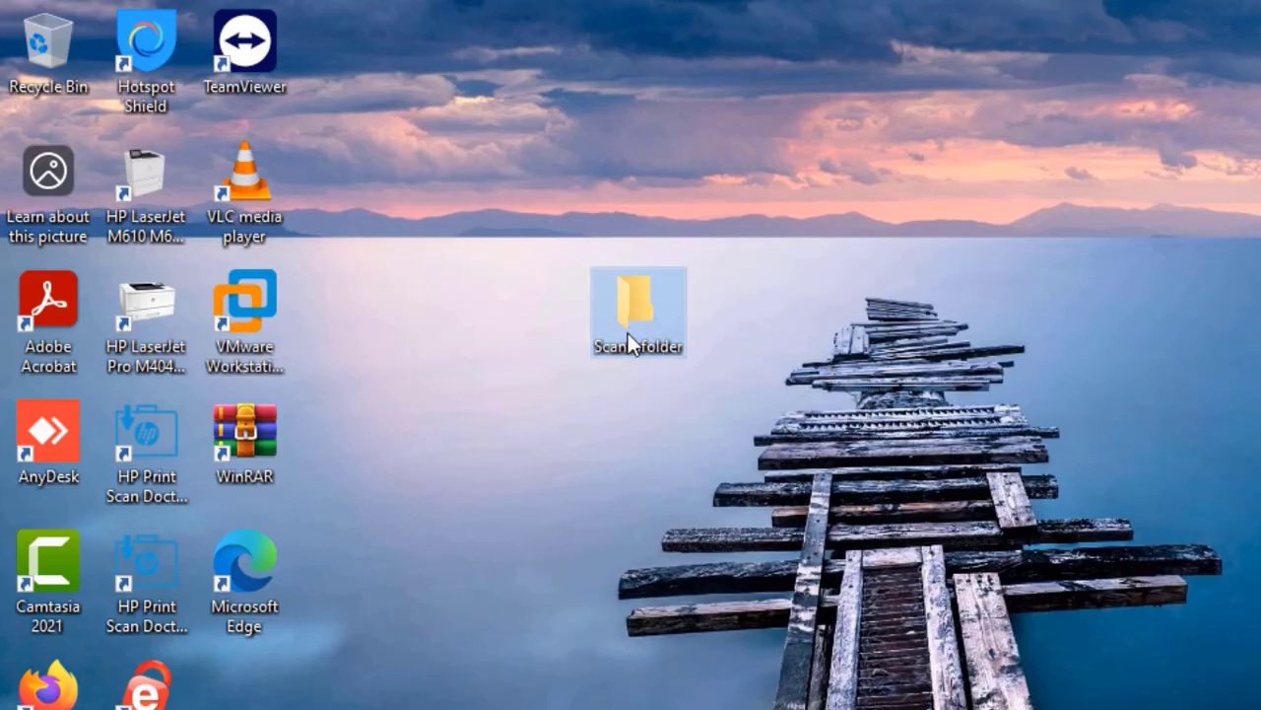
Turn on Advanced Sharing for Scantofolder and adjust the Everyone share permissions.
{"action": "right_click", "coordinate": [638, 310]}
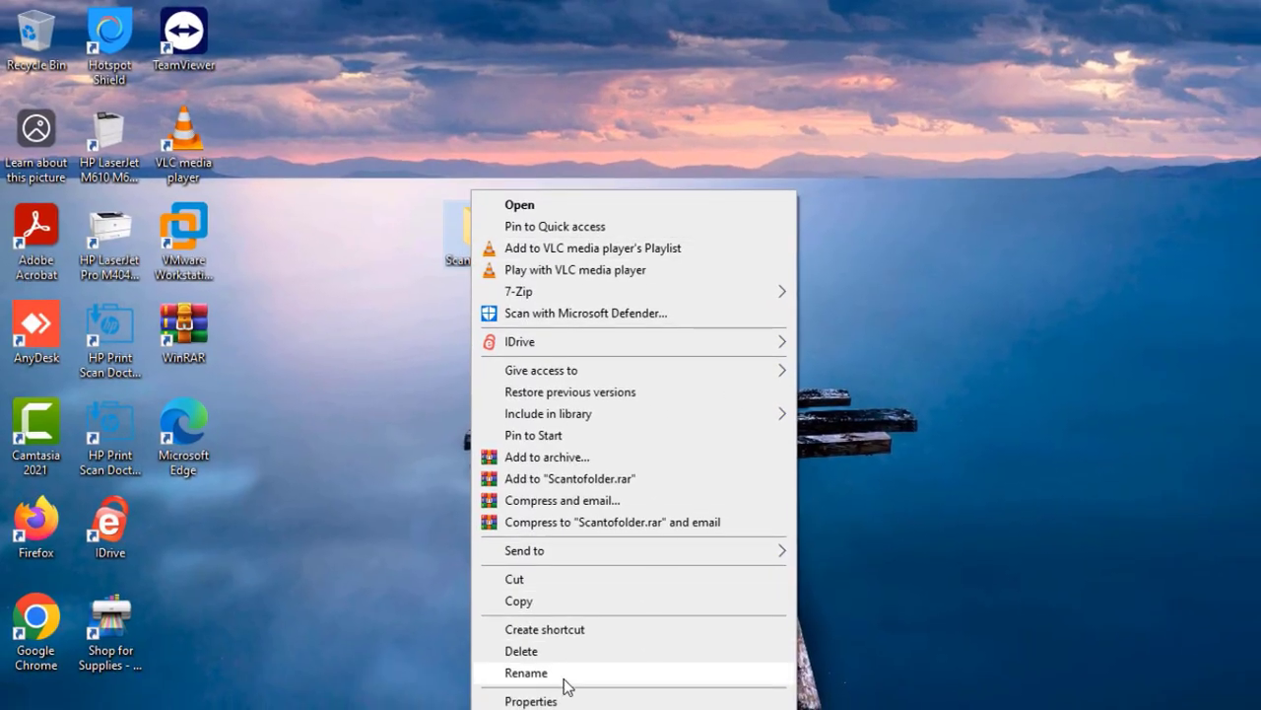
{"action": "left_click", "coordinate": [531, 701]}
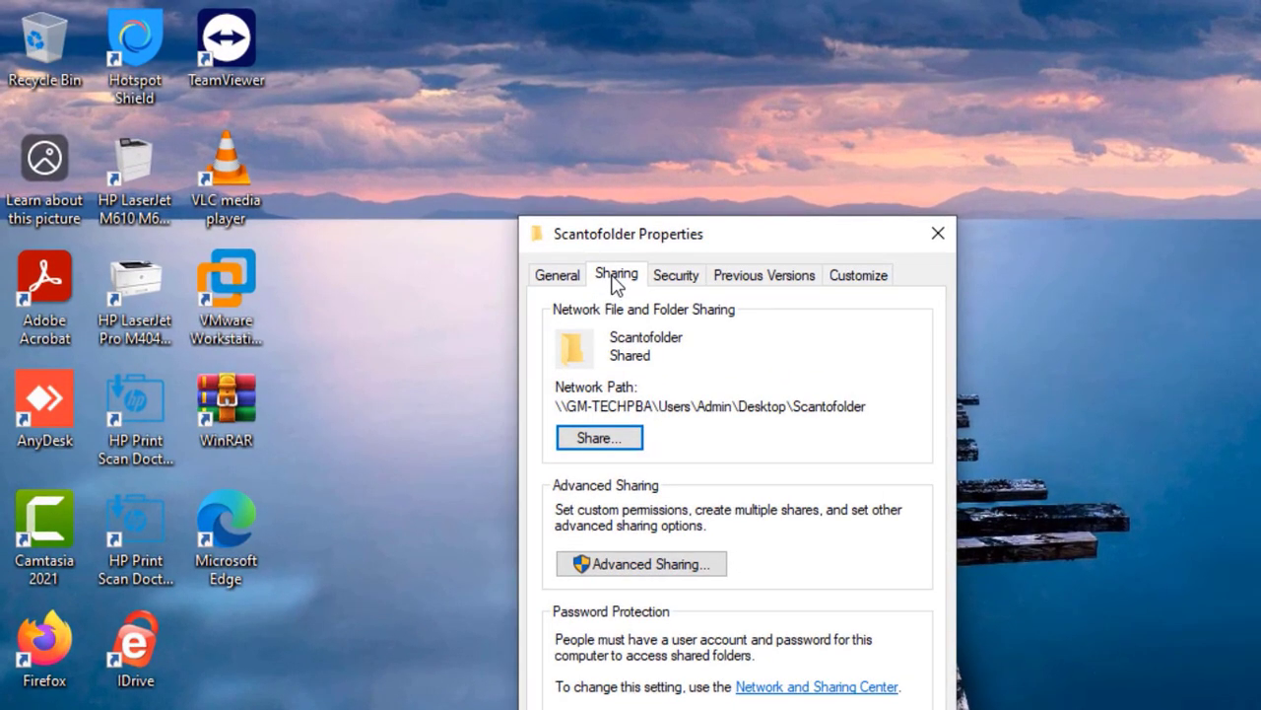
{"action": "left_click", "coordinate": [640, 562]}
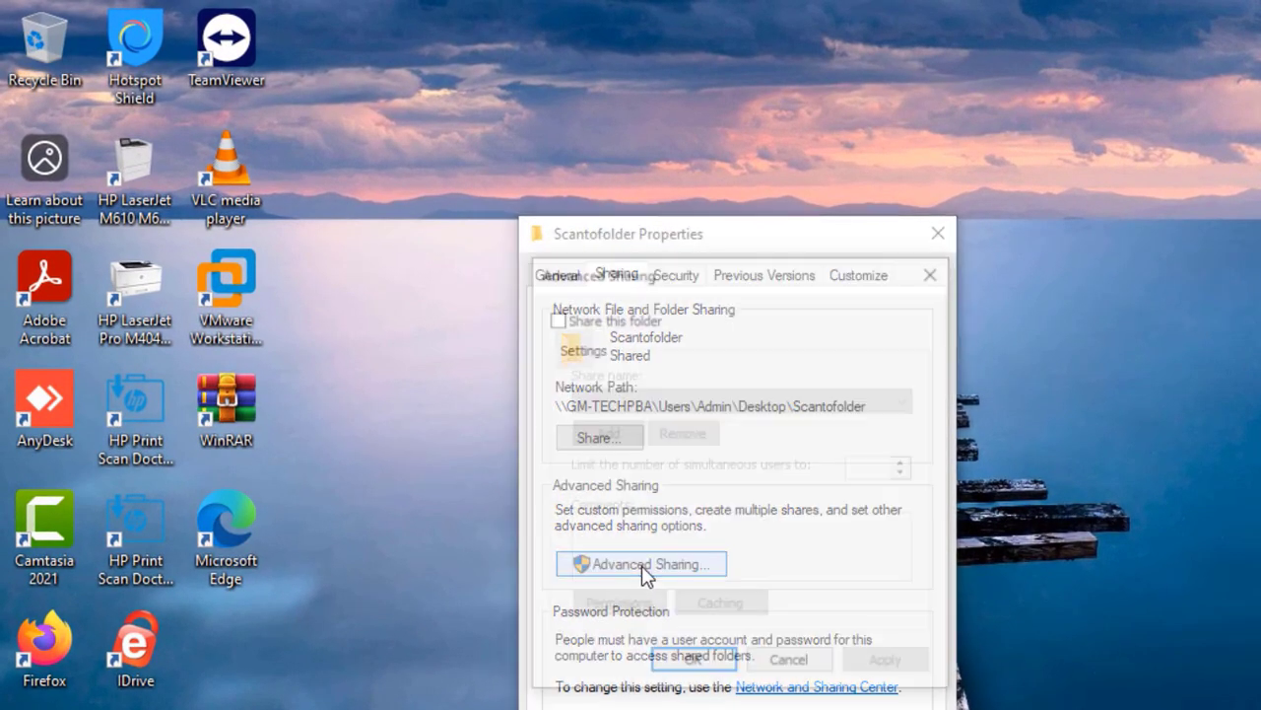
{"action": "left_click", "coordinate": [641, 562]}
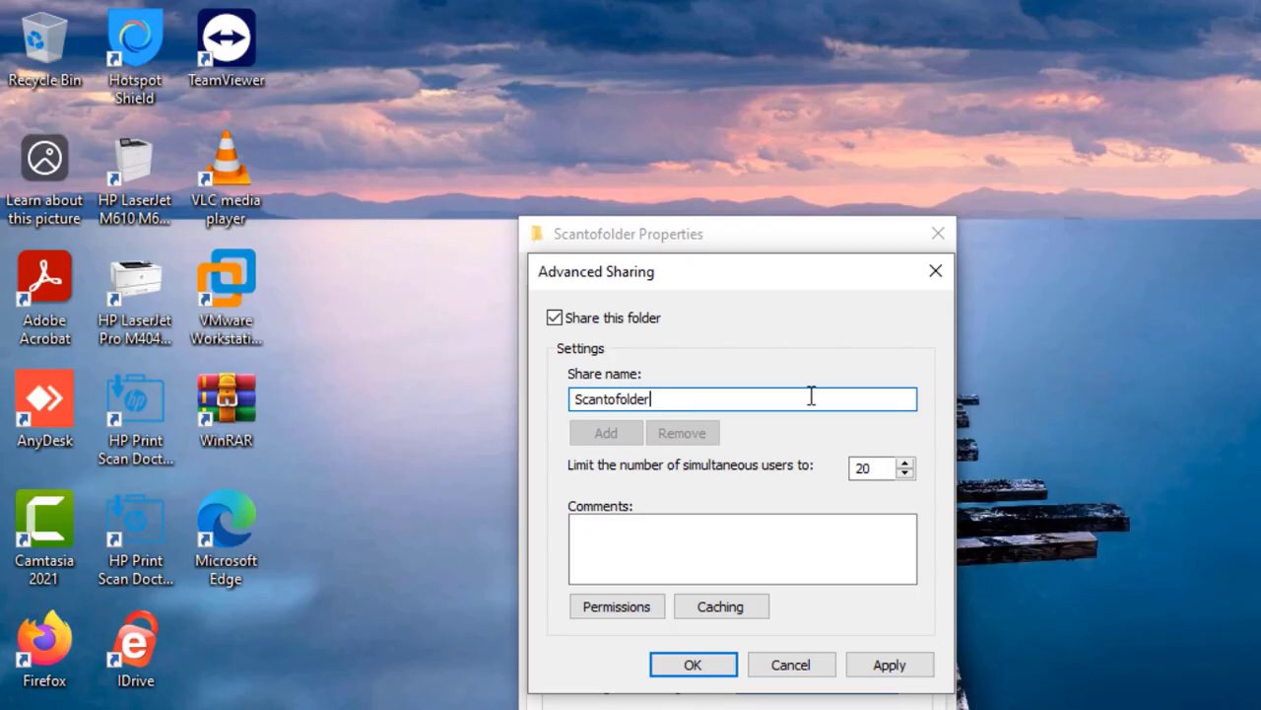
{"action": "left_click", "coordinate": [616, 606]}
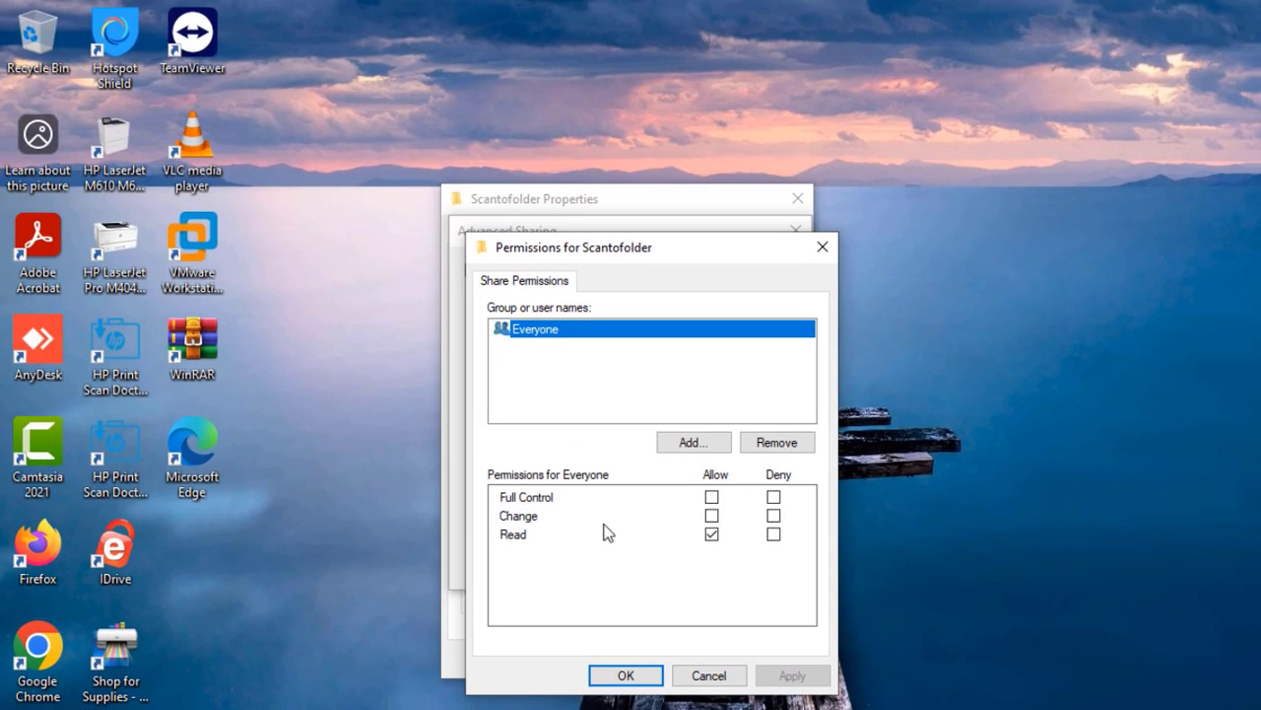
{"action": "left_click", "coordinate": [711, 516]}
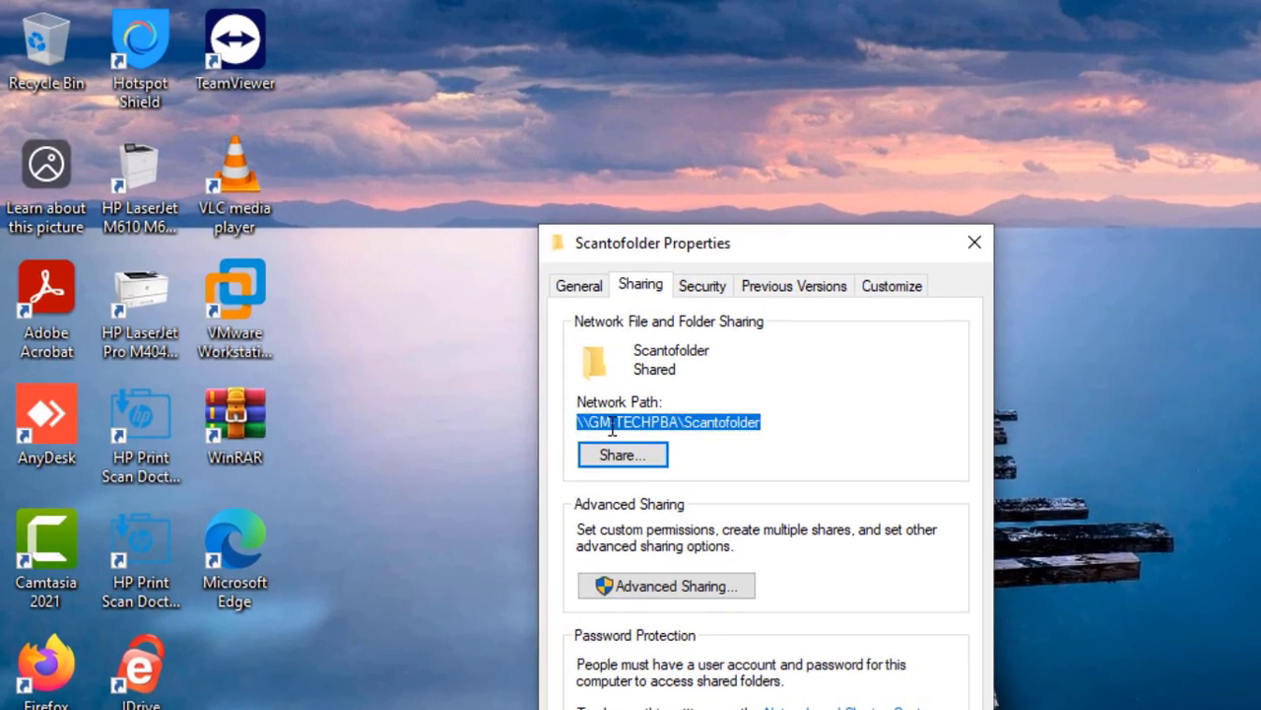
{"action": "mouse_move", "coordinate": [627, 427]}
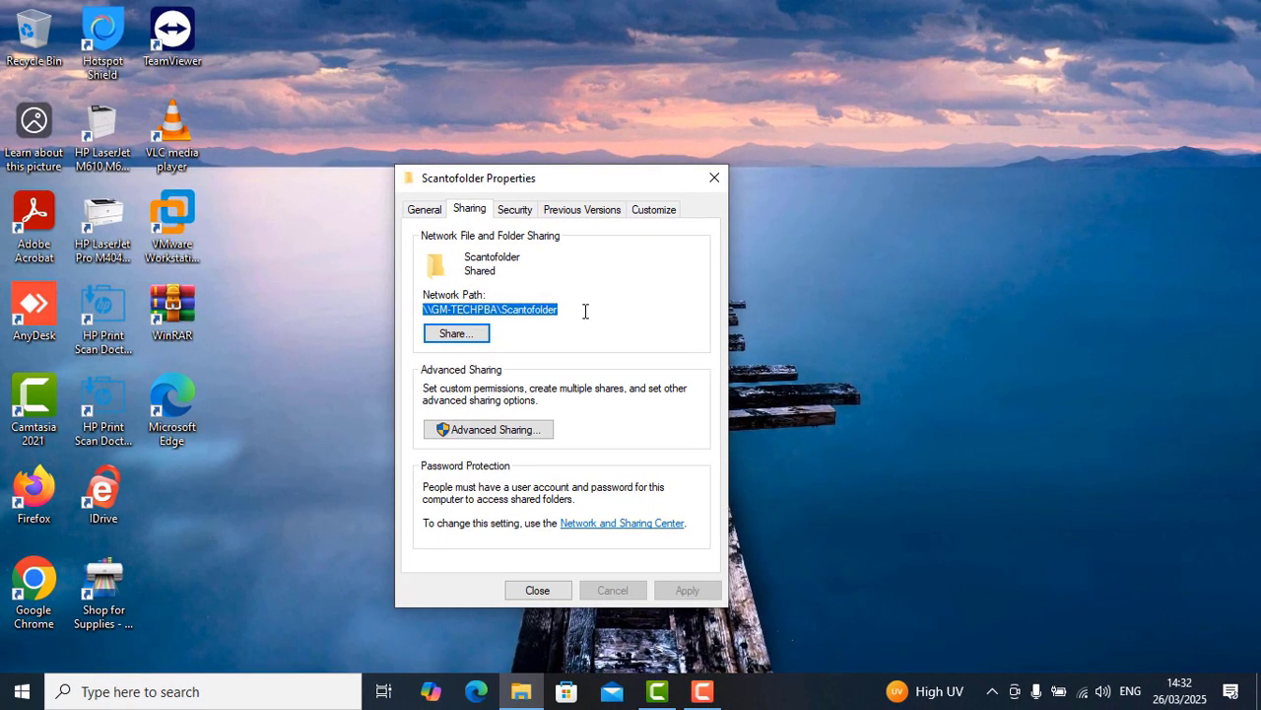
Close the folder properties and reach Network and Sharing Center's advanced sharing settings.
{"action": "left_click", "coordinate": [537, 589]}
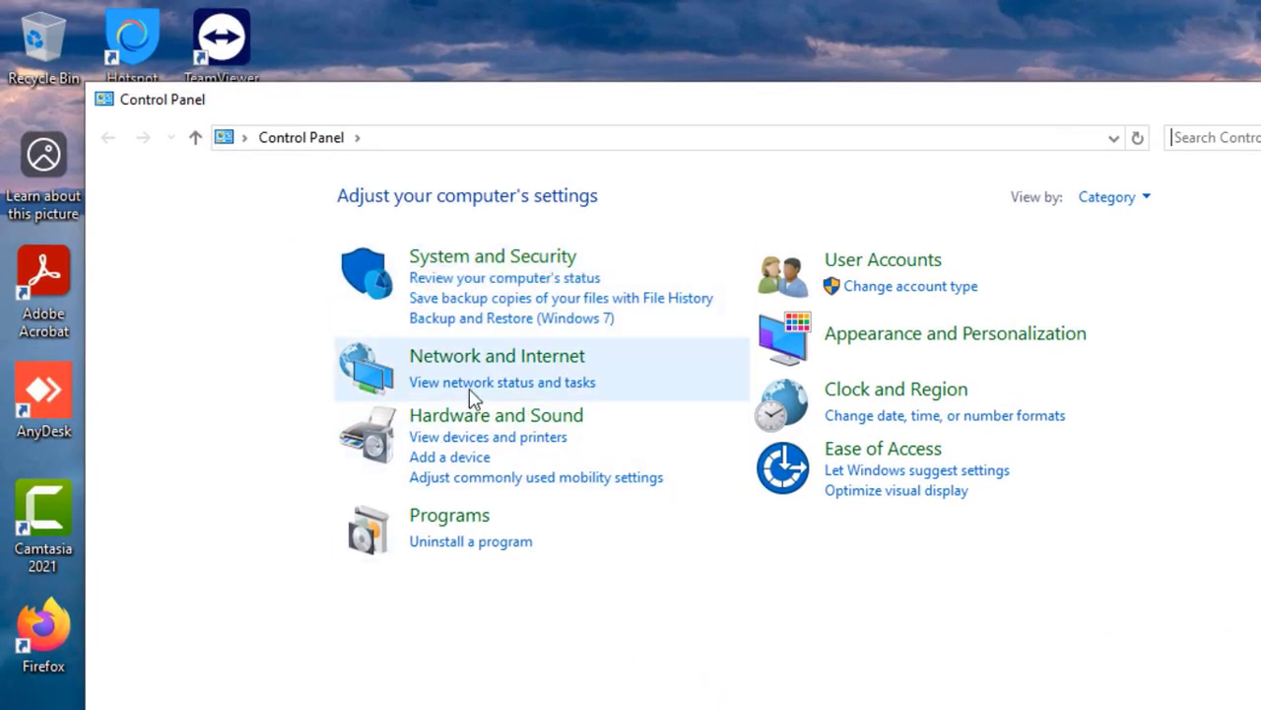
{"action": "left_click", "coordinate": [496, 356]}
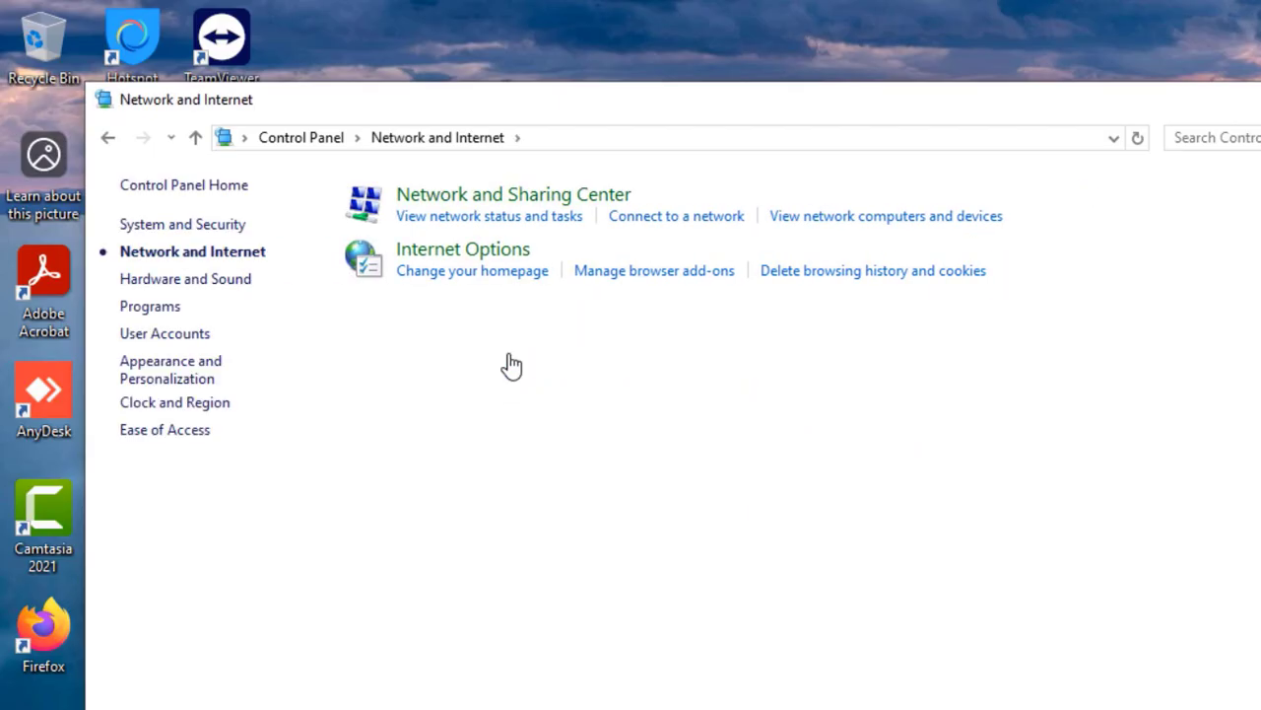
{"action": "left_click", "coordinate": [513, 195]}
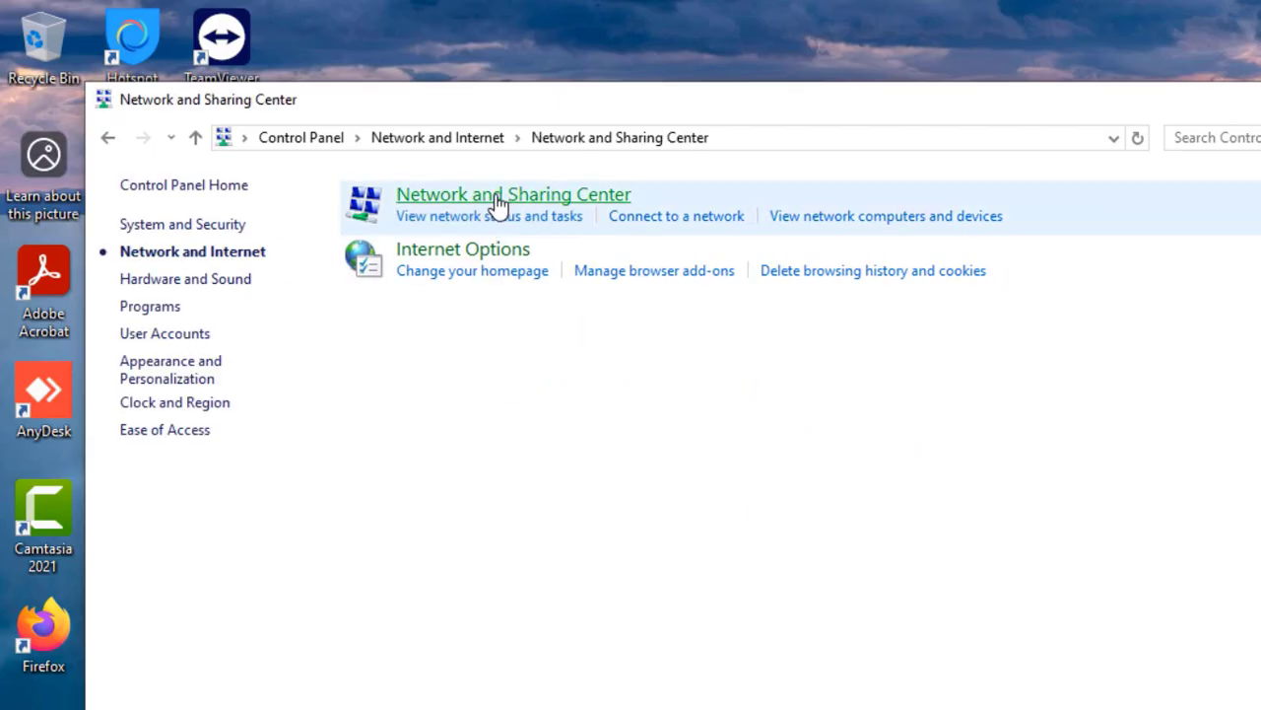
{"action": "left_click", "coordinate": [512, 194]}
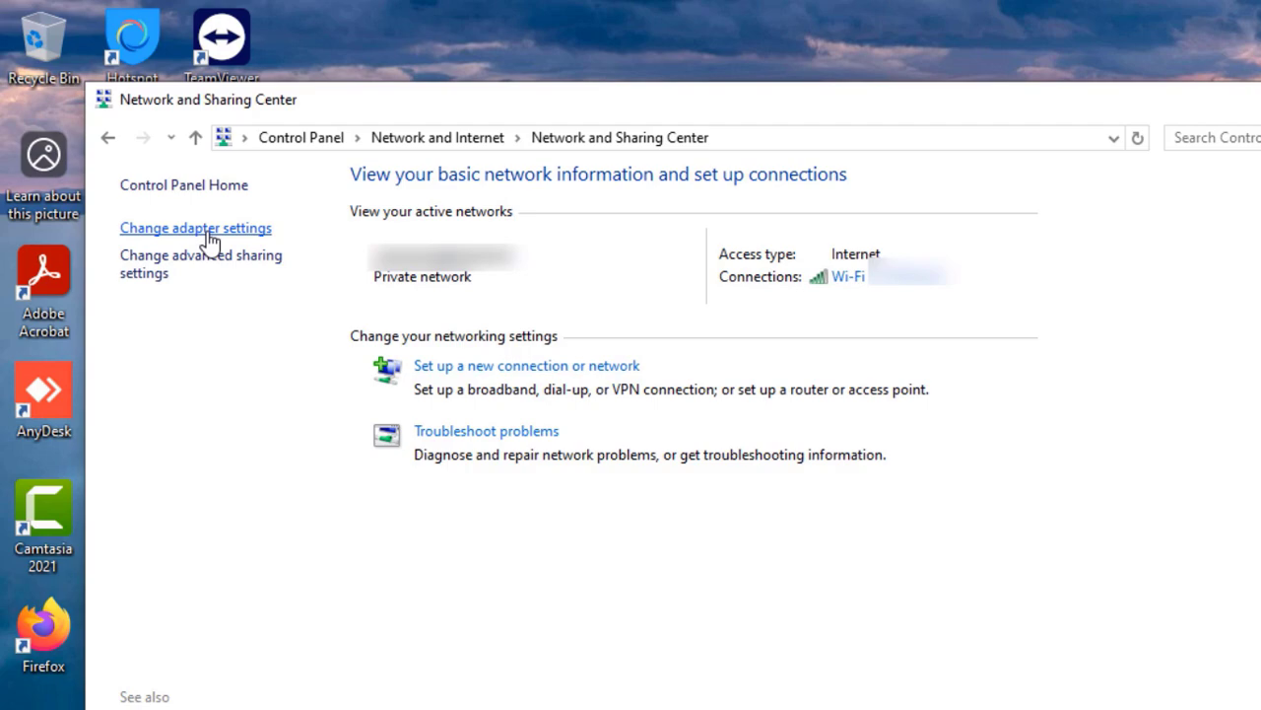
{"action": "left_click", "coordinate": [200, 263]}
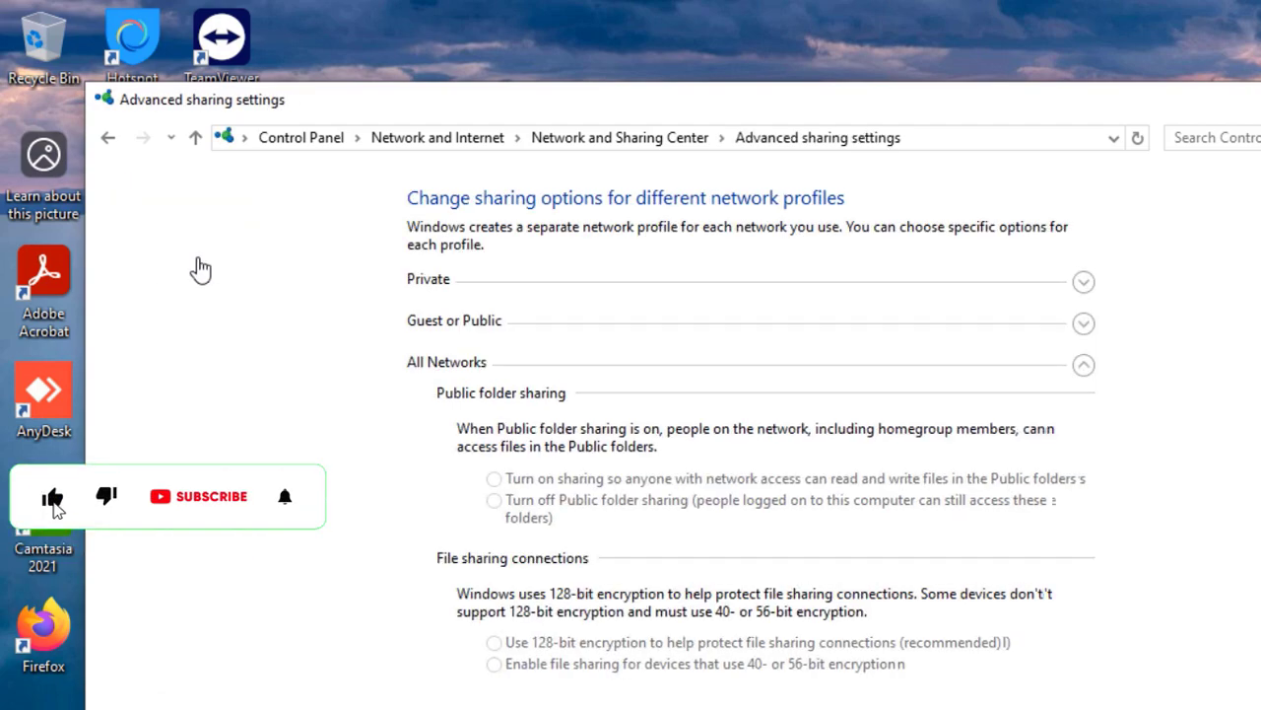
Verify network discovery and file sharing are on, including the Guest or Public profile, then close.
{"action": "left_click", "coordinate": [494, 478]}
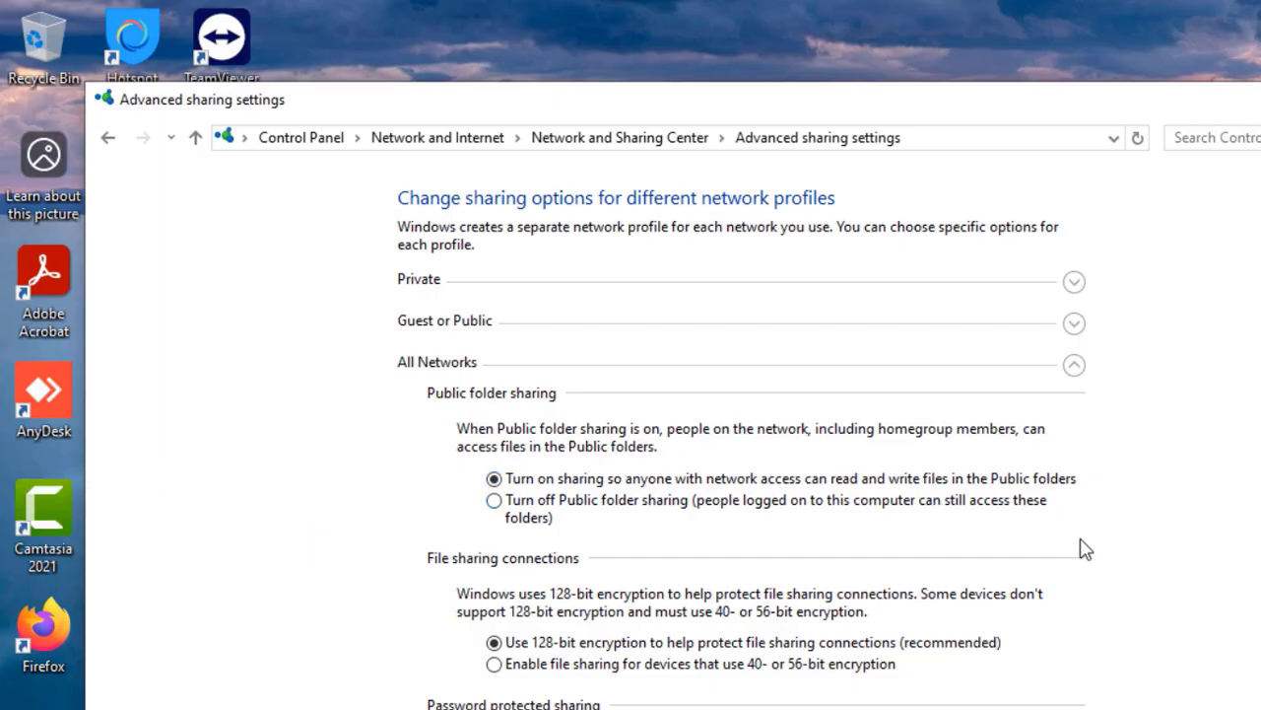
{"action": "scroll", "scroll_direction": "up", "scroll_amount": 3}
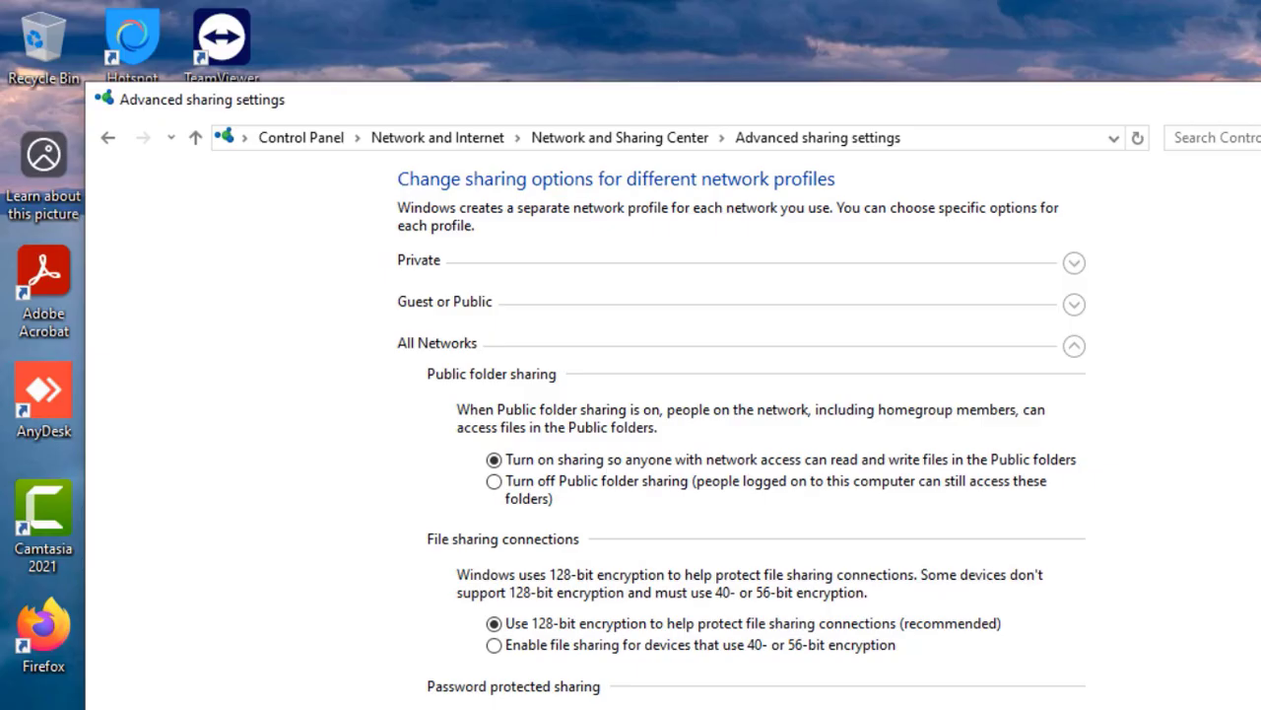
{"action": "scroll", "scroll_direction": "up", "scroll_amount": 3}
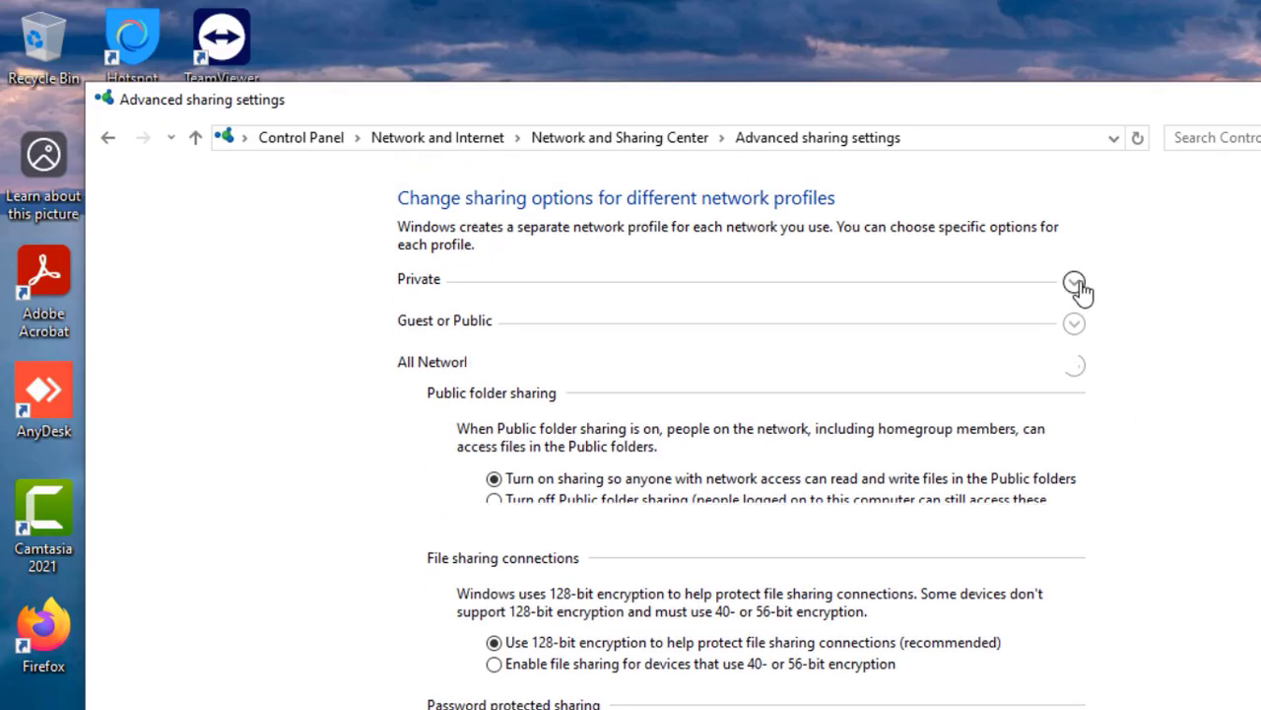
{"action": "left_click", "coordinate": [1075, 281]}
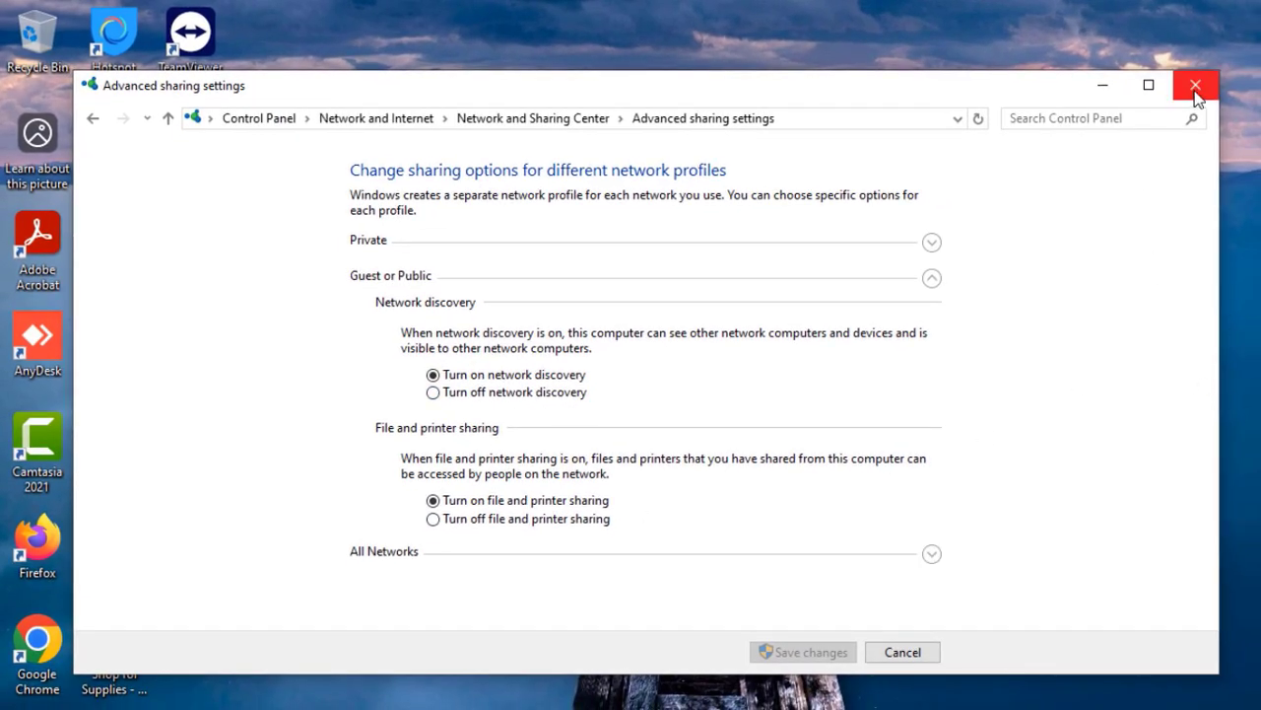
{"action": "left_click", "coordinate": [1195, 86]}
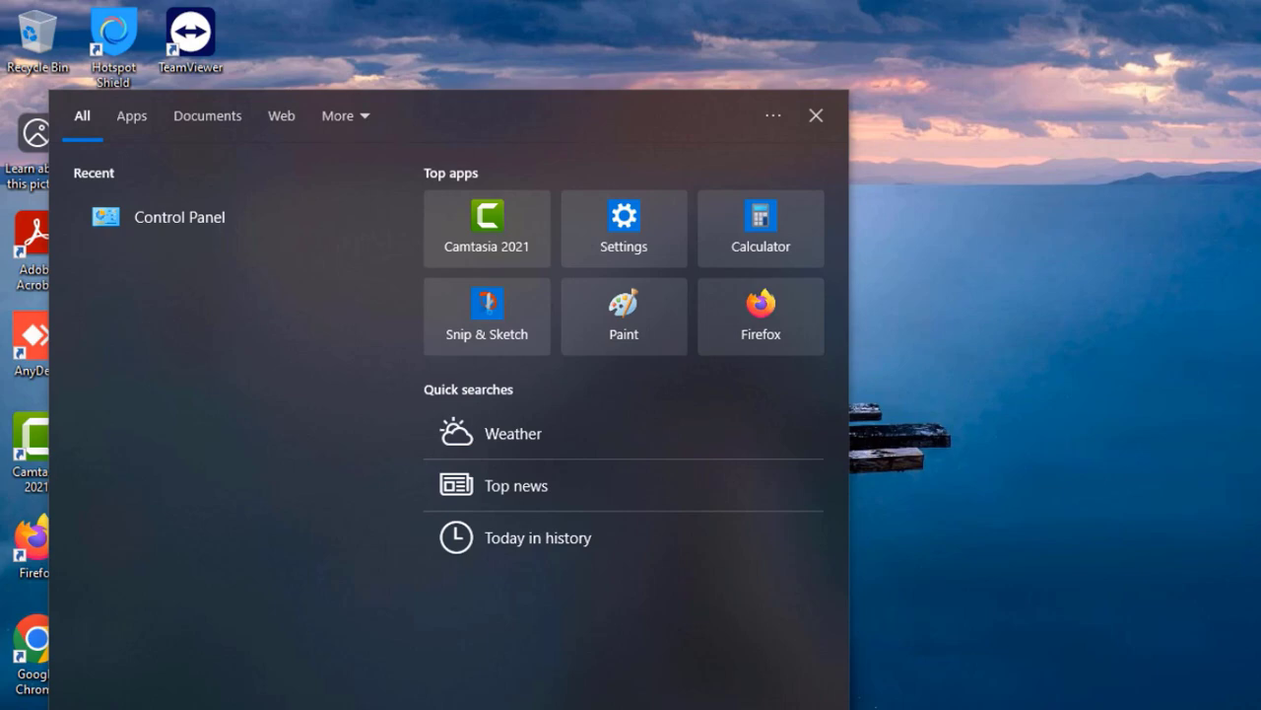
Run a continuous ping to 192.168.0.4 in Command Prompt, then stop it with Ctrl+C.
{"action": "type", "text": "cmd"}
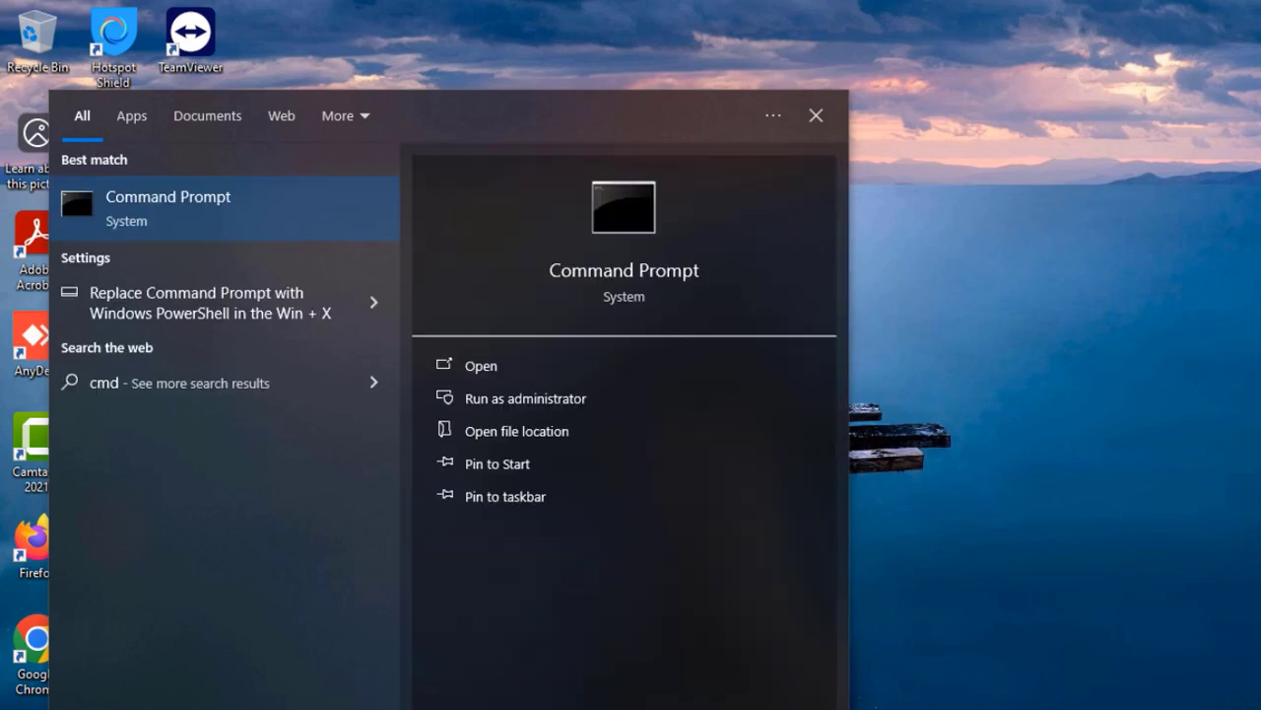
{"action": "left_click", "coordinate": [479, 365]}
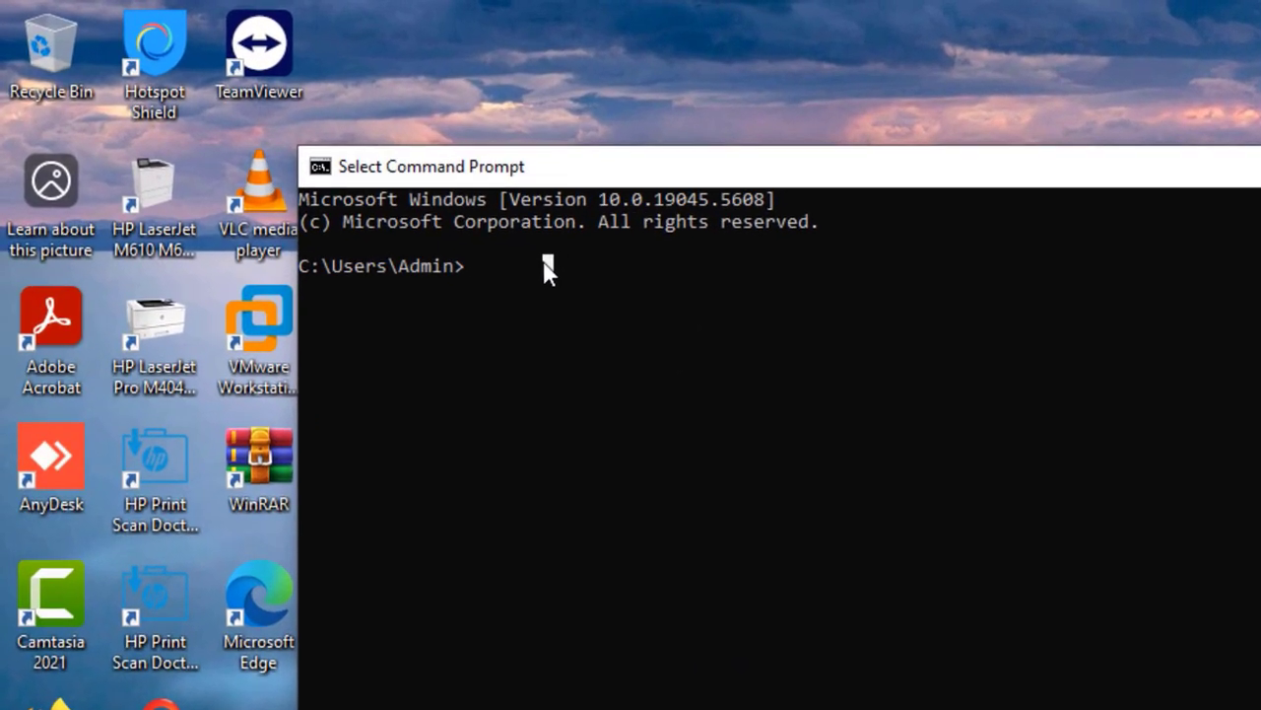
{"action": "type", "text": "ping"}
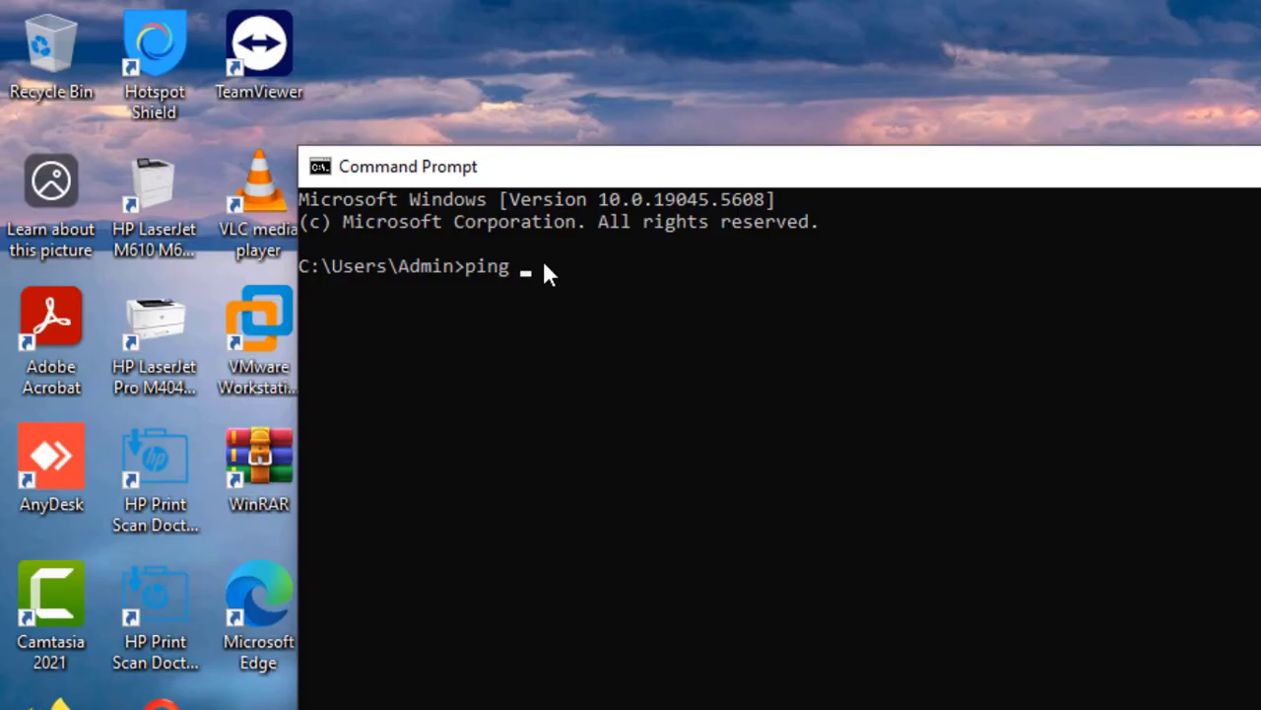
{"action": "type", "text": "192.168."}
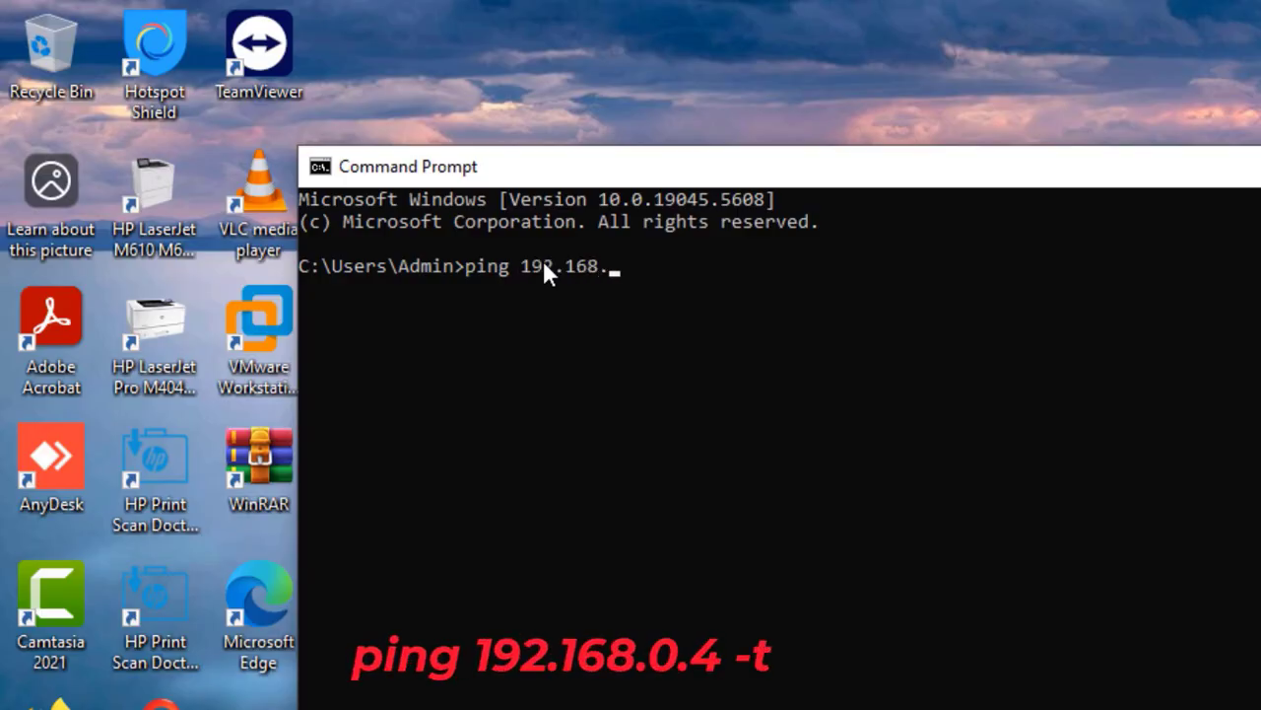
{"action": "type", "text": "0.4 -t"}
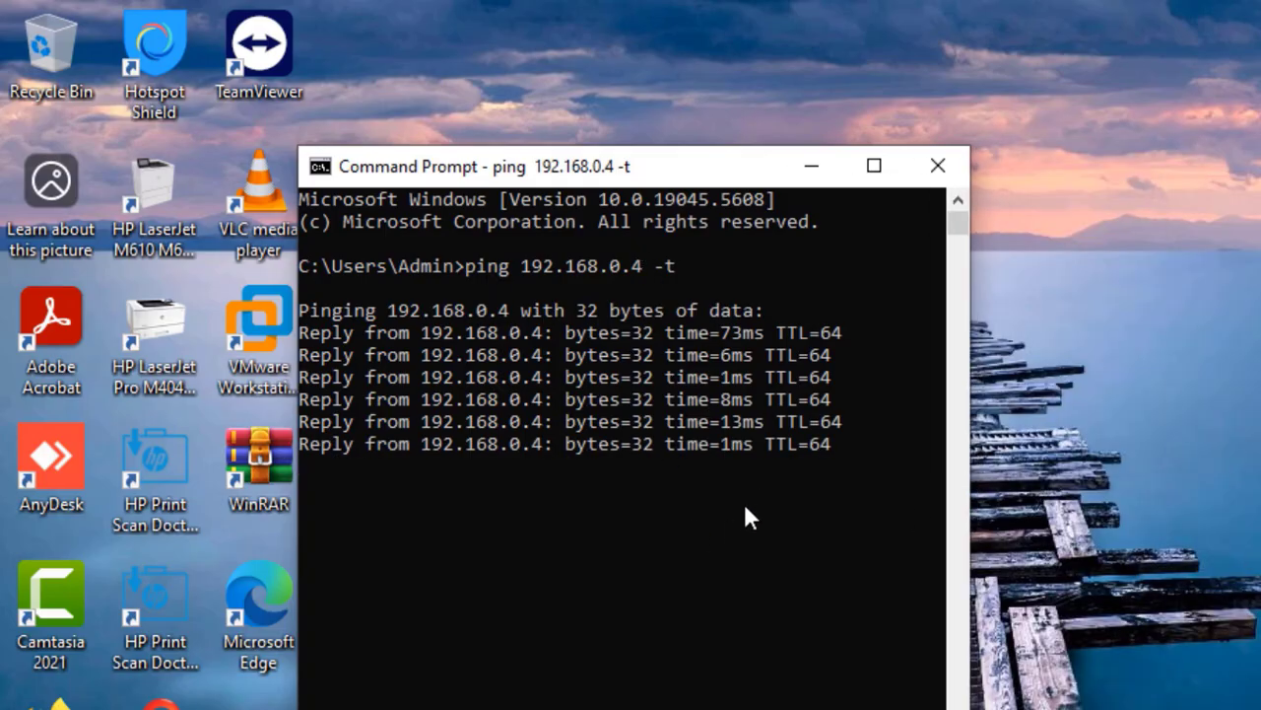
{"action": "mouse_move", "coordinate": [867, 474]}
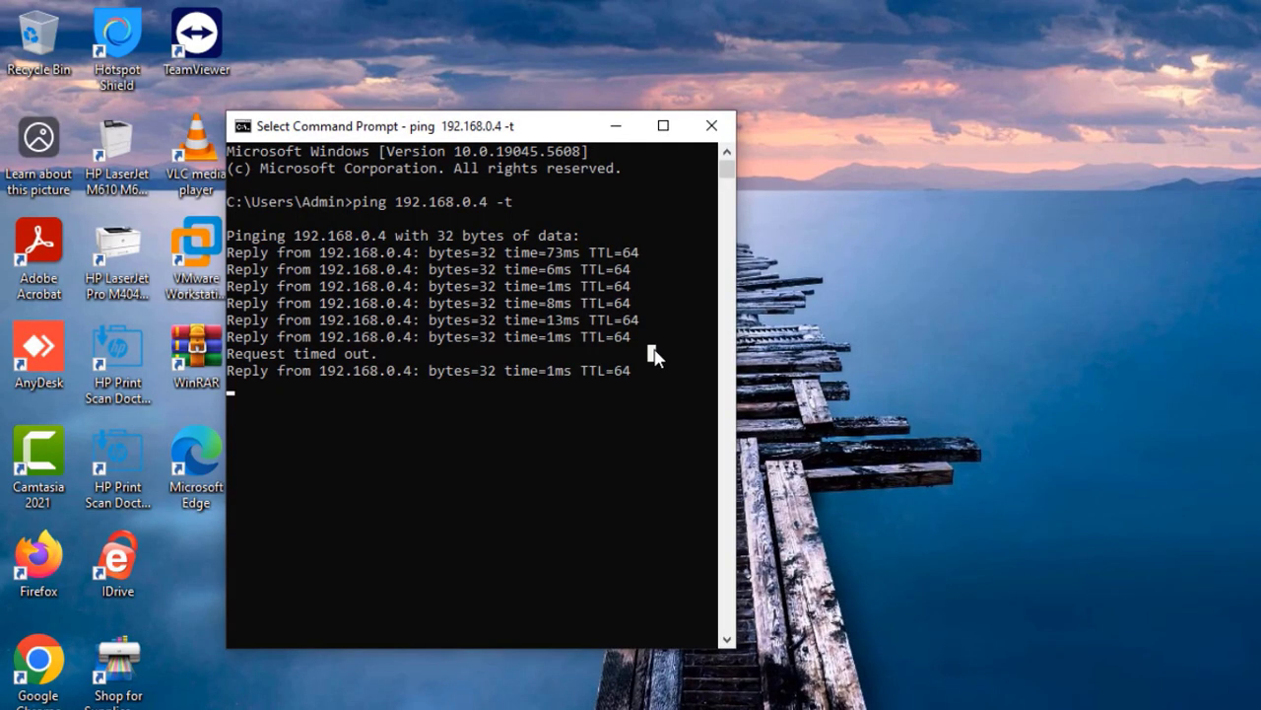
{"action": "key", "text": "ctrl+c"}
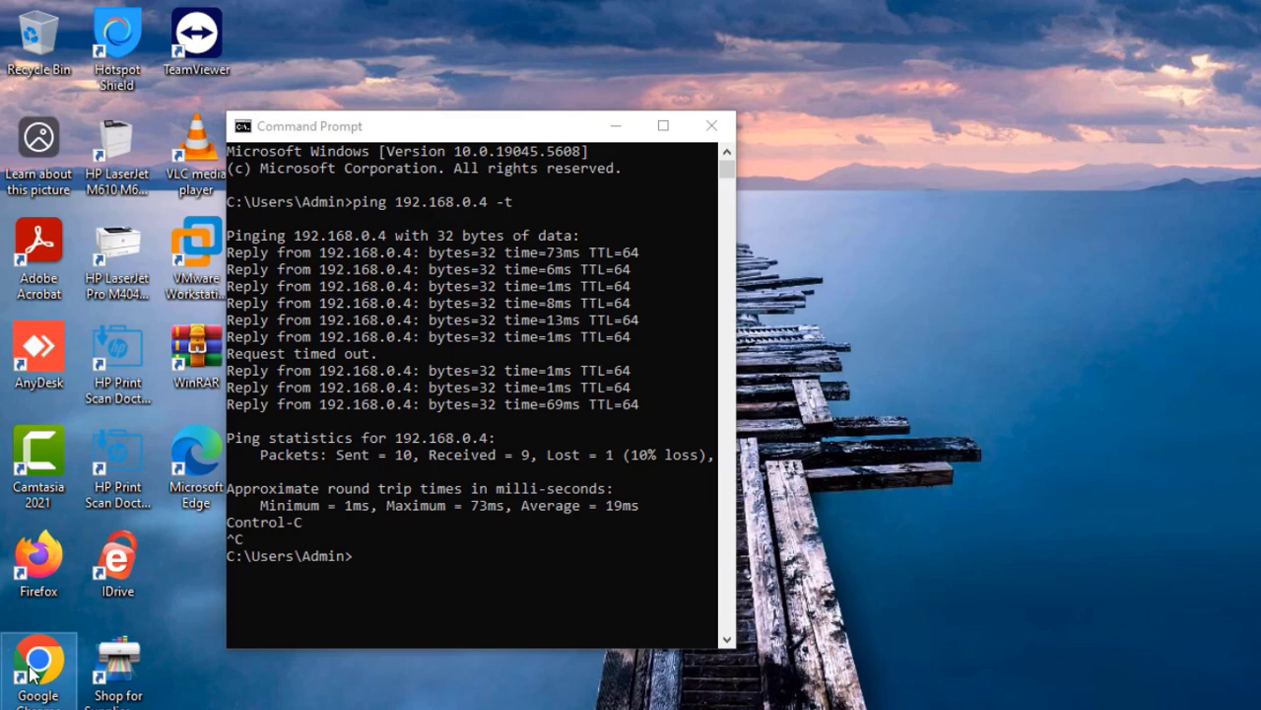
Launch Chrome and load the copier's remote login page at 192.168.0.4:8000.
{"action": "left_click", "coordinate": [39, 660]}
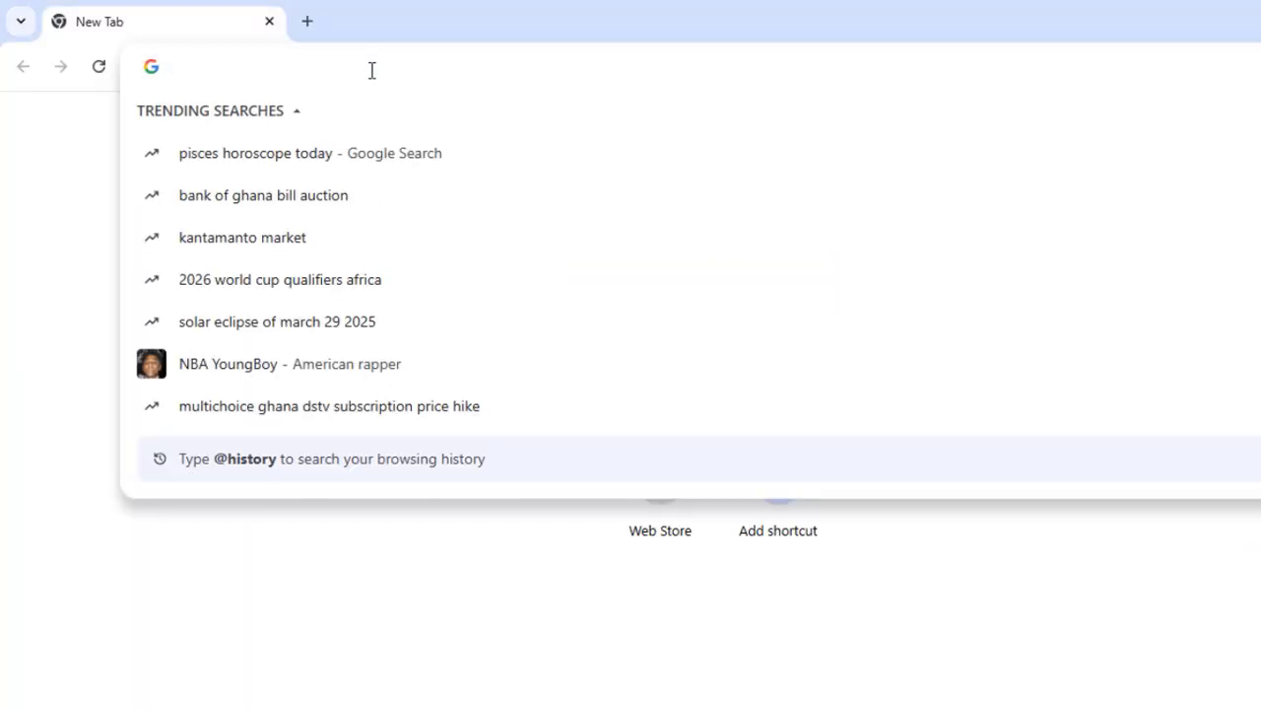
{"action": "type", "text": "192.168.100.1"}
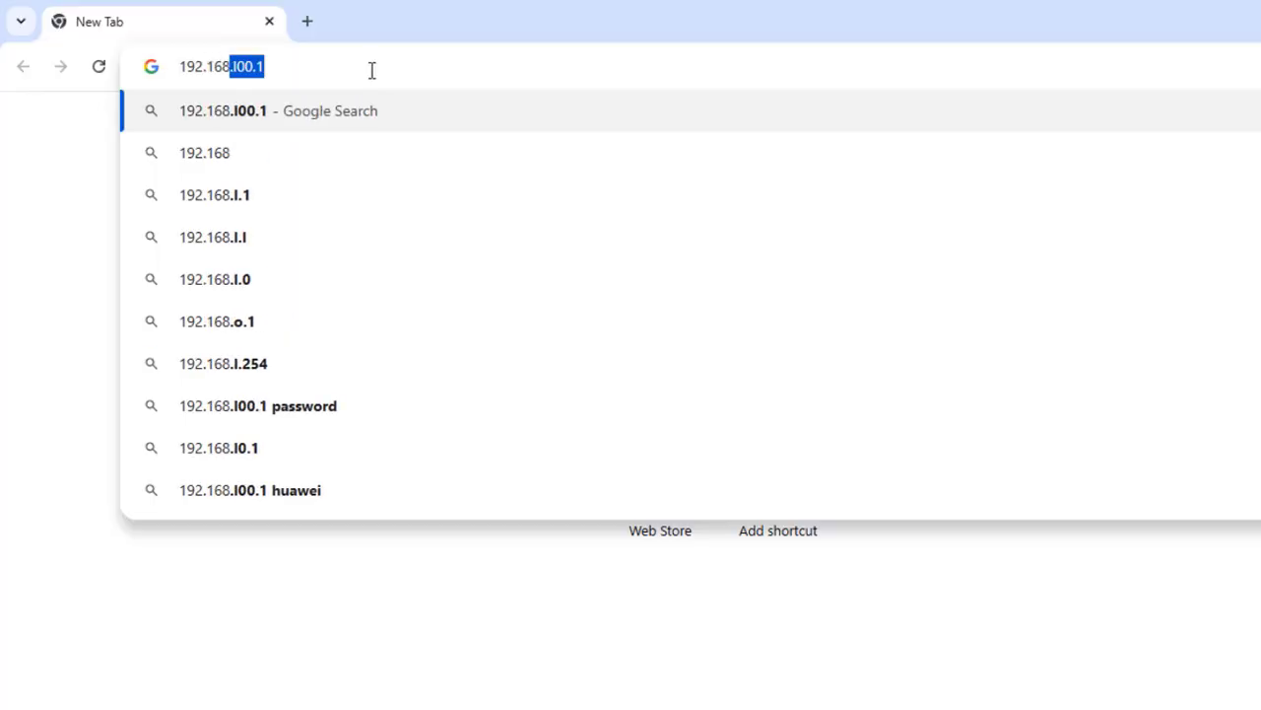
{"action": "key", "text": "Return"}
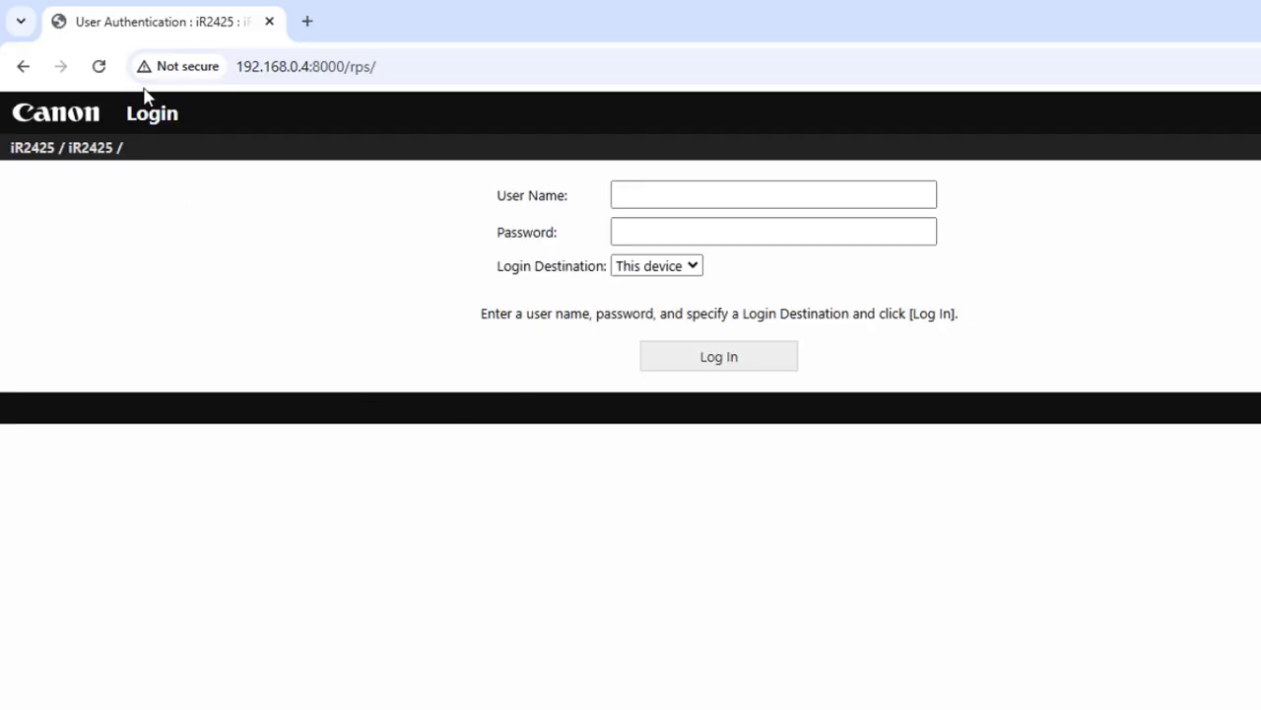
{"action": "mouse_move", "coordinate": [15, 168]}
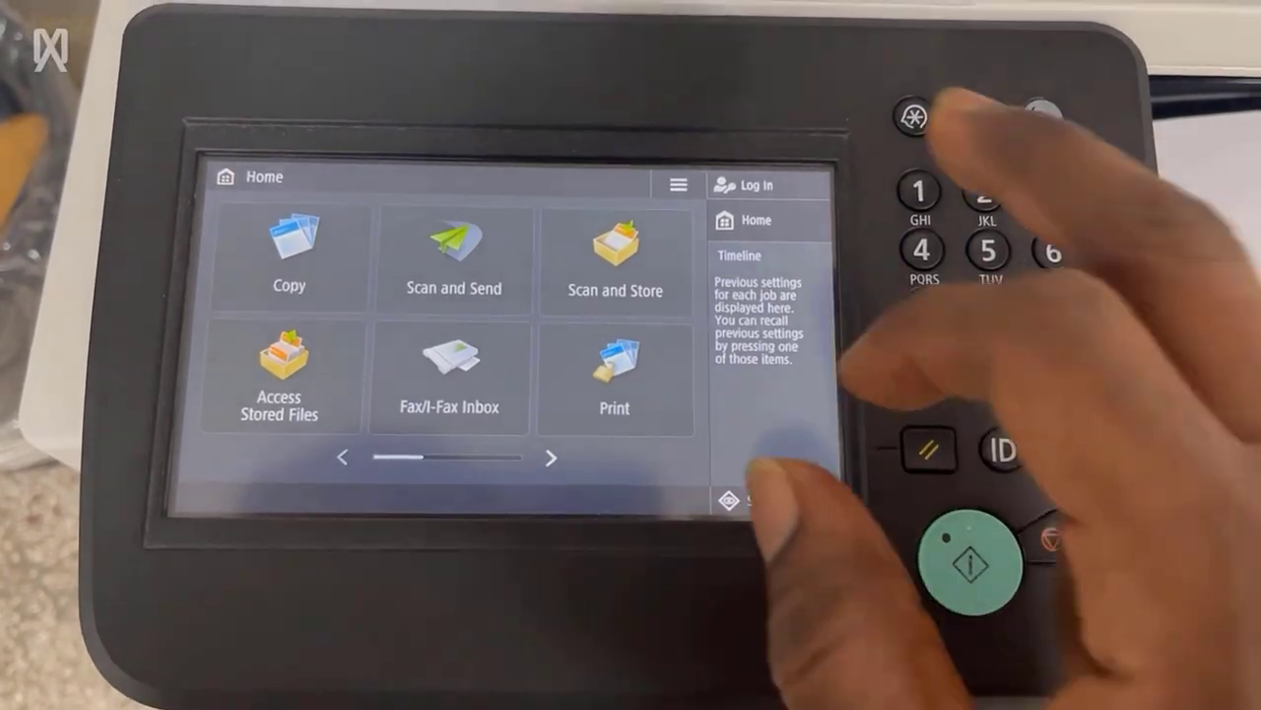
Log in to the copier as Administrator and open Scan and Send.
{"action": "left_click", "coordinate": [744, 185]}
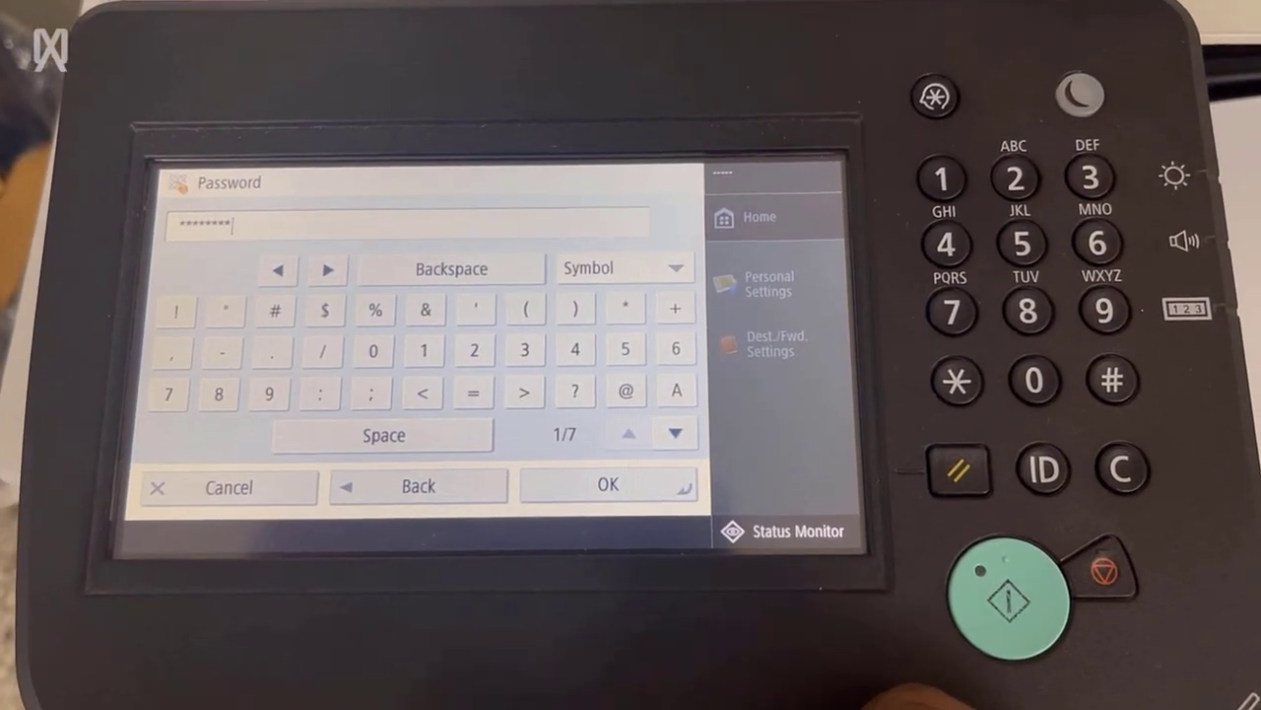
{"action": "left_click", "coordinate": [608, 484]}
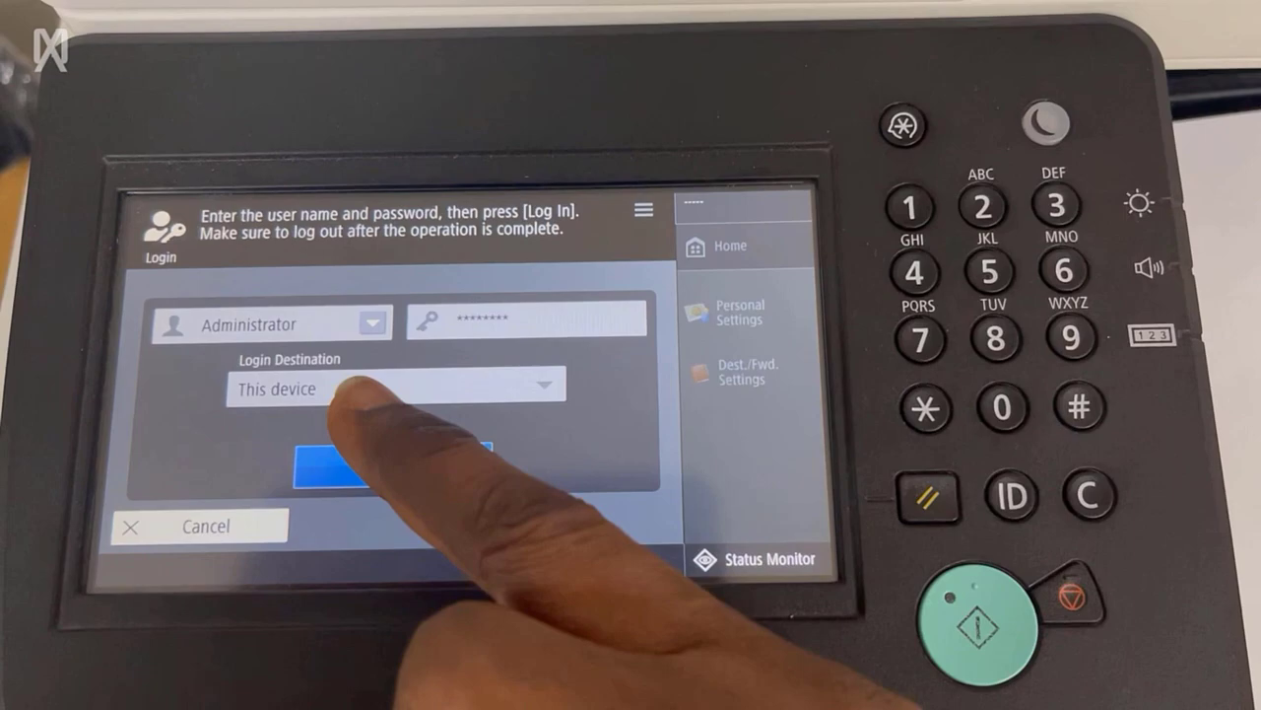
{"action": "left_click", "coordinate": [340, 466]}
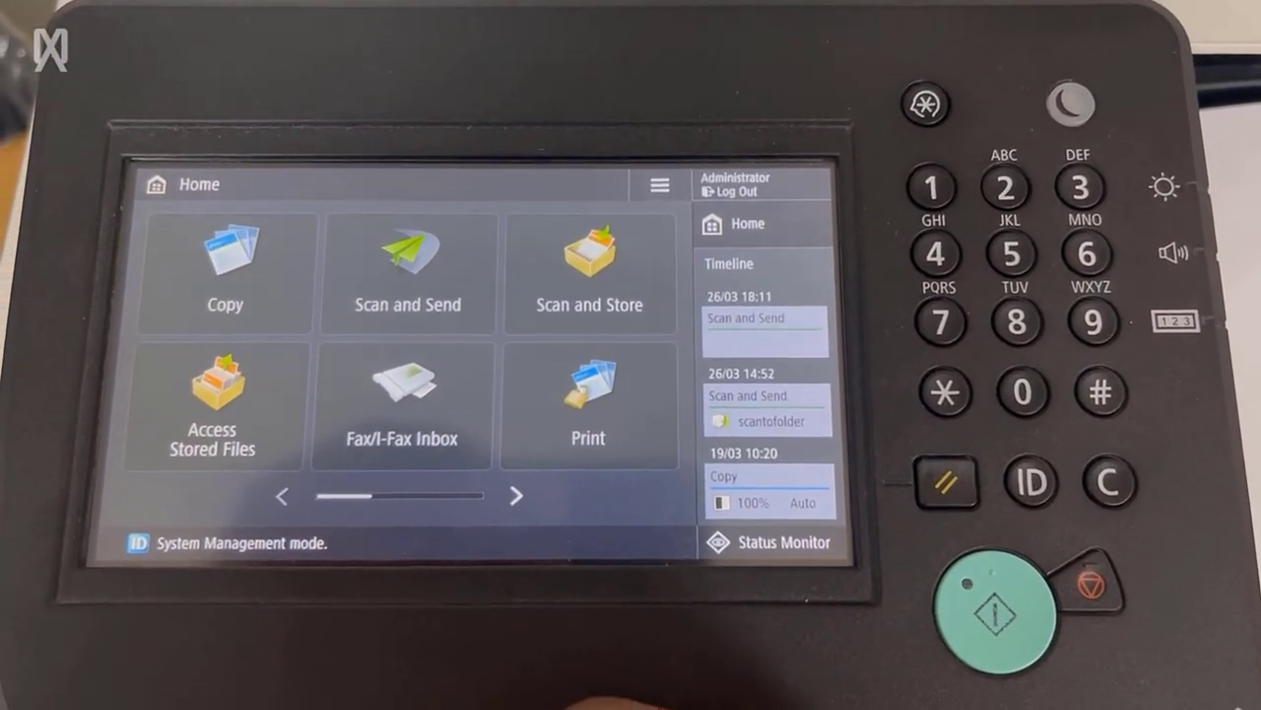
{"action": "left_click", "coordinate": [407, 271]}
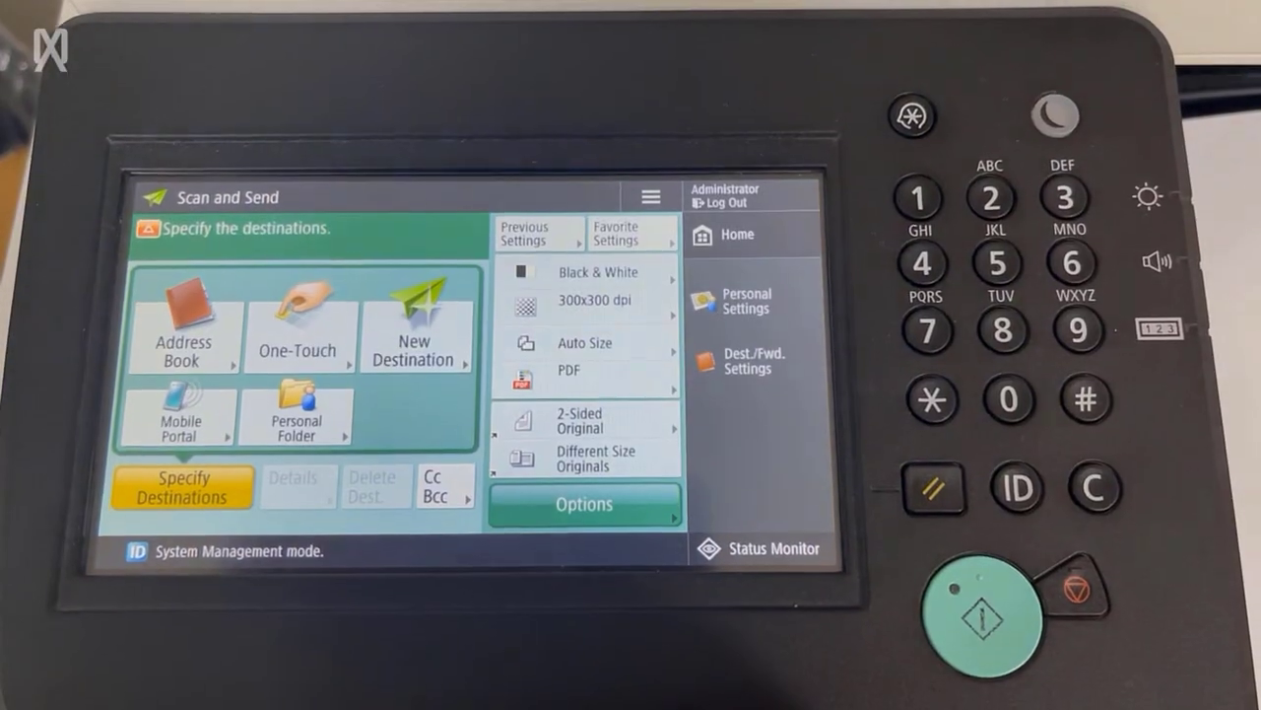
Register a File entry in the Address Book's Address List 2 named SCANTOFOLDER.
{"action": "left_click", "coordinate": [182, 322]}
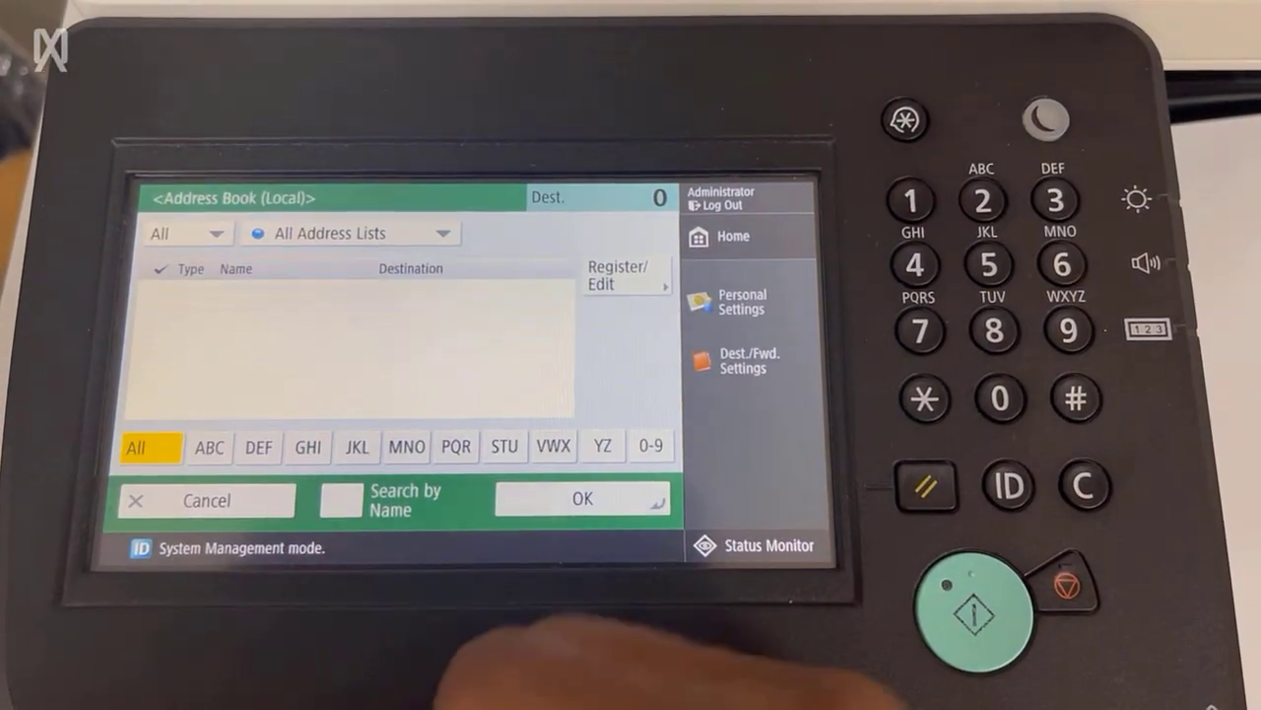
{"action": "left_click", "coordinate": [626, 276]}
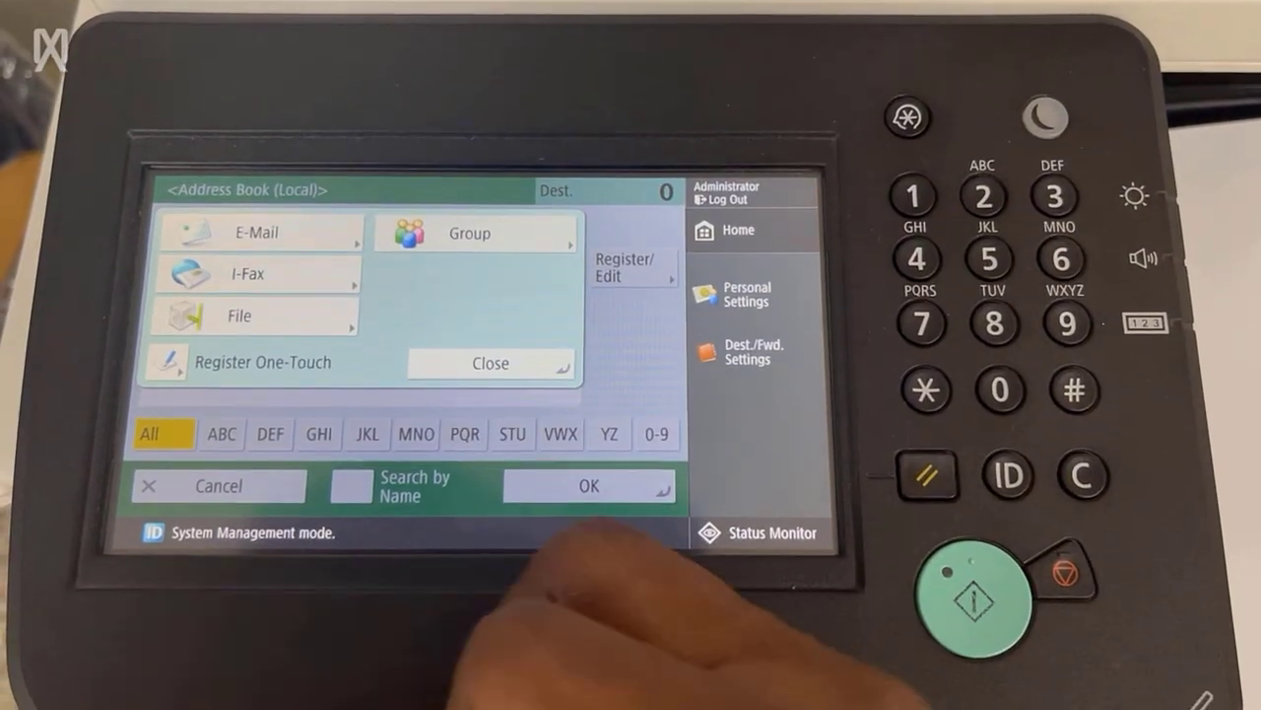
{"action": "left_click", "coordinate": [239, 315]}
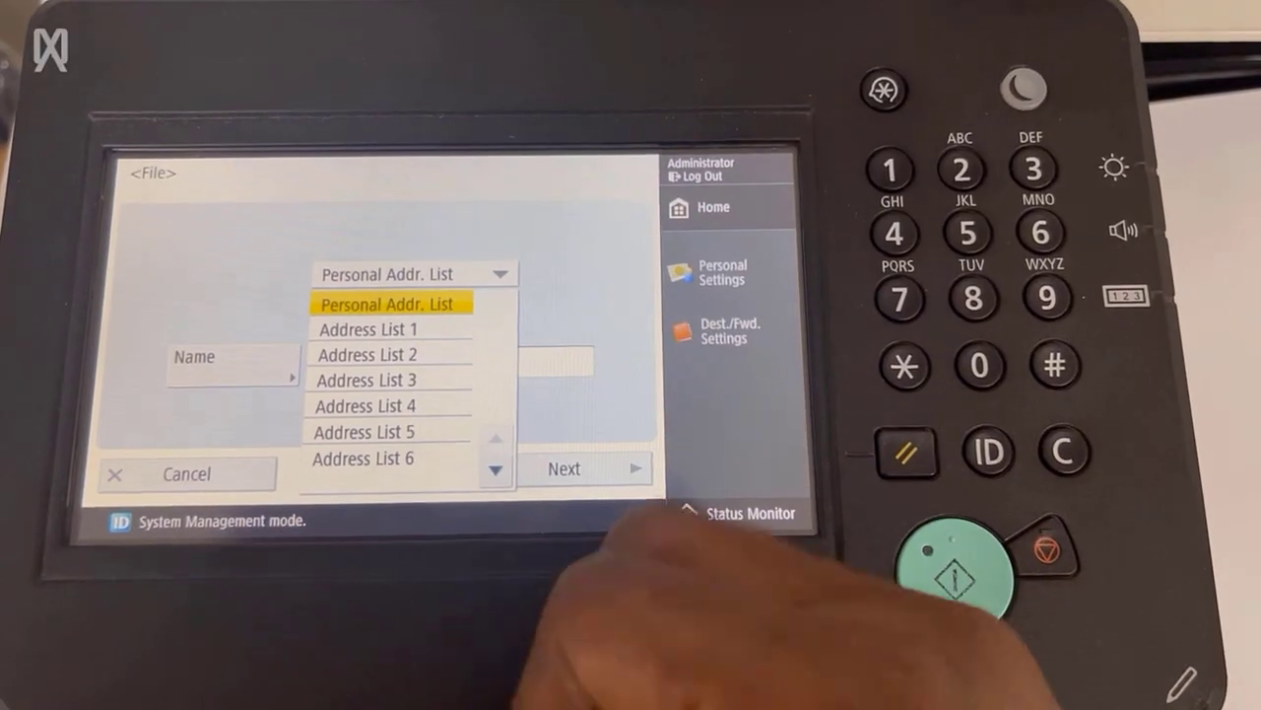
{"action": "left_click", "coordinate": [367, 354]}
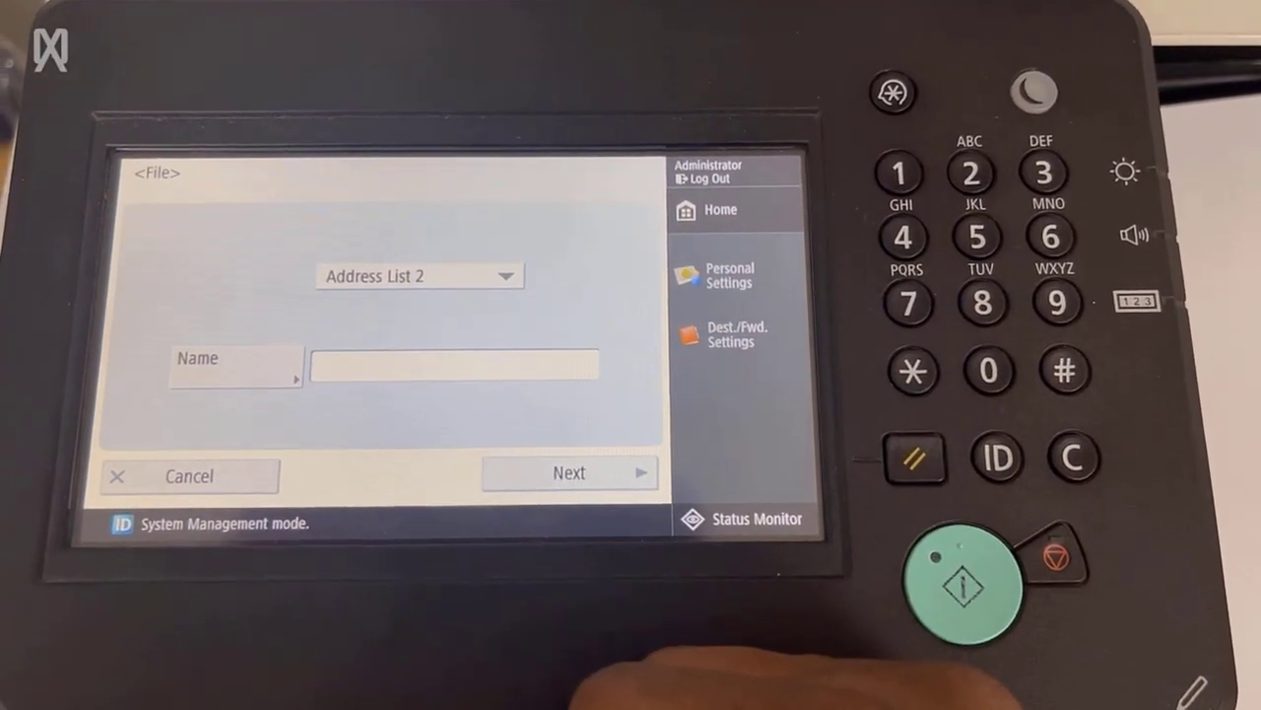
{"action": "left_click", "coordinate": [453, 364]}
{"action": "type", "text": "SCANTOFOLDER"}
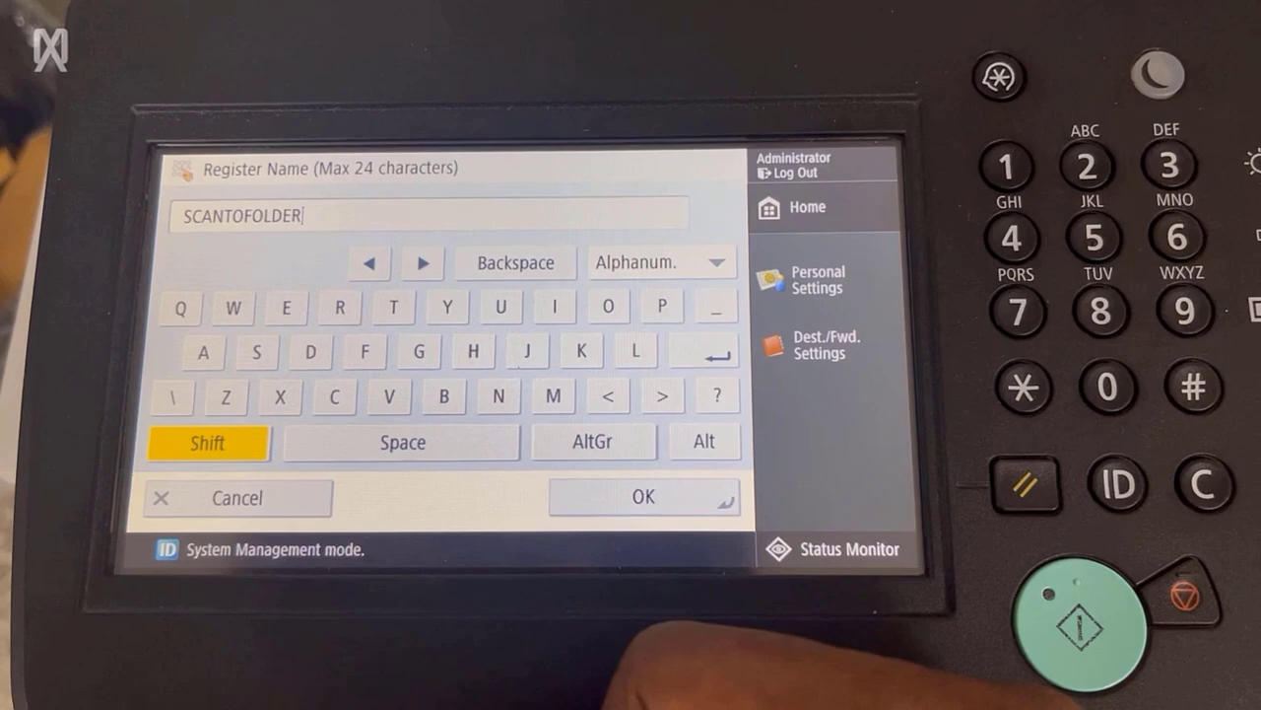
{"action": "left_click", "coordinate": [644, 497]}
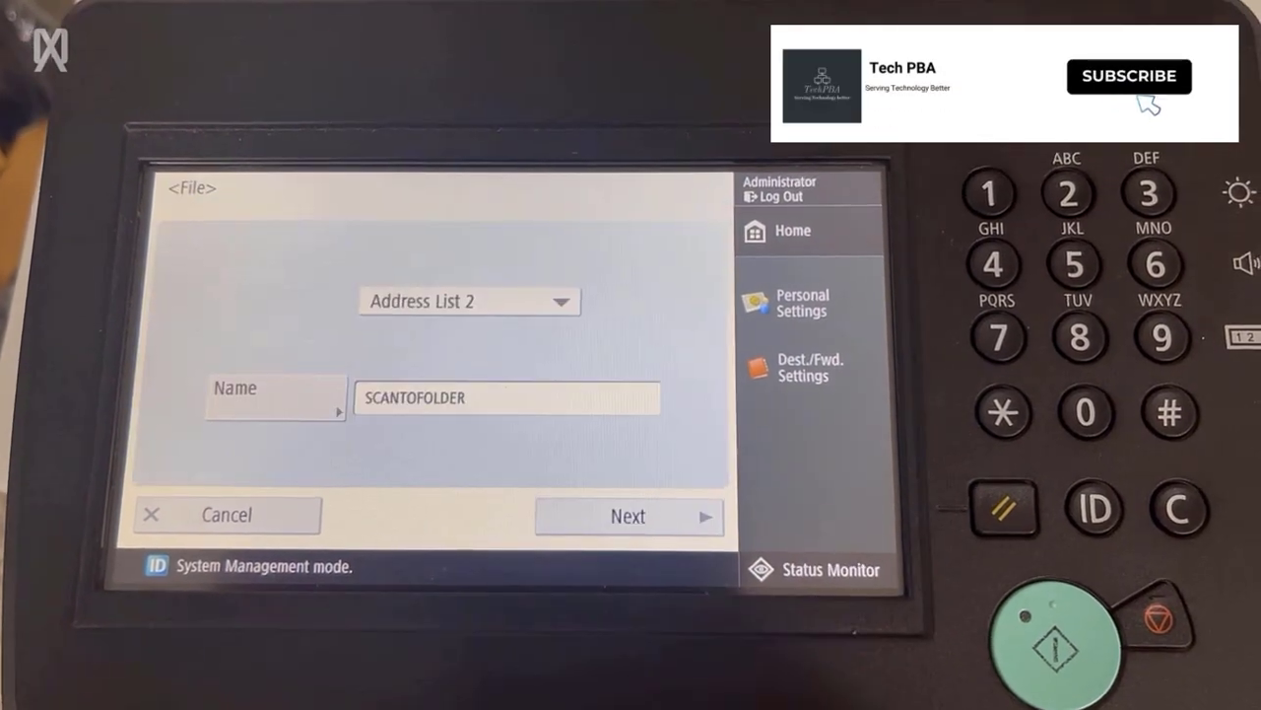
Enter host name GM-TechPBA and folder path \\GM-TechPBA\Scantofolder for the destination.
{"action": "left_click", "coordinate": [628, 517]}
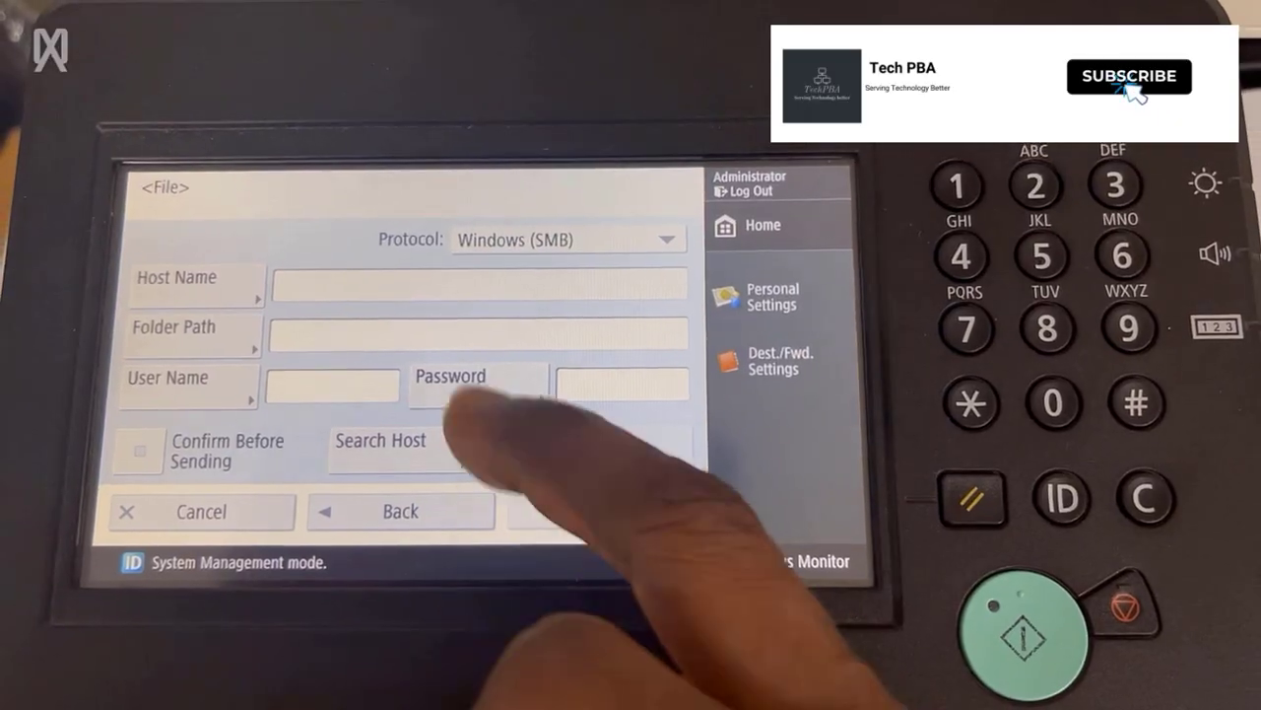
{"action": "left_click", "coordinate": [480, 284]}
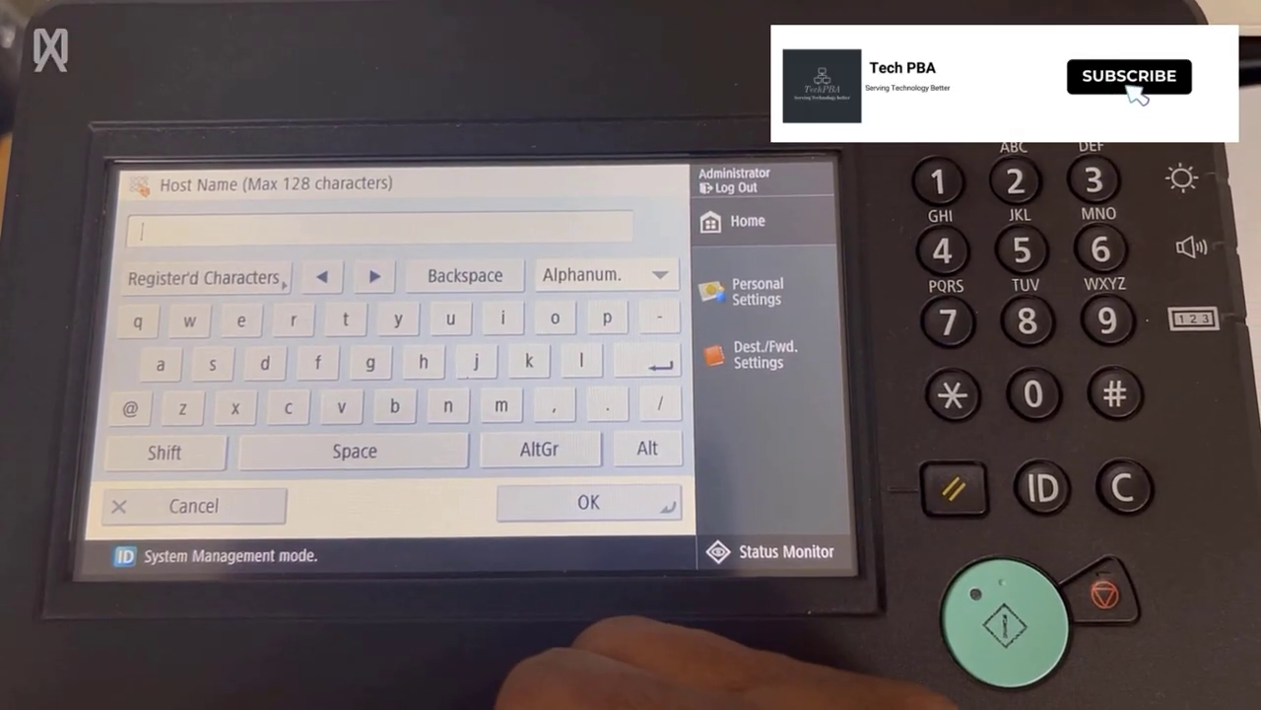
{"action": "left_click", "coordinate": [164, 452]}
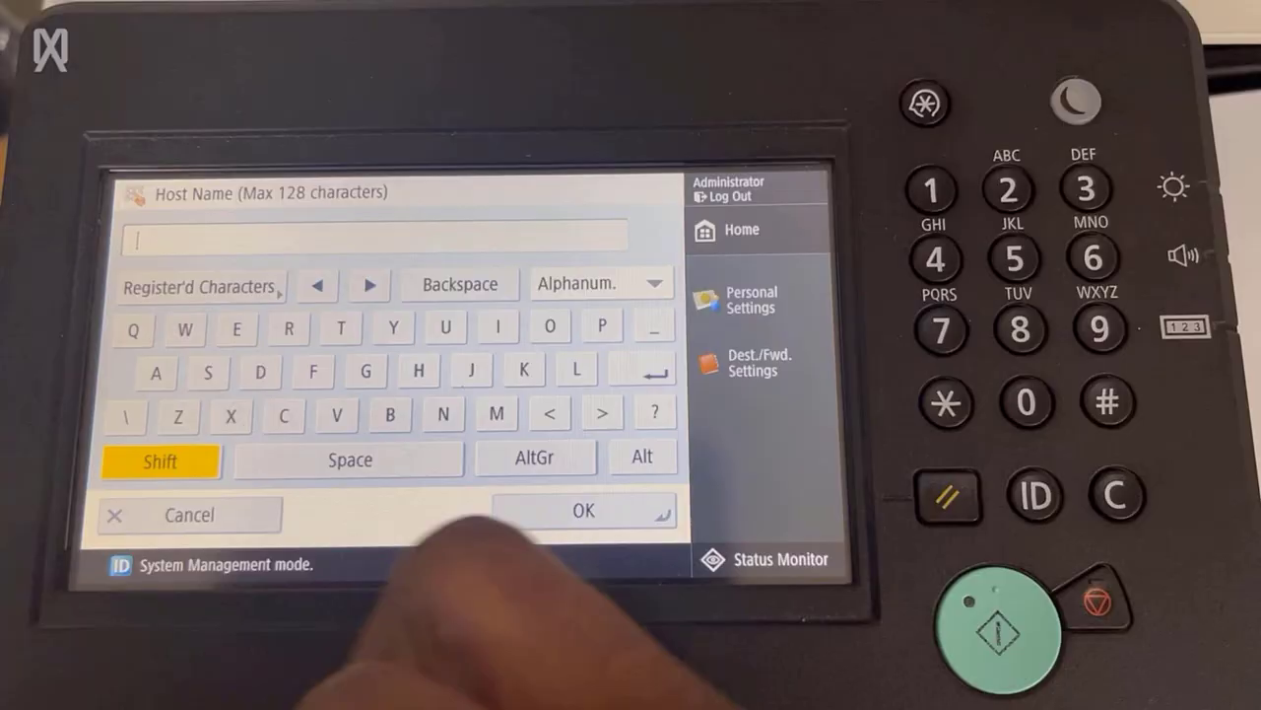
{"action": "left_click", "coordinate": [364, 371]}
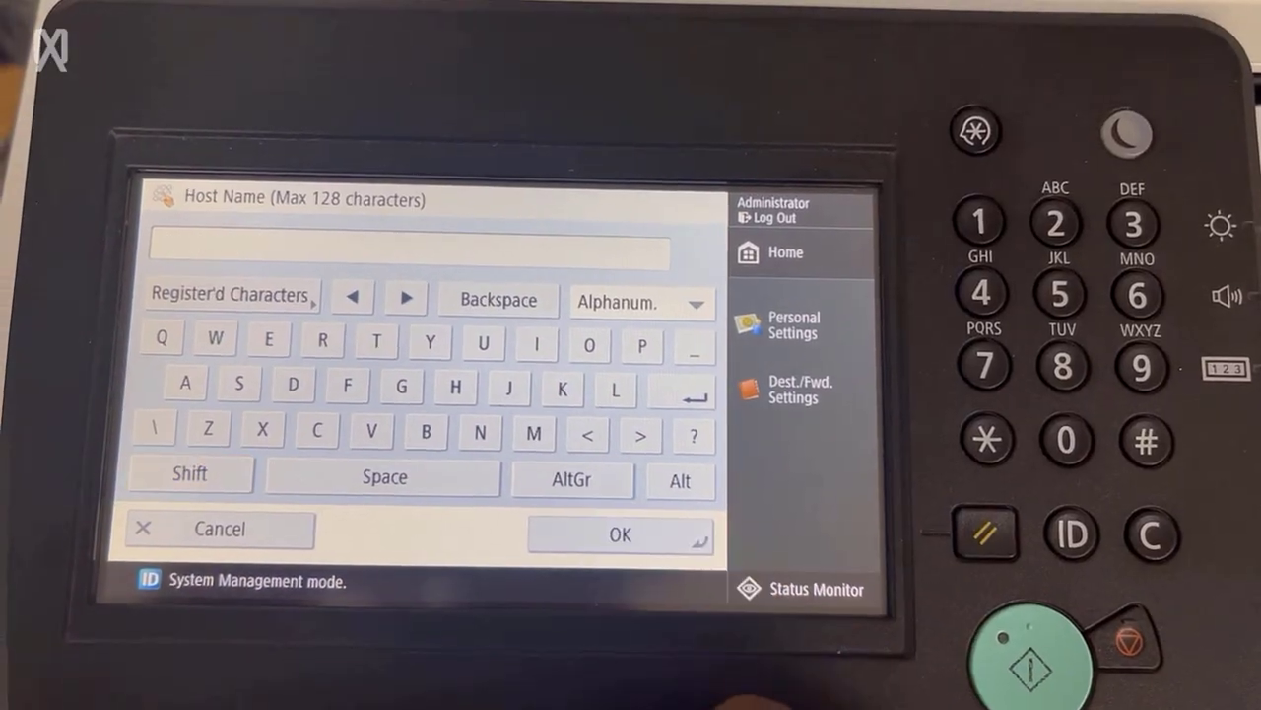
{"action": "left_click", "coordinate": [620, 535]}
{"action": "type", "text": "\\\\GM-TechPBA\\S"}
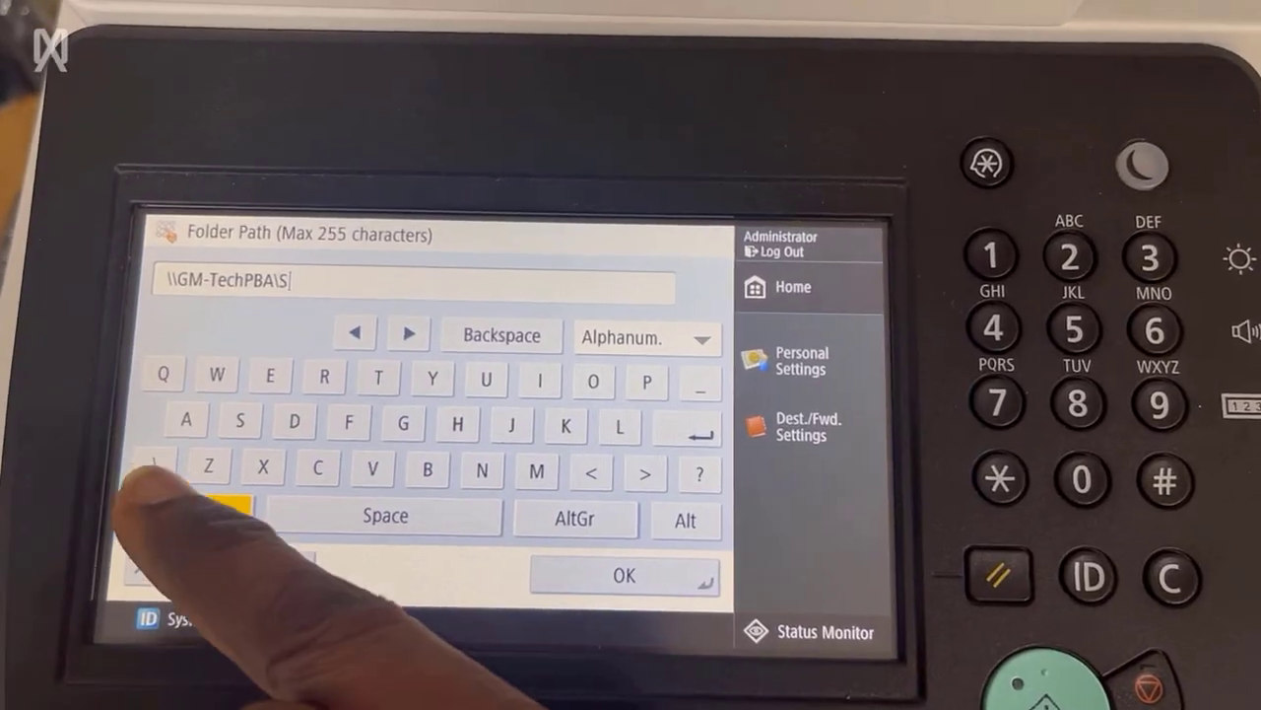
{"action": "left_click", "coordinate": [317, 469]}
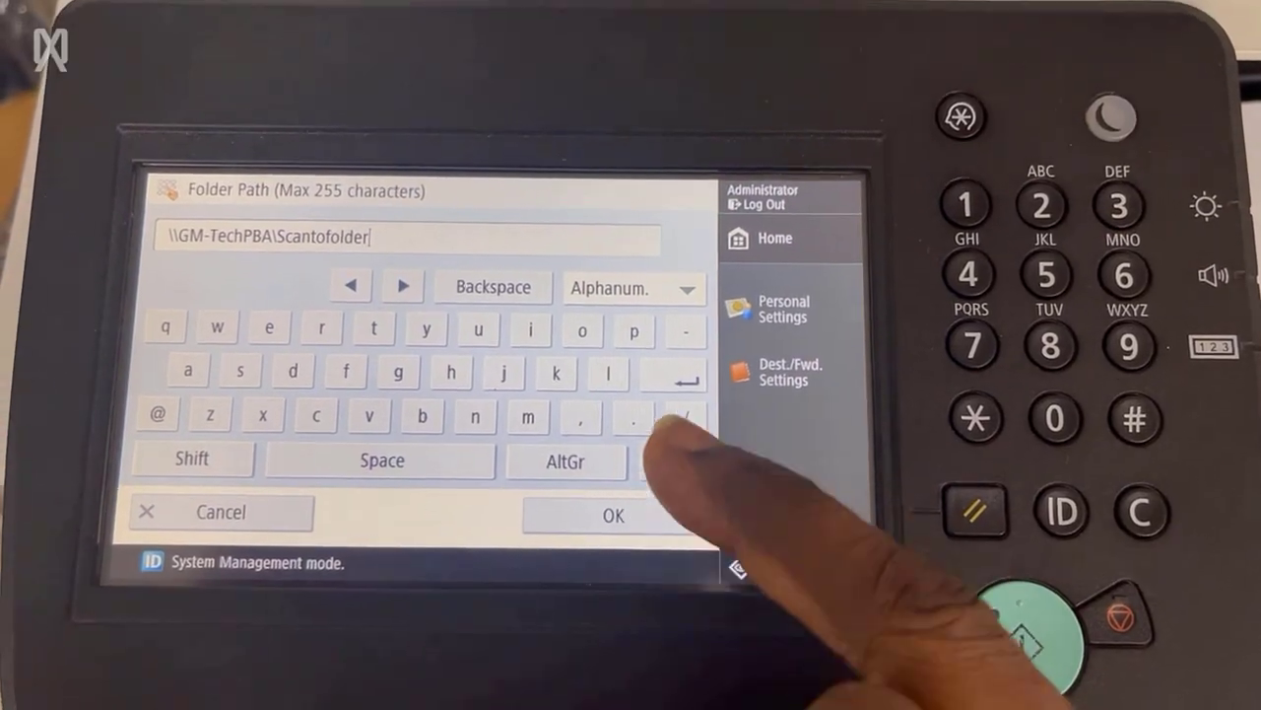
{"action": "left_click", "coordinate": [613, 515]}
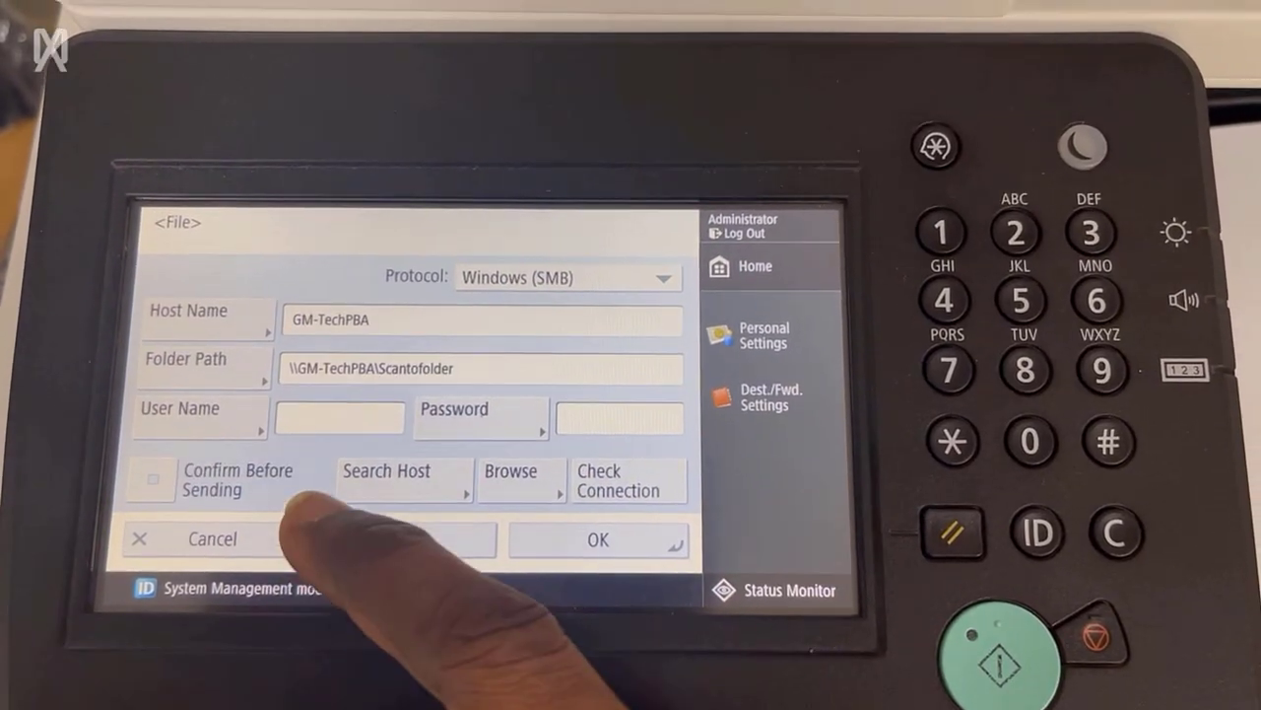
Enter user name Admin and a confirmed share password, then start Search Host.
{"action": "left_click", "coordinate": [339, 417]}
{"action": "type", "text": "Admin"}
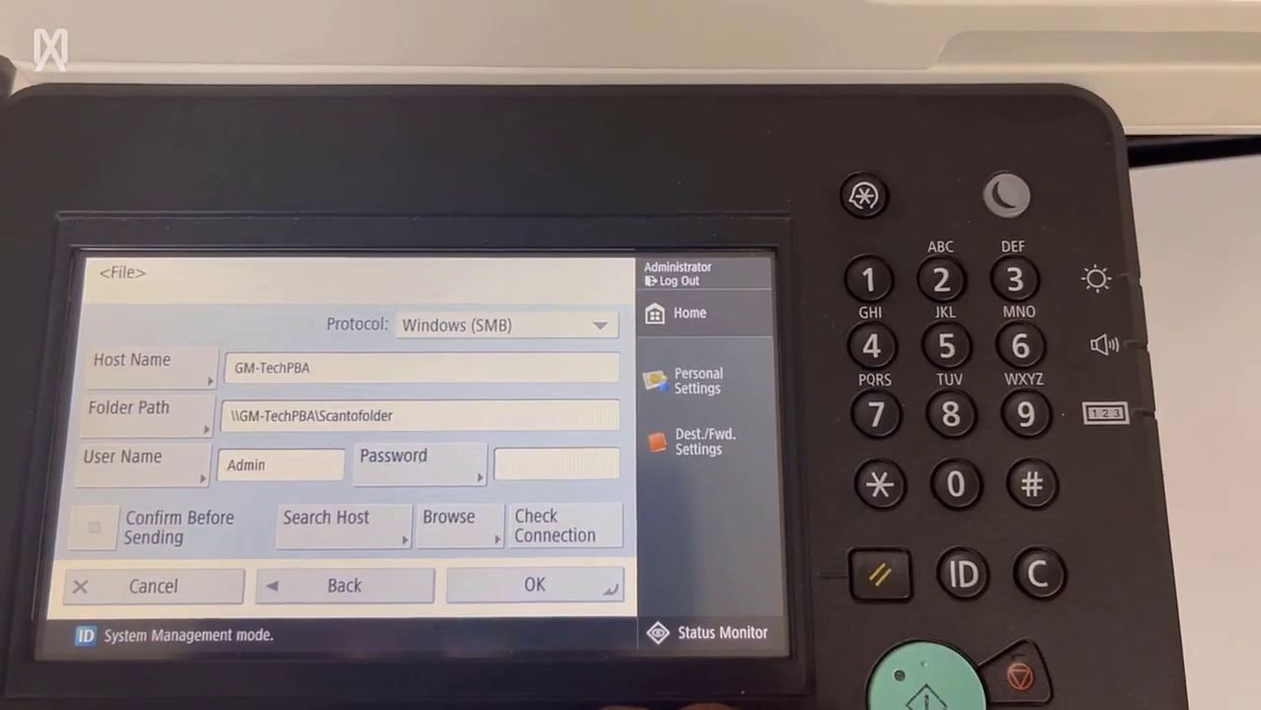
{"action": "left_click", "coordinate": [557, 463]}
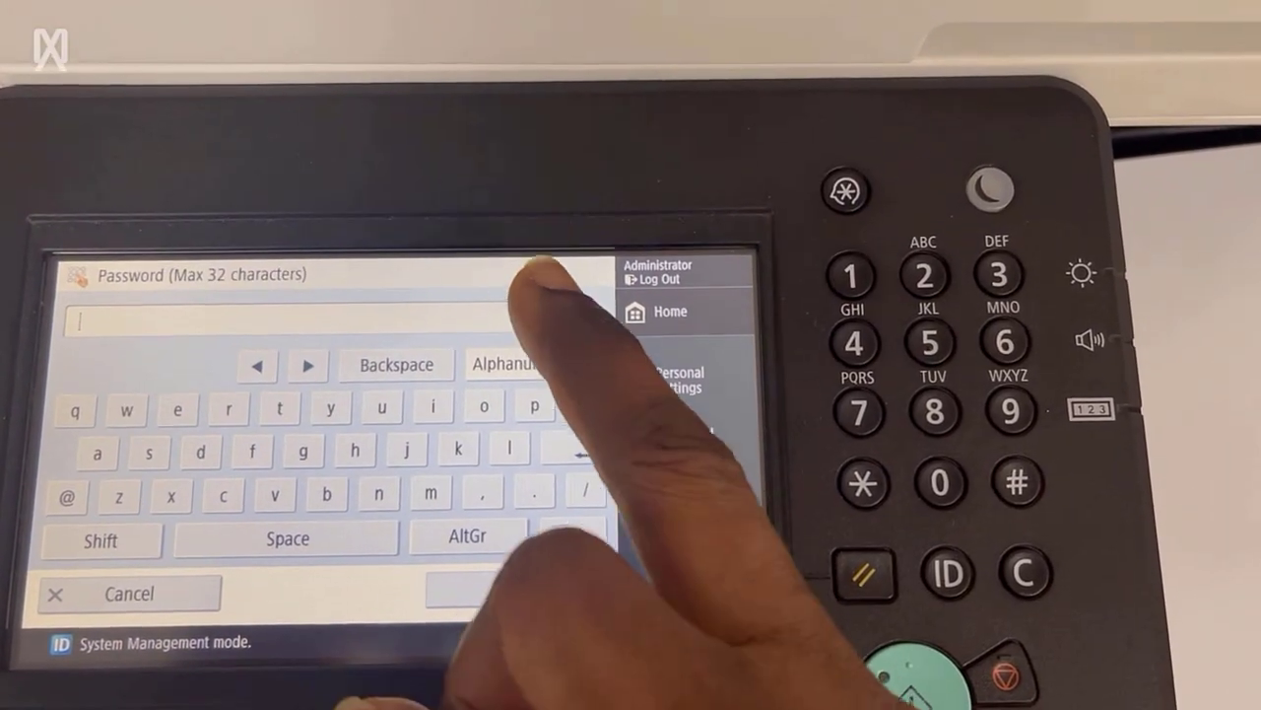
{"action": "left_click", "coordinate": [505, 365]}
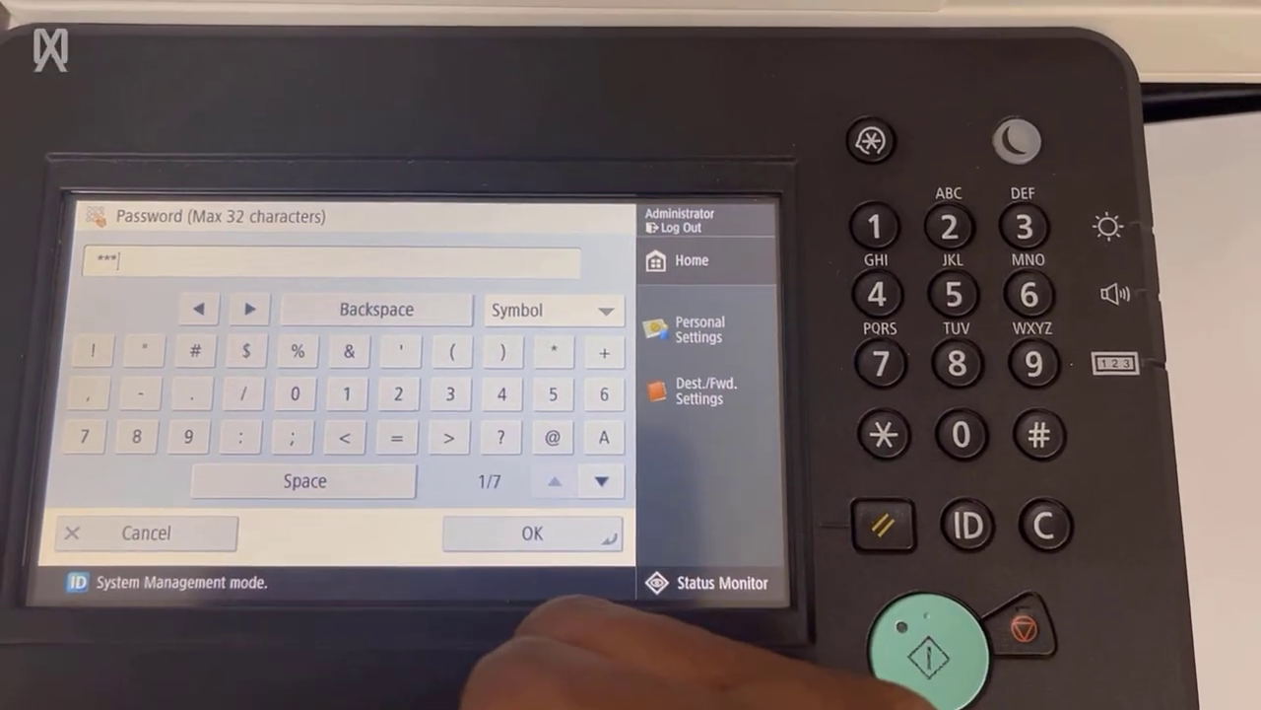
{"action": "left_click", "coordinate": [552, 310]}
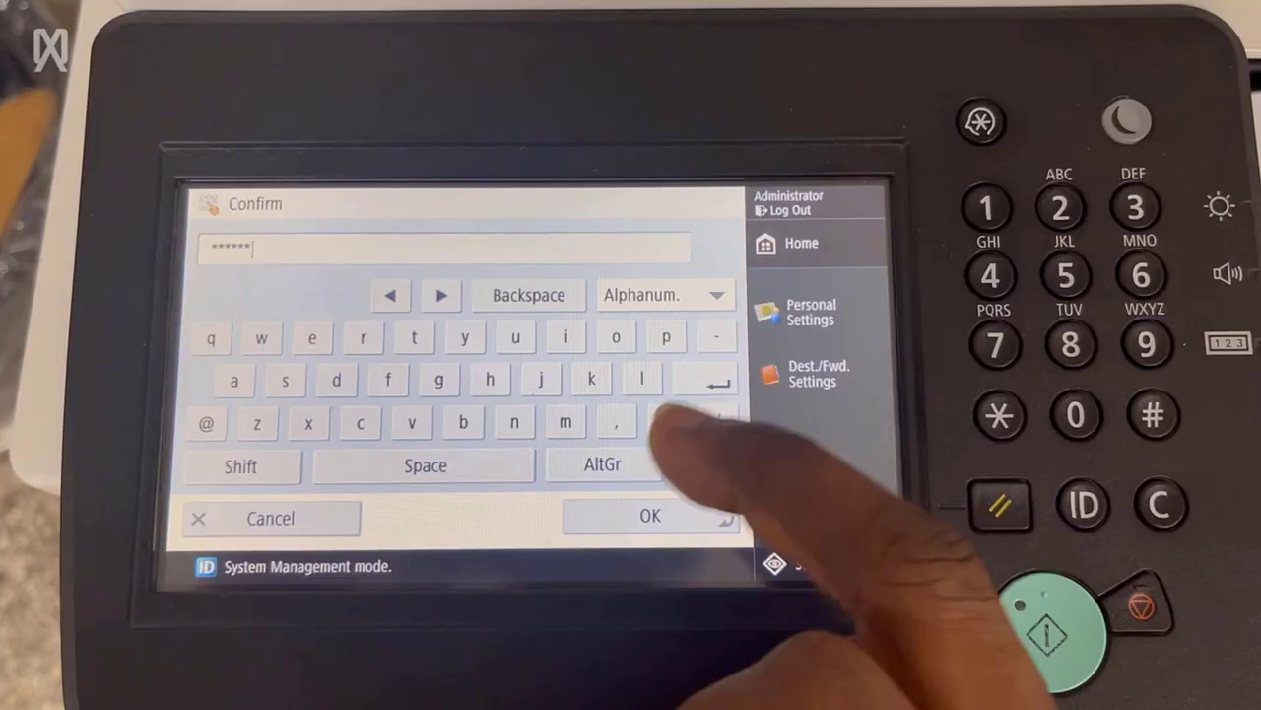
{"action": "left_click", "coordinate": [649, 515]}
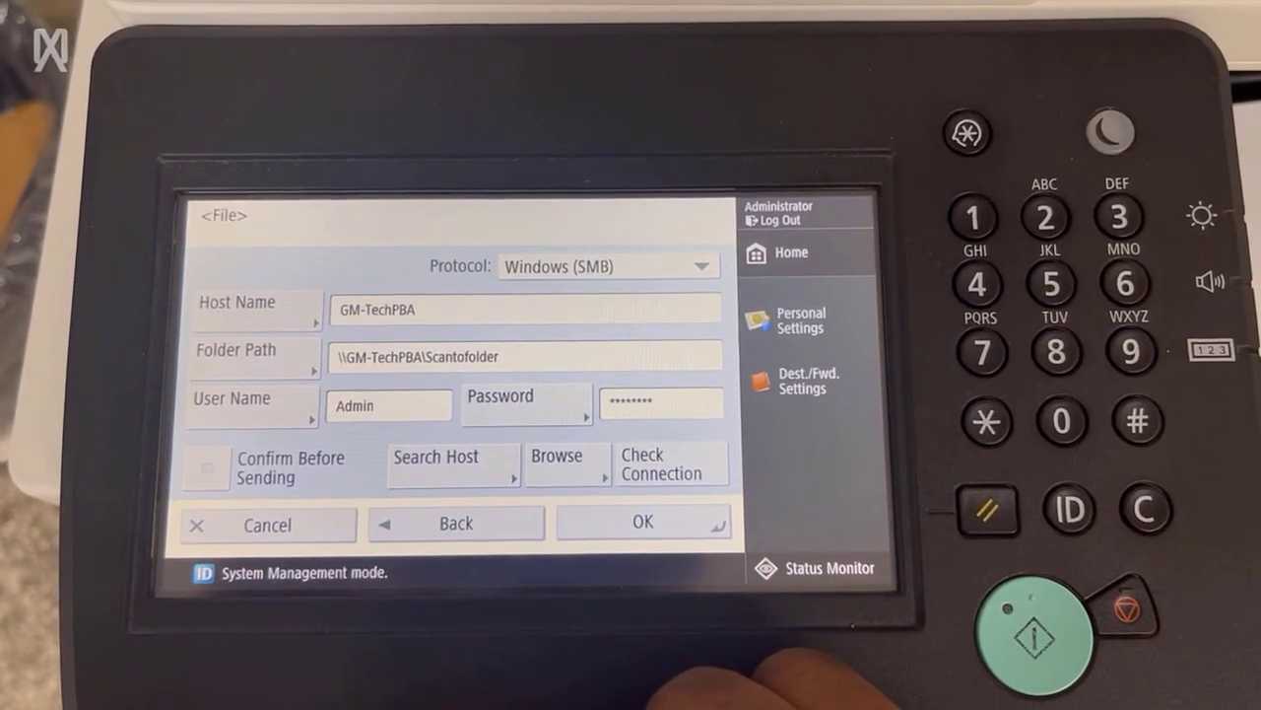
{"action": "left_click", "coordinate": [436, 465]}
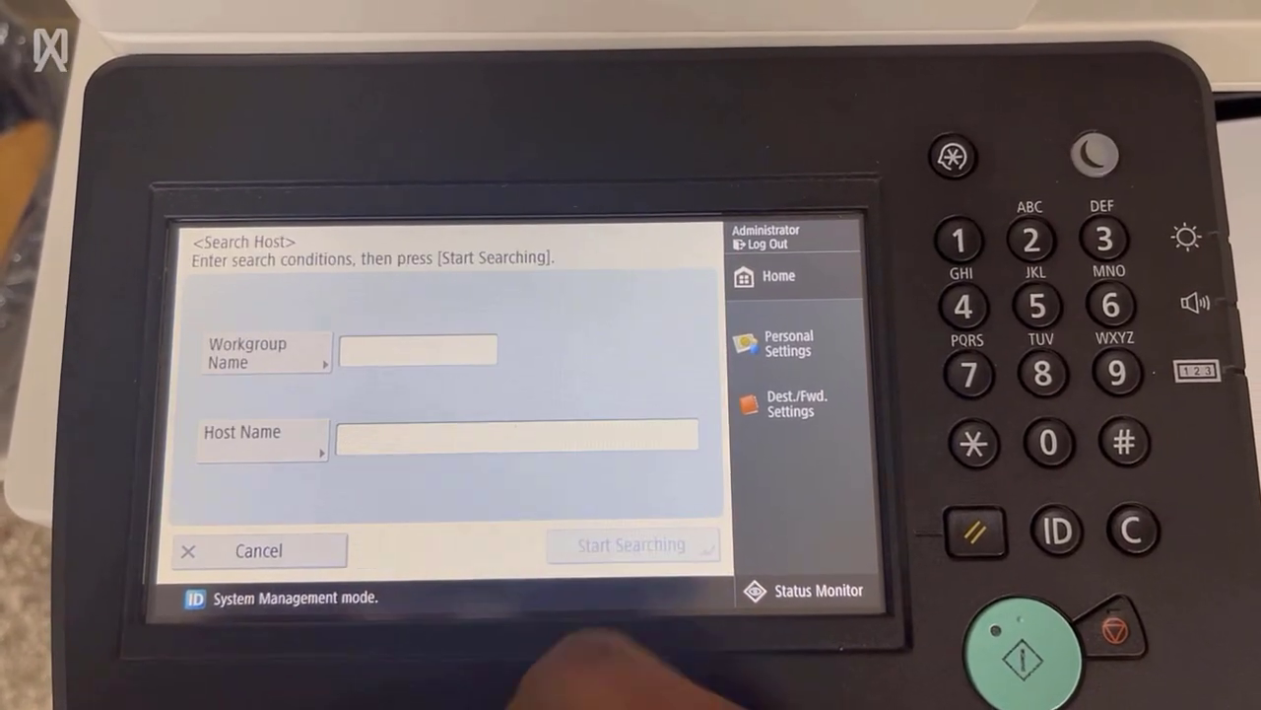
Search for host GM-TechPBA to set destination \\GM-TechPBA\Scantofolder, then save the destination.
{"action": "left_click", "coordinate": [527, 434]}
{"action": "type", "text": "GM-TechPBA"}
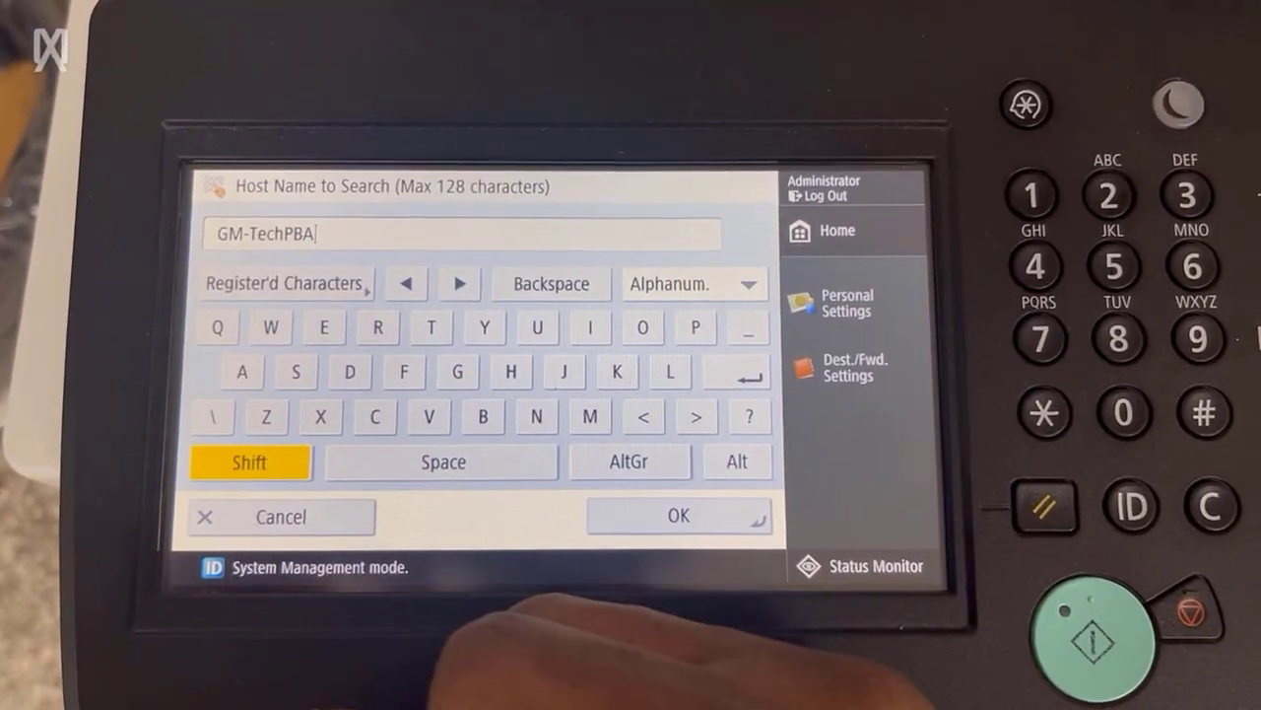
{"action": "left_click", "coordinate": [677, 515]}
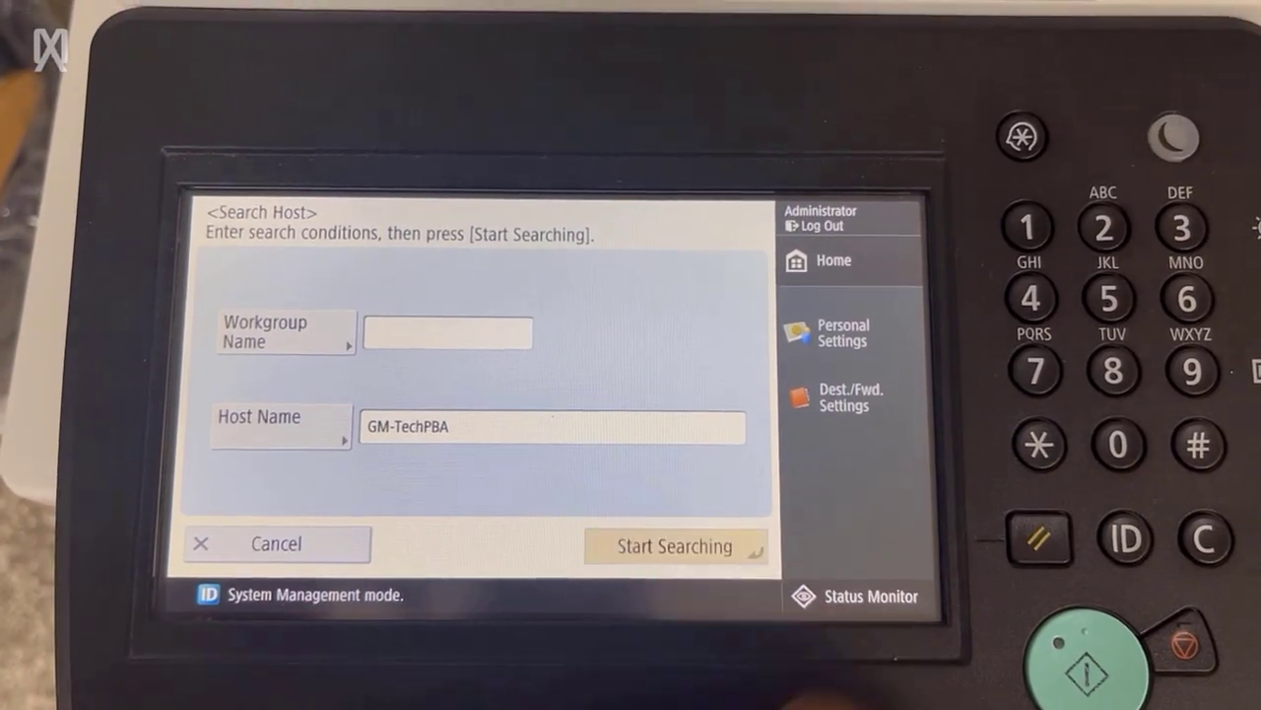
{"action": "left_click", "coordinate": [677, 545]}
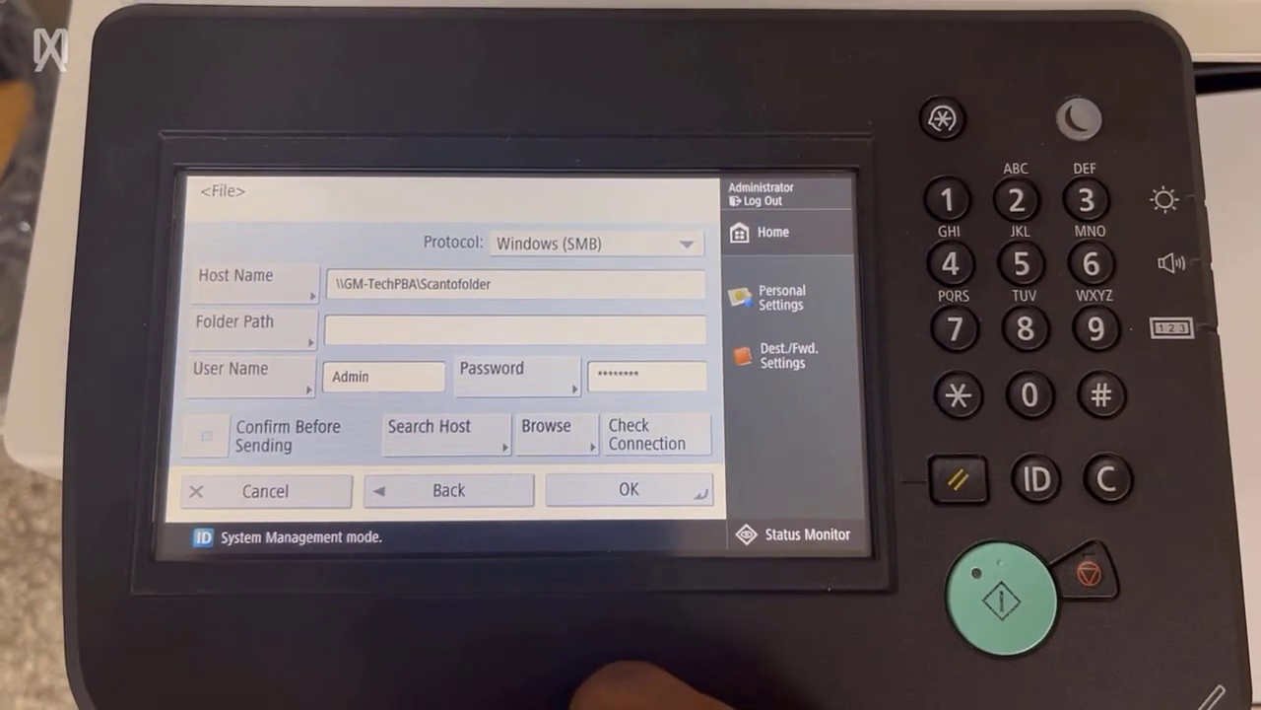
{"action": "left_click", "coordinate": [656, 434]}
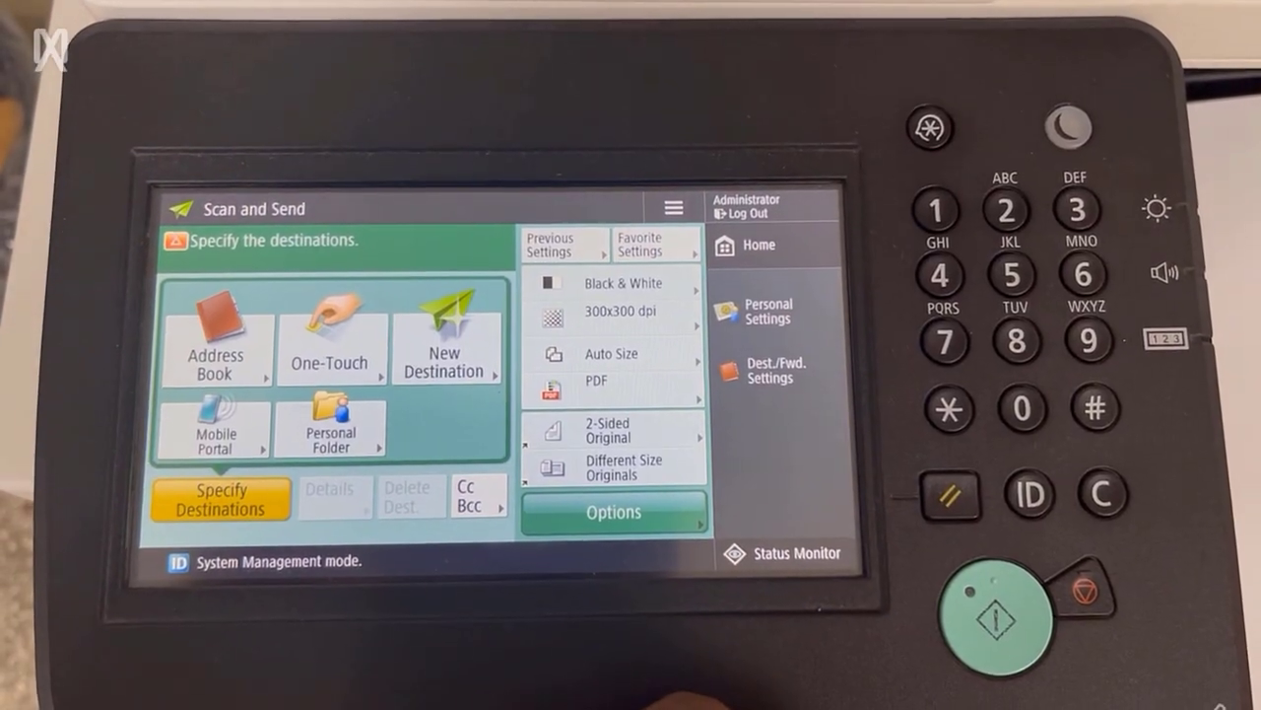
Choose SCANTOFOLDER from the Address Book, scan one test page and send it.
{"action": "left_click", "coordinate": [746, 245]}
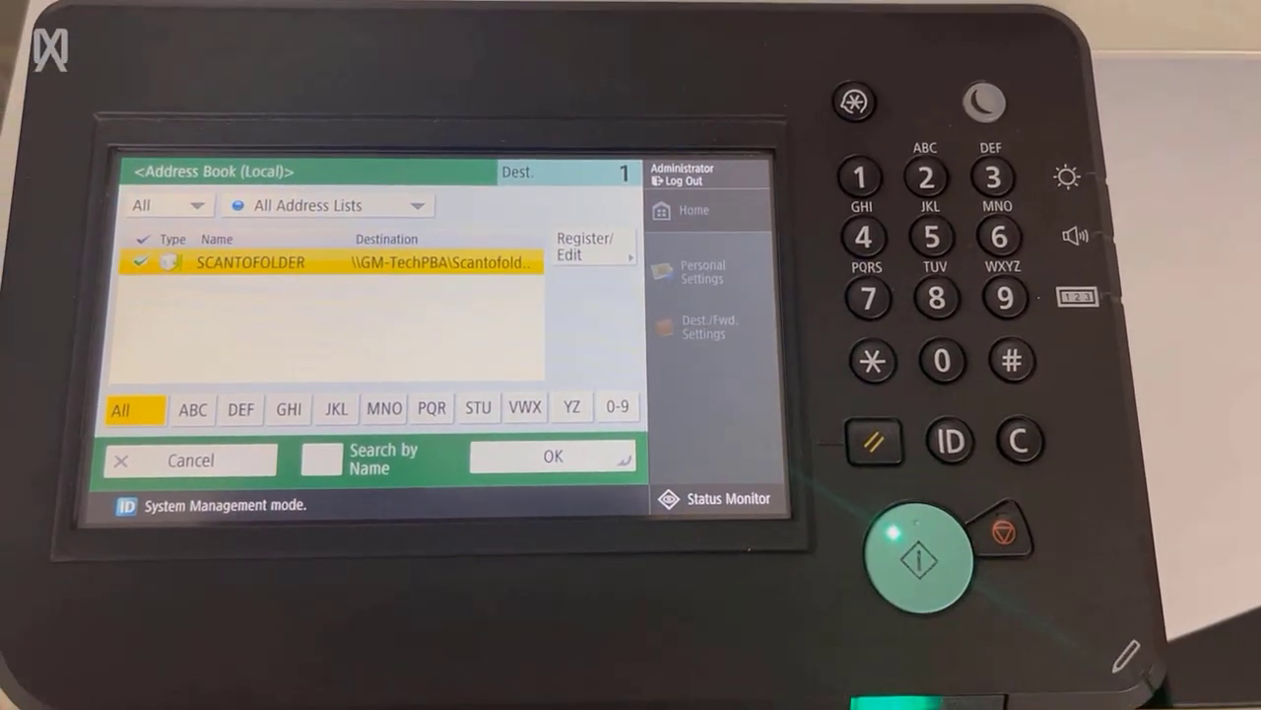
{"action": "left_click", "coordinate": [553, 456]}
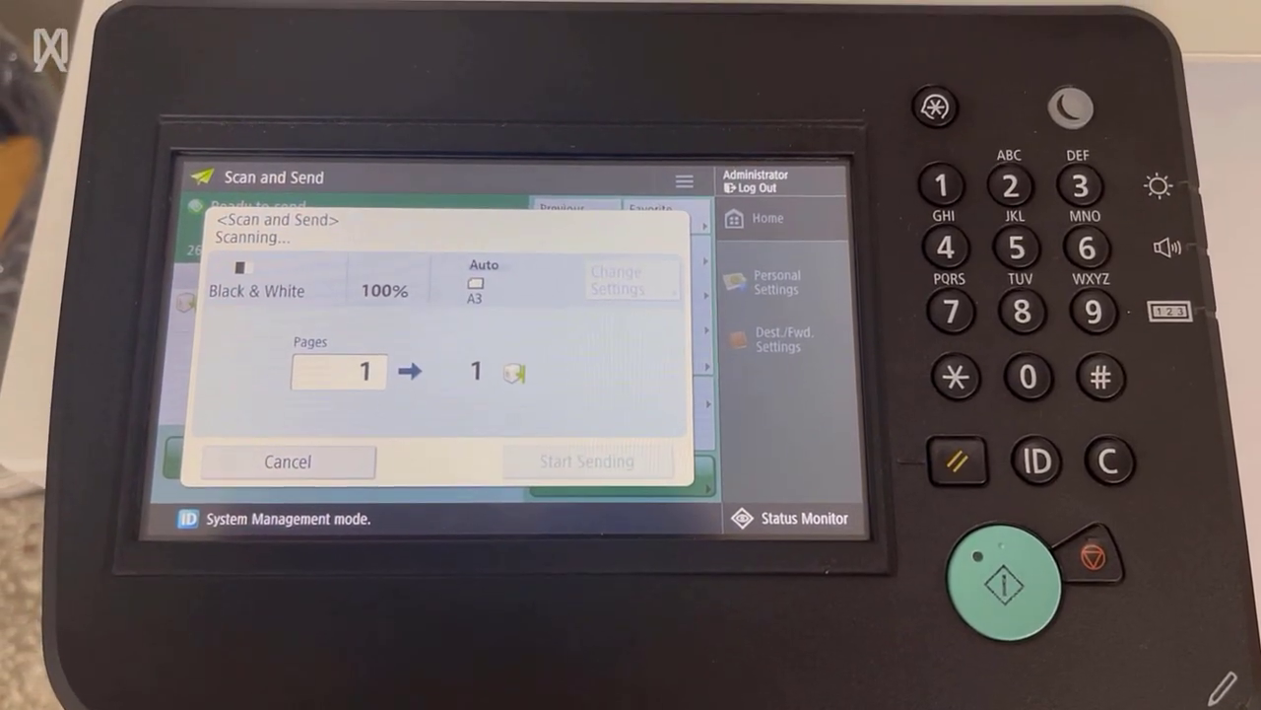
{"action": "left_click", "coordinate": [1000, 582]}
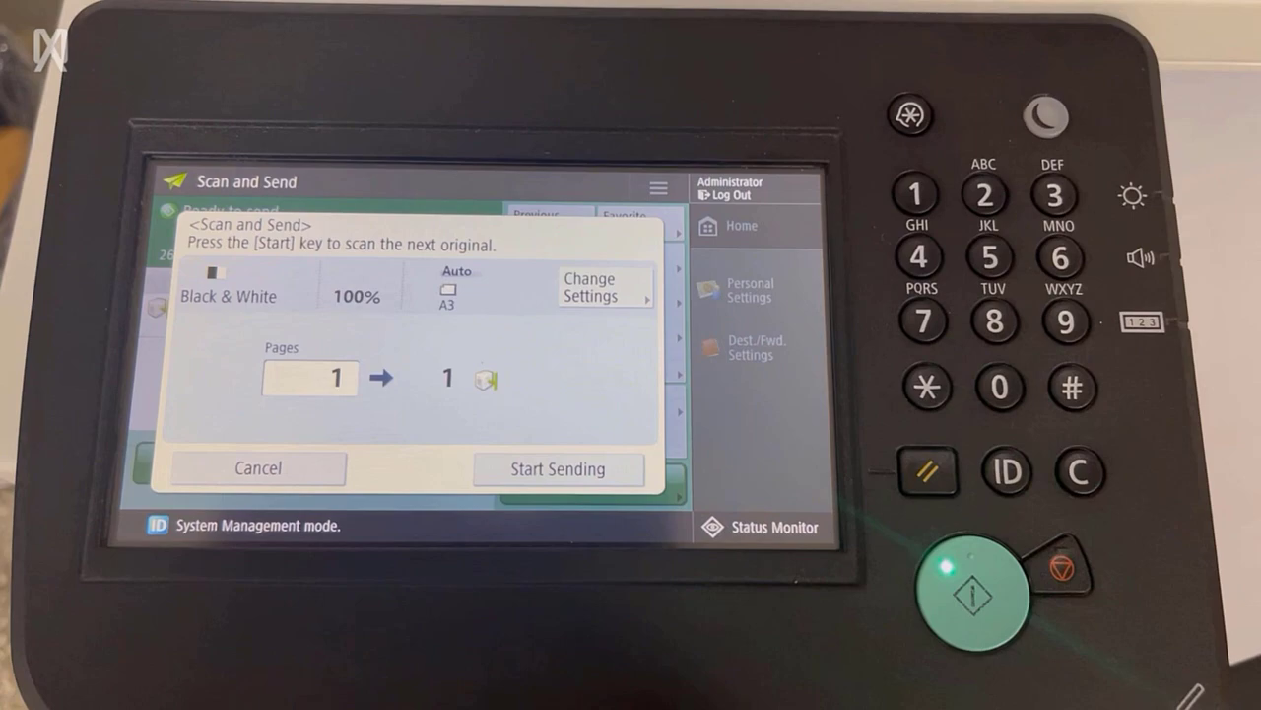
{"action": "left_click", "coordinate": [558, 468]}
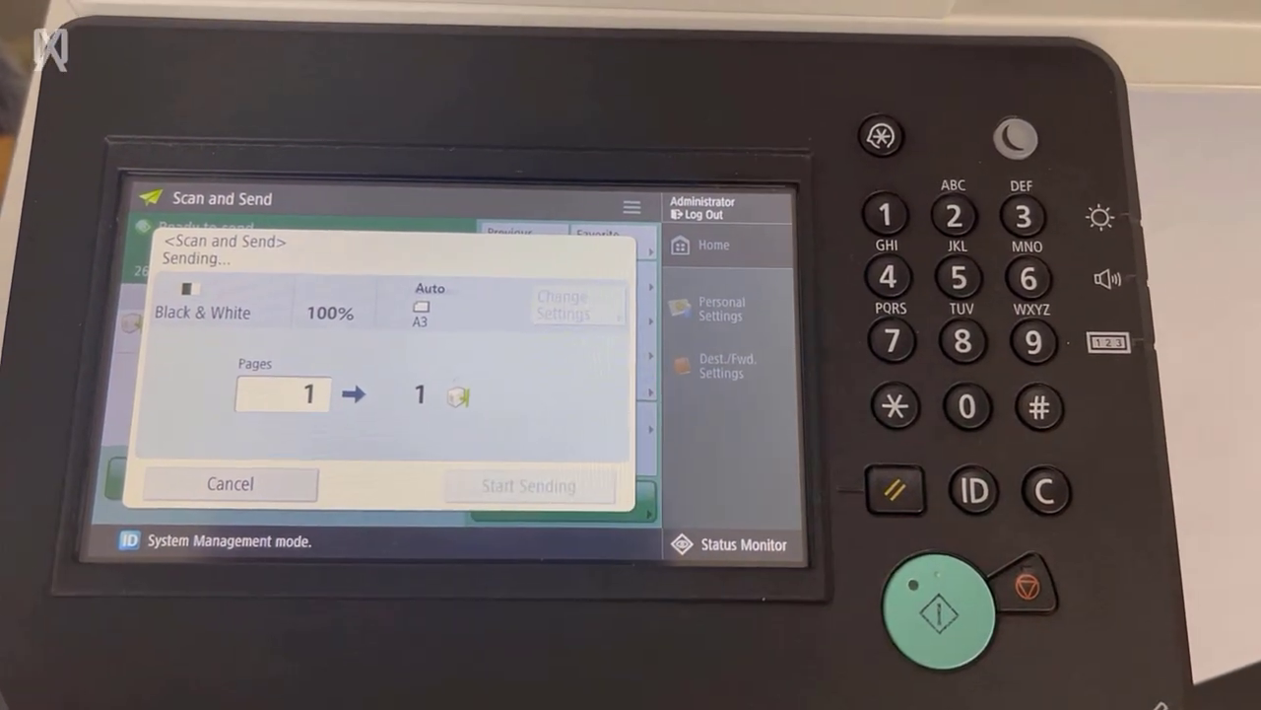
{"action": "left_click", "coordinate": [529, 484]}
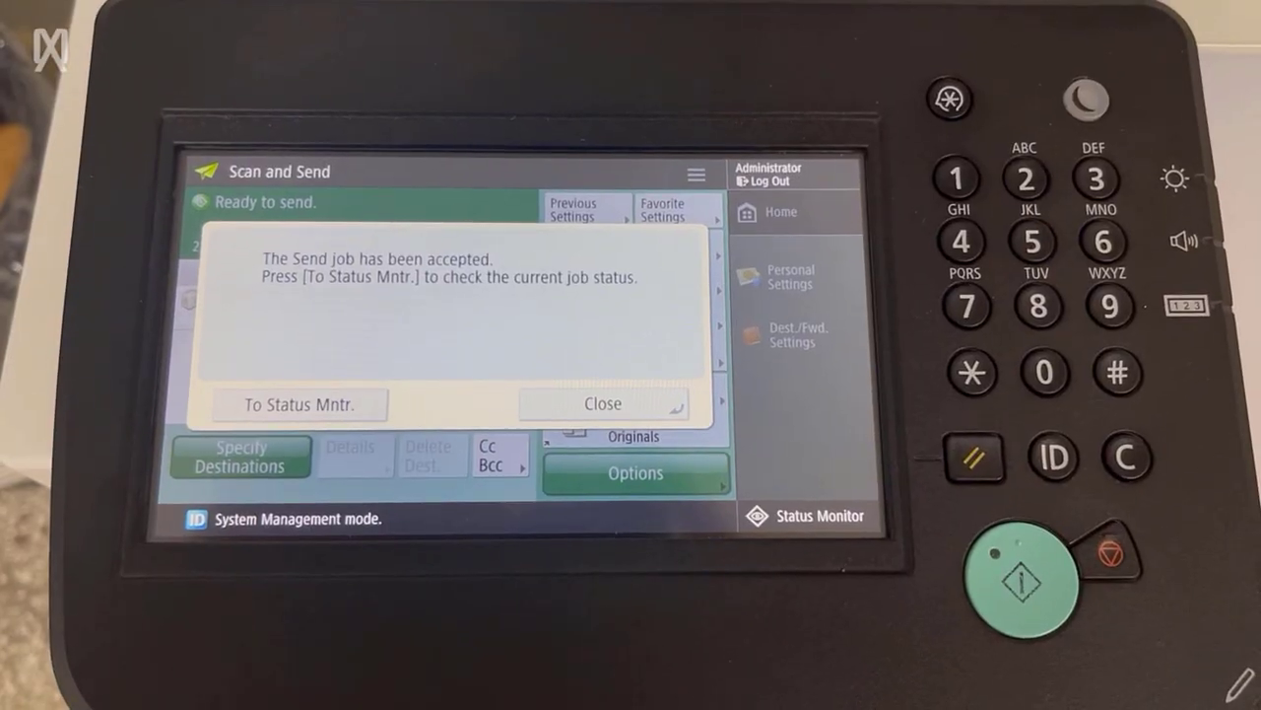
Check the Send Job Log details showing the SCANTOFOLDER job result OK.
{"action": "left_click", "coordinate": [298, 404]}
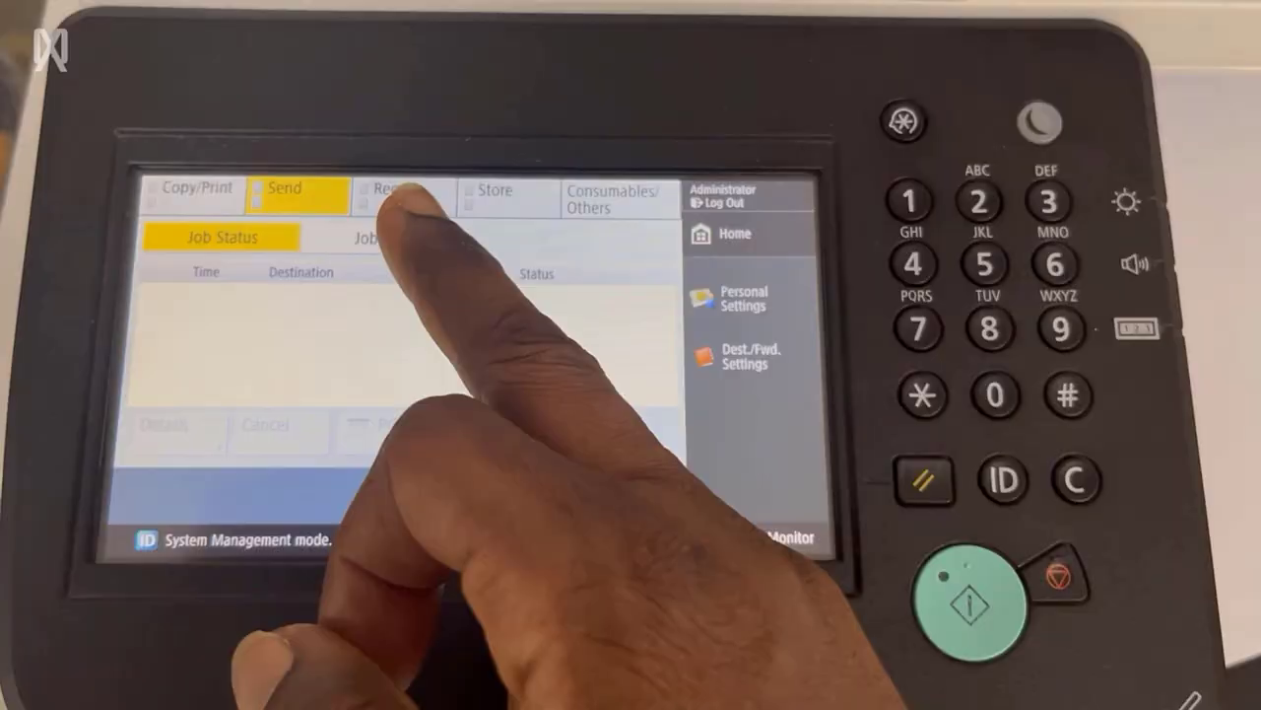
{"action": "left_click", "coordinate": [369, 234]}
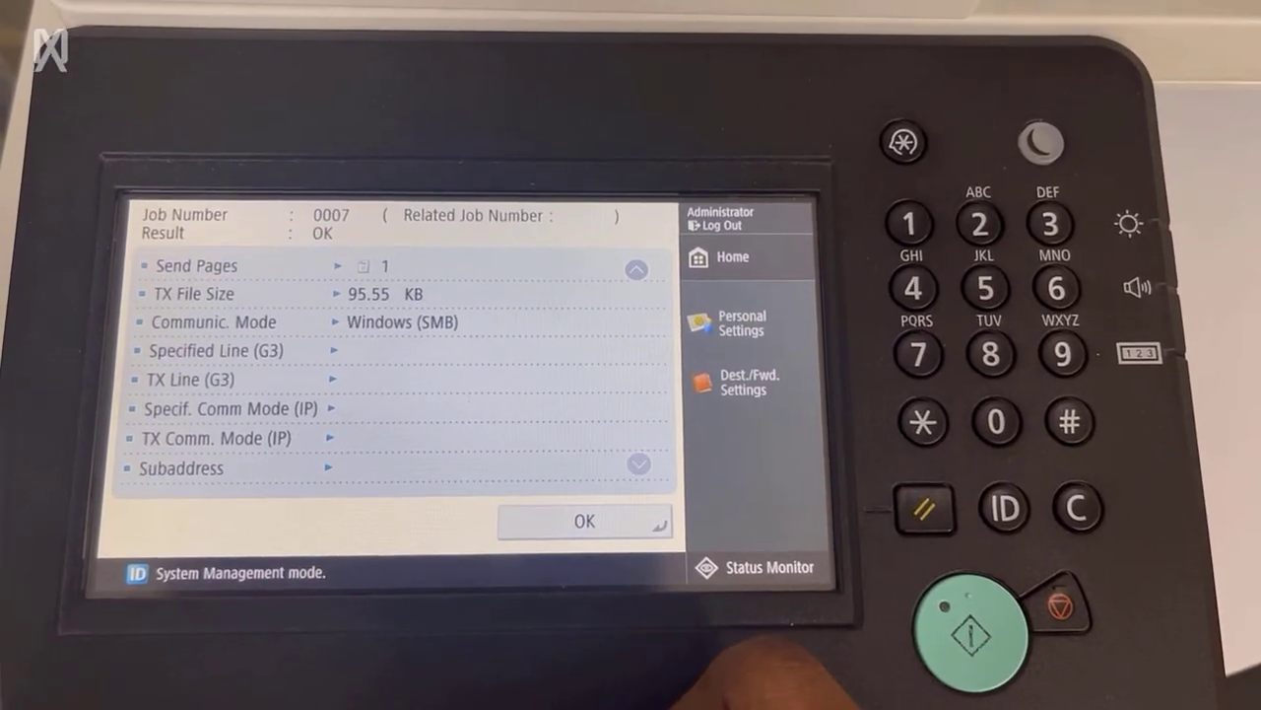
{"action": "left_click", "coordinate": [584, 521]}
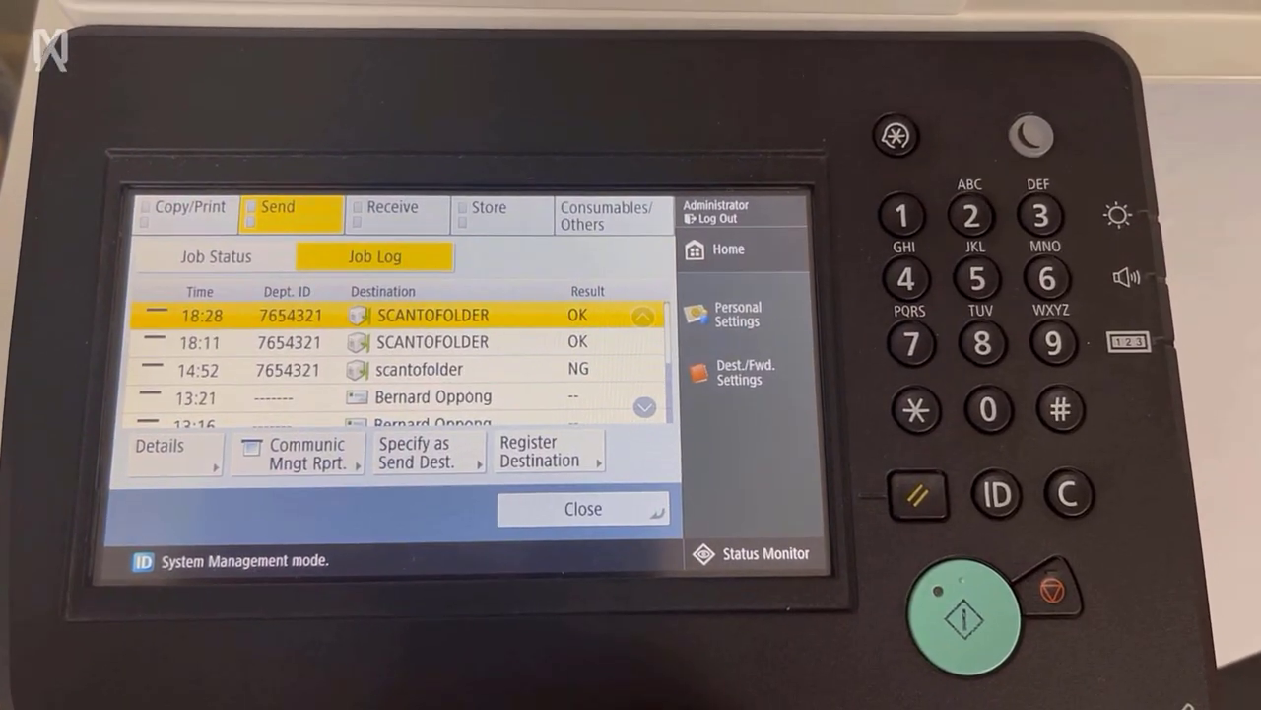
{"action": "left_click", "coordinate": [582, 509]}
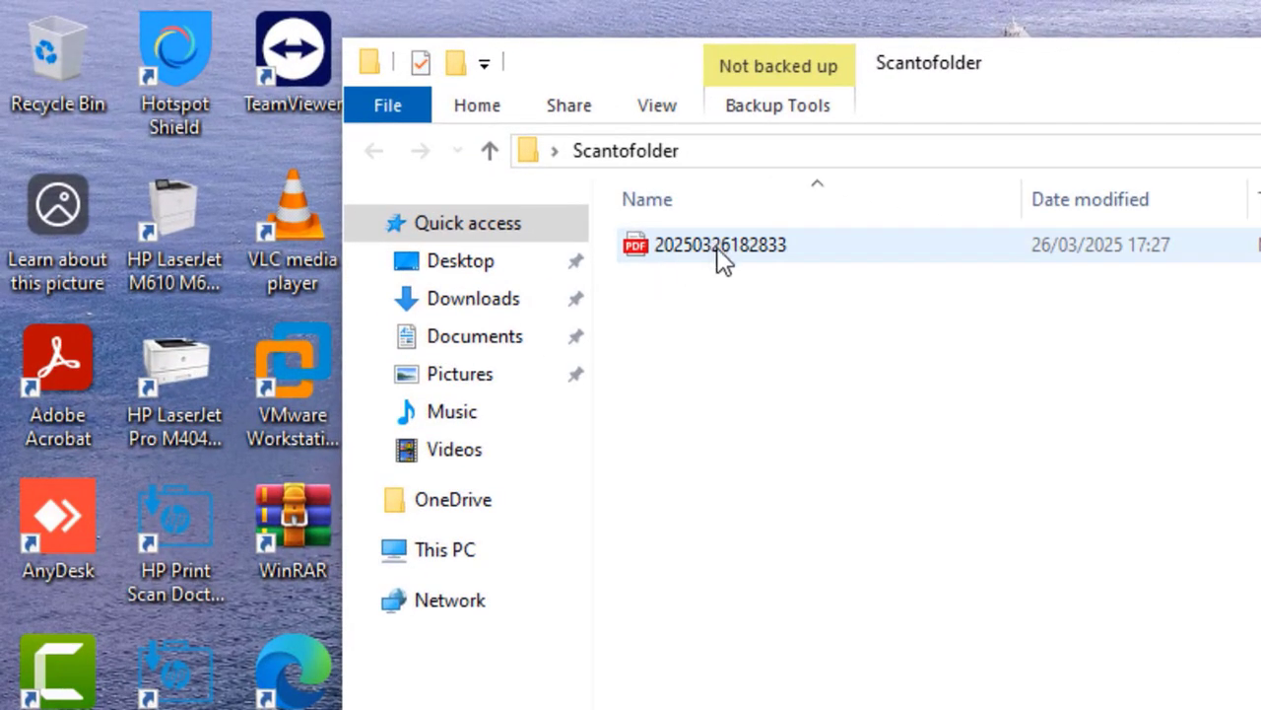
{"action": "mouse_move", "coordinate": [684, 255]}
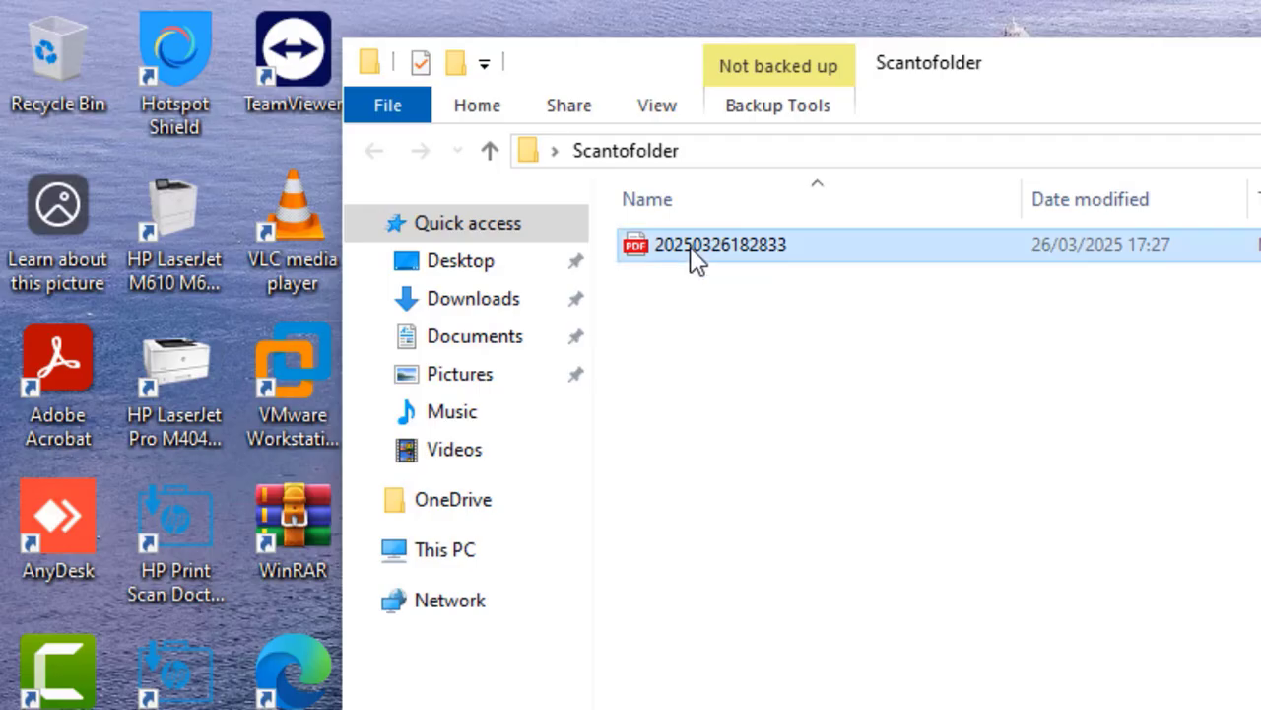
Open 20250326182833.pdf from Scantofolder to view the scanned Windows Printer Test Page.
{"action": "double_click", "coordinate": [721, 244]}
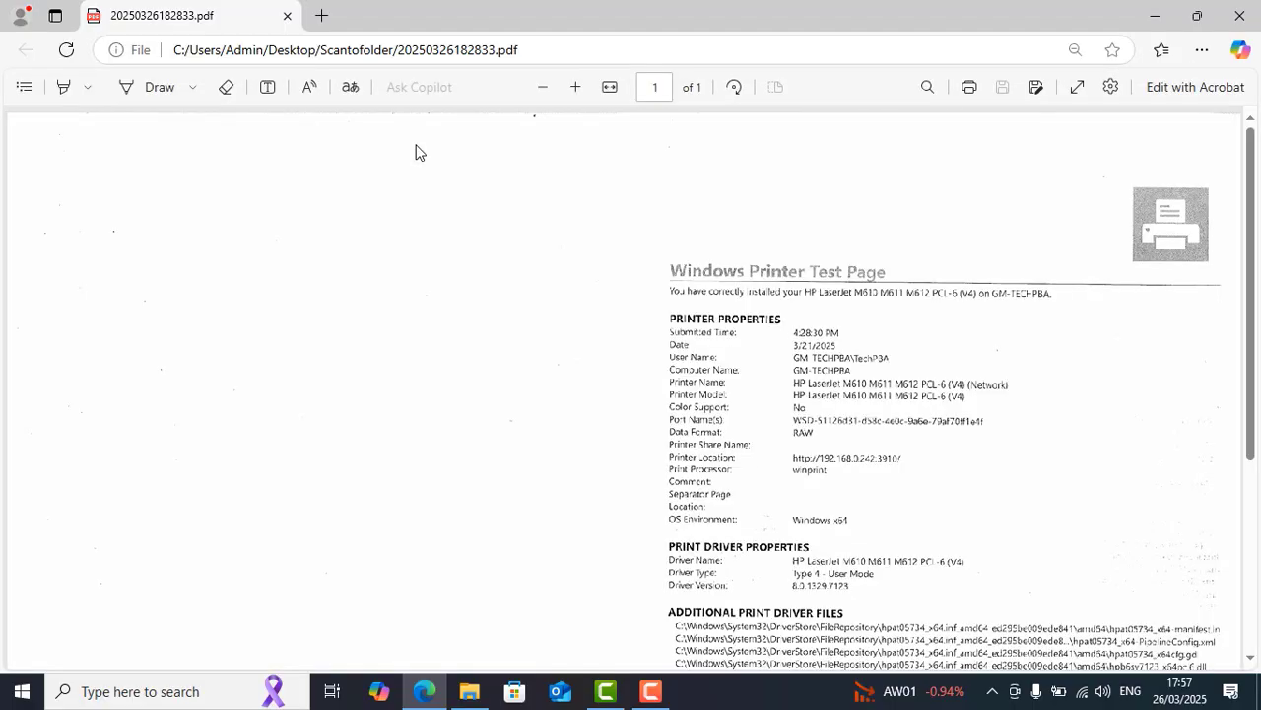
{"action": "scroll", "scroll_direction": "down", "scroll_amount": 3}
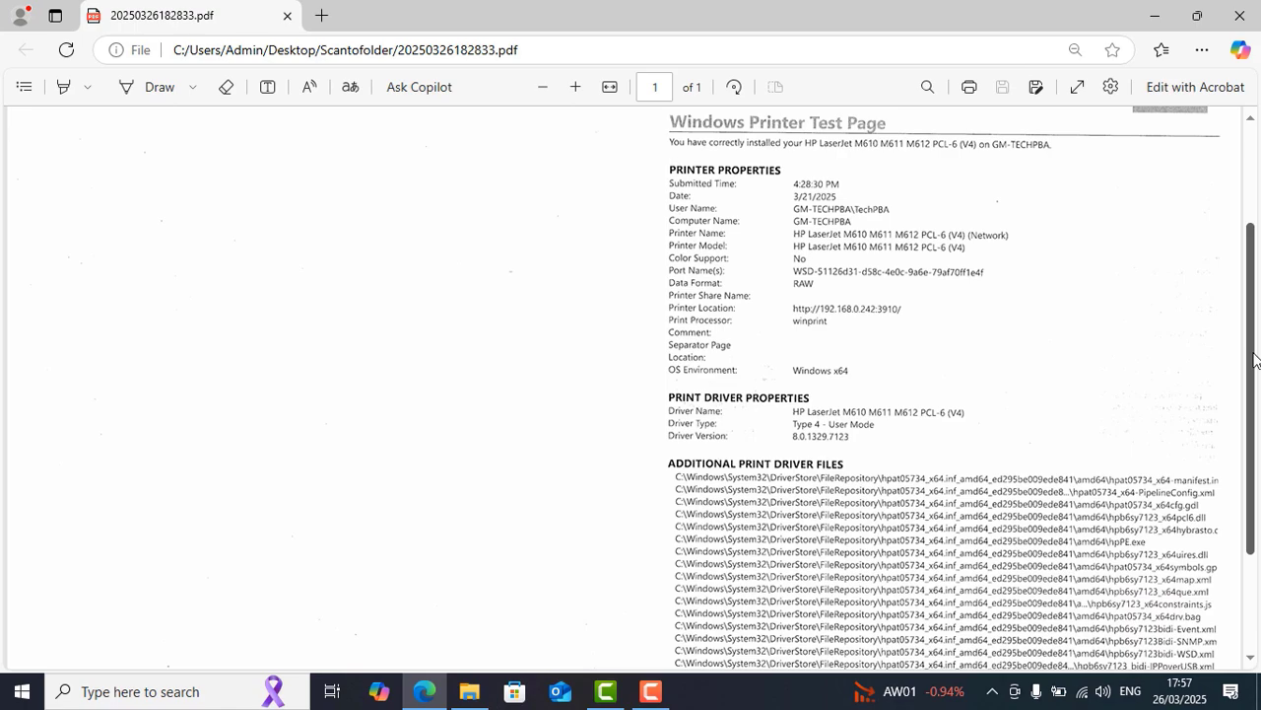
{"action": "scroll", "scroll_direction": "up", "scroll_amount": 3}
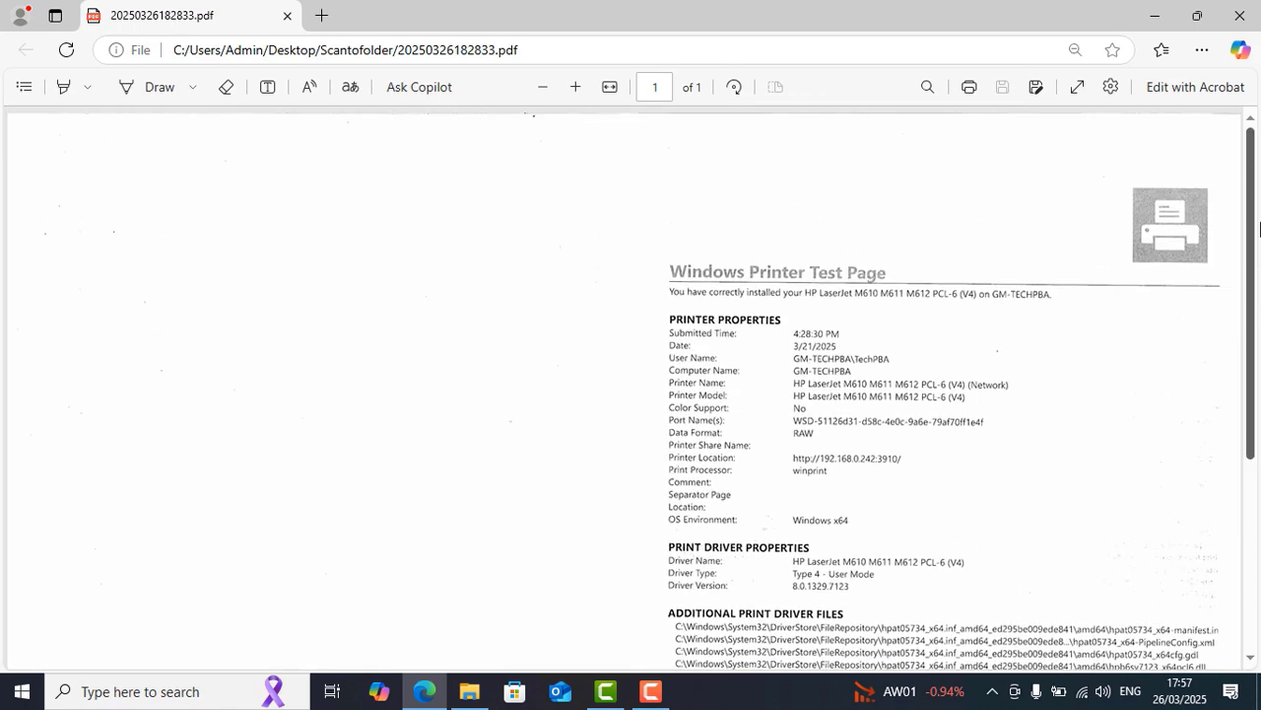
{"action": "scroll", "scroll_direction": "down", "scroll_amount": 3}
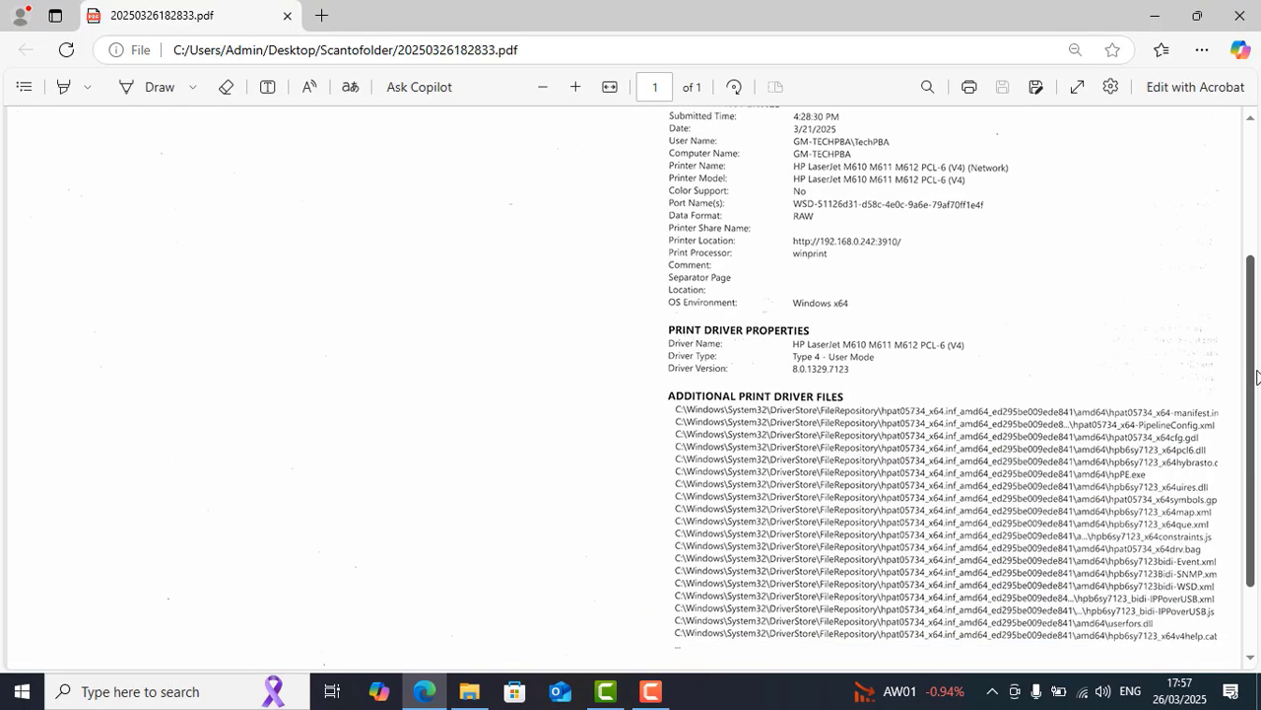
{"action": "scroll", "scroll_direction": "down", "scroll_amount": 3}
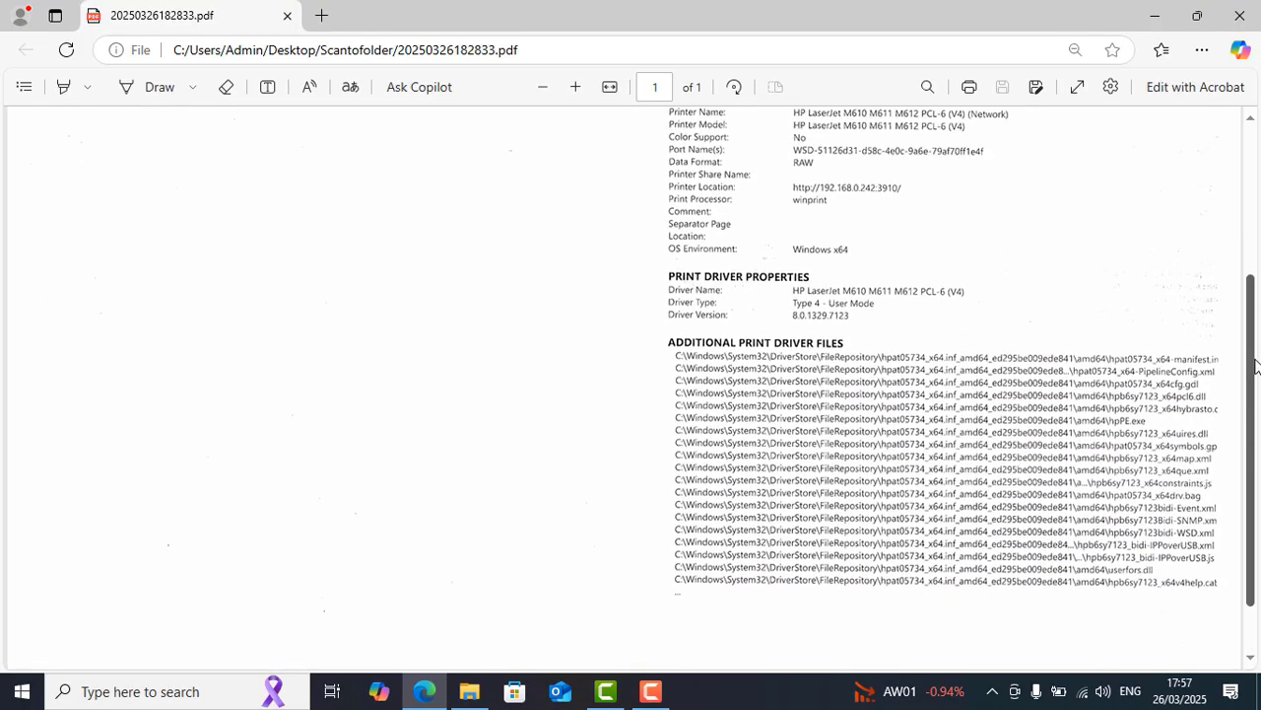
{"action": "scroll", "scroll_direction": "up", "scroll_amount": 3}
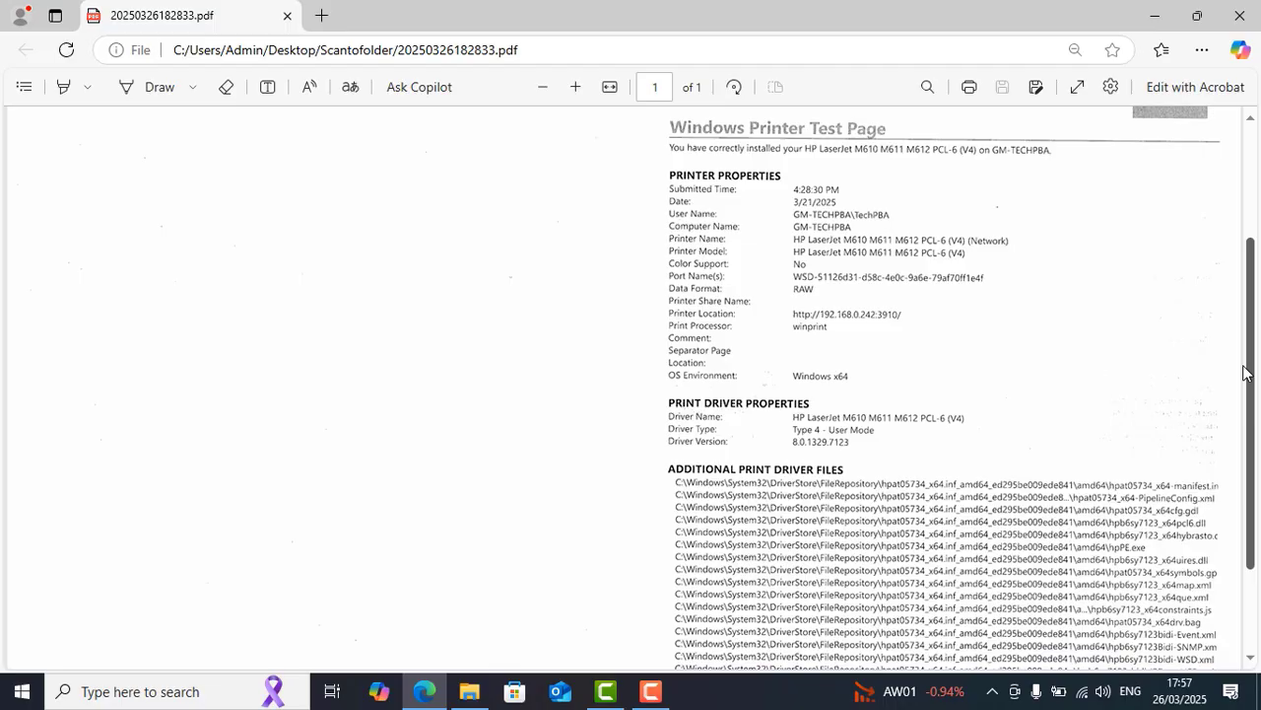
{"action": "scroll", "scroll_direction": "down", "scroll_amount": 3}
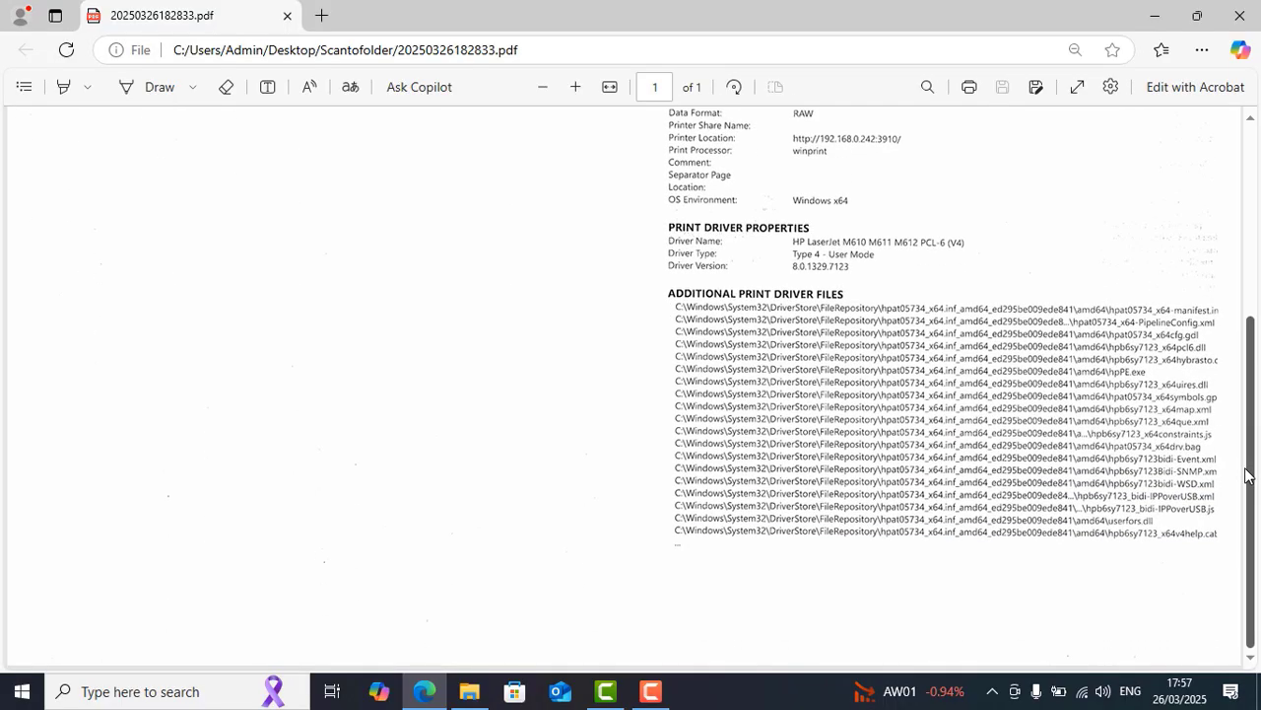
{"action": "scroll", "scroll_direction": "up", "scroll_amount": 3}
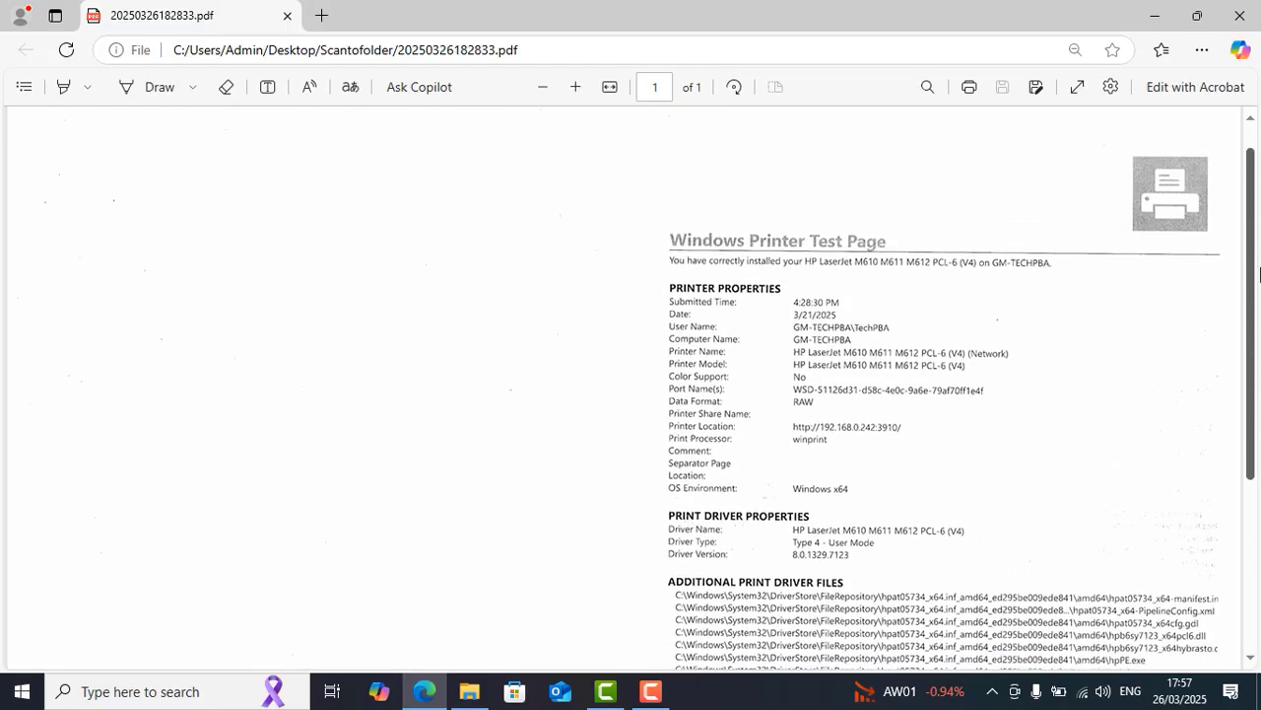
{"action": "scroll", "scroll_direction": "down", "scroll_amount": 3}
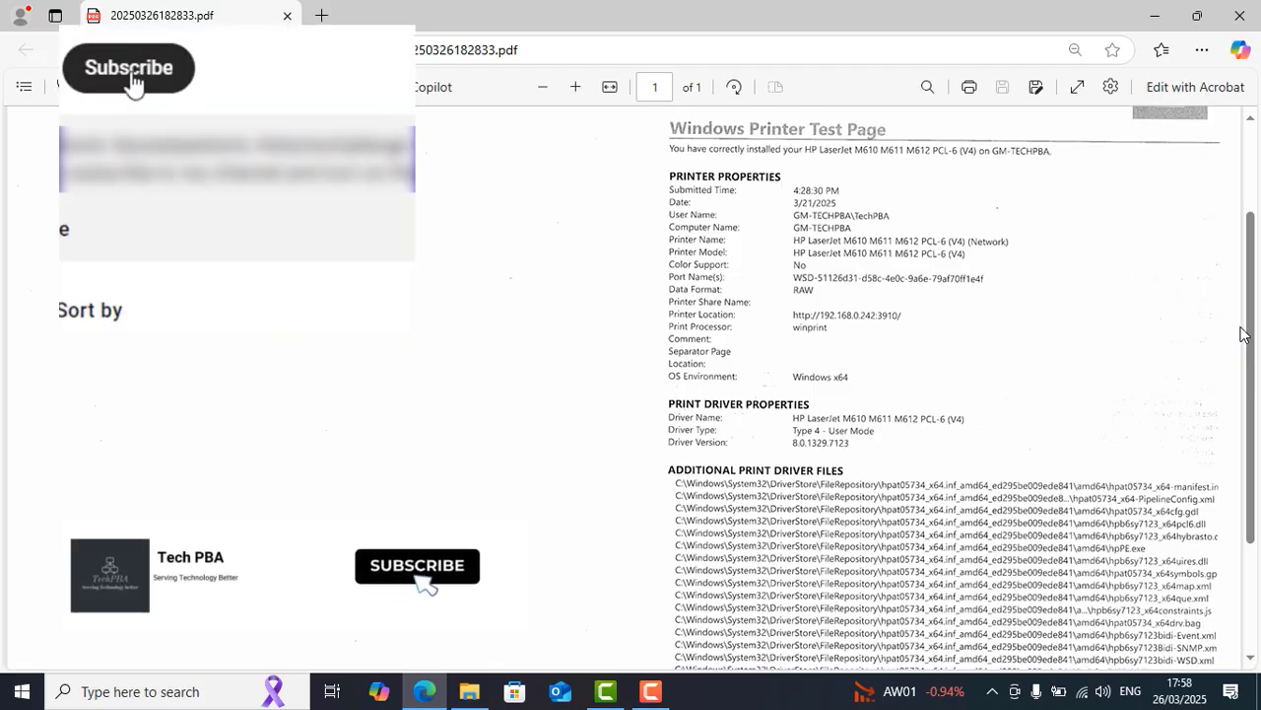
{"action": "left_click", "coordinate": [128, 67]}
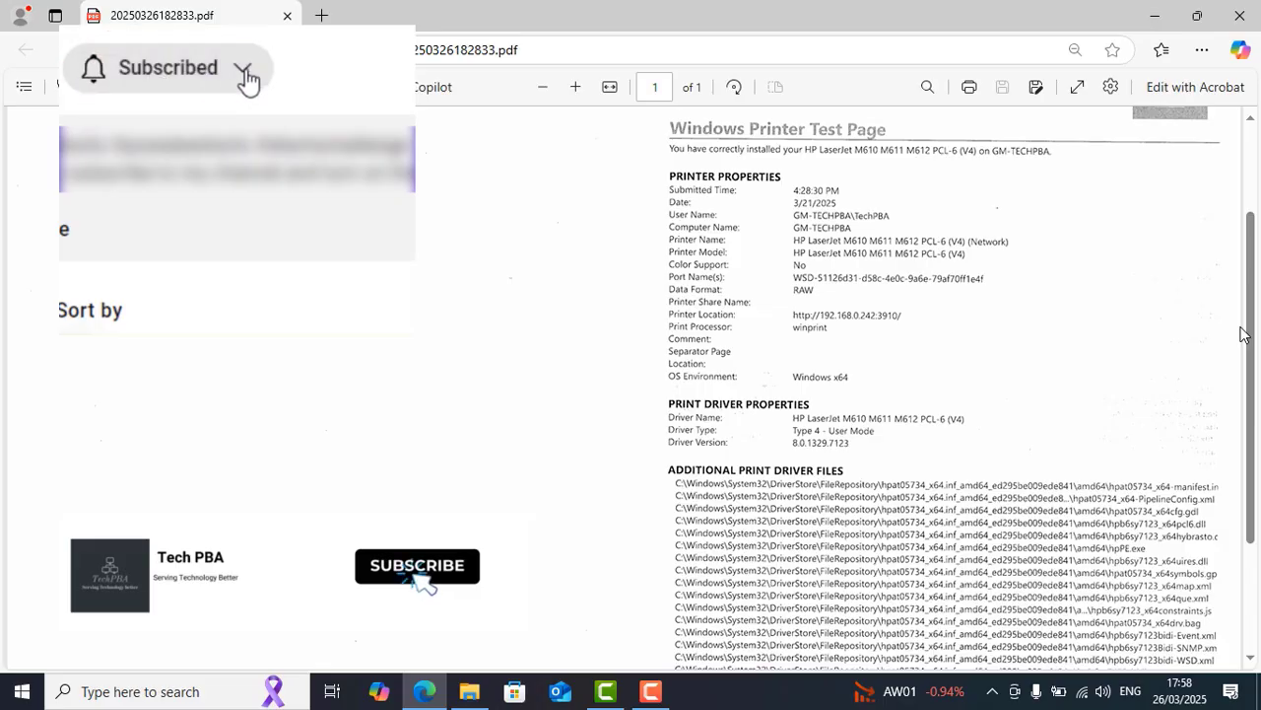